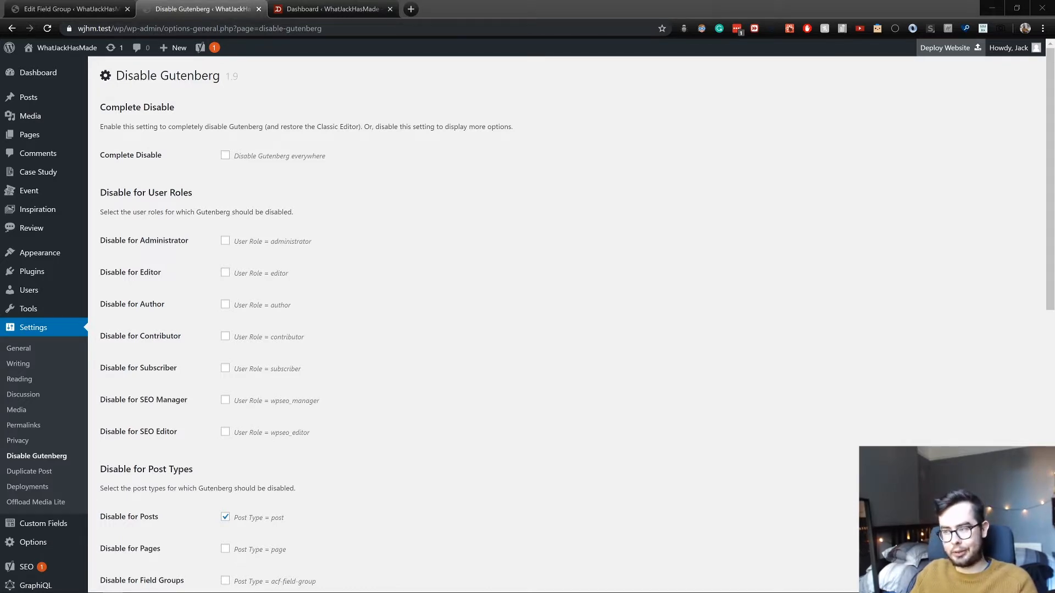
pyautogui.moveTo(323, 258)
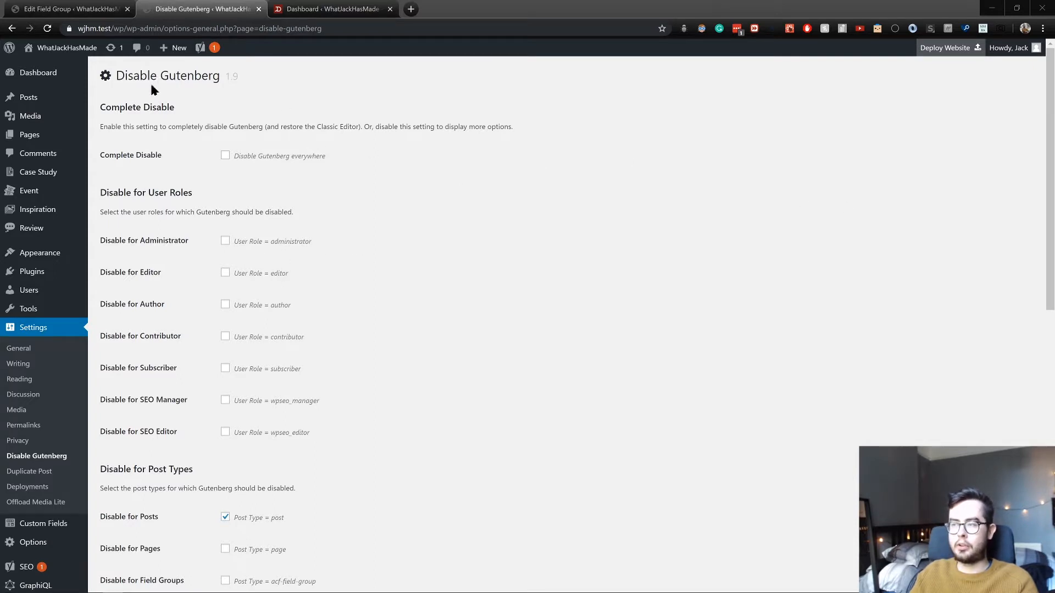
pyautogui.moveTo(434, 107)
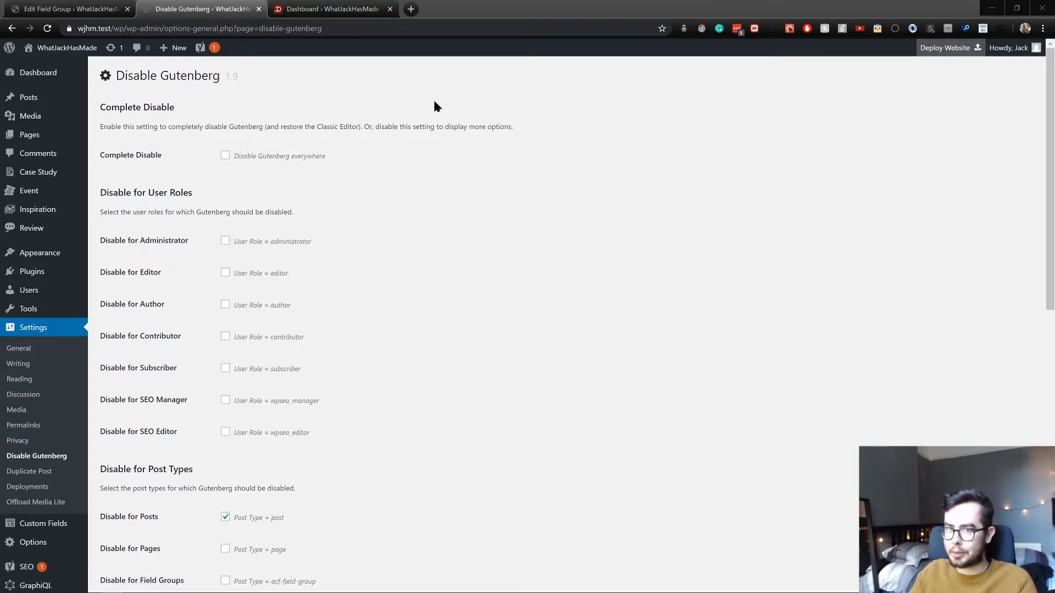
pyautogui.moveTo(212, 114)
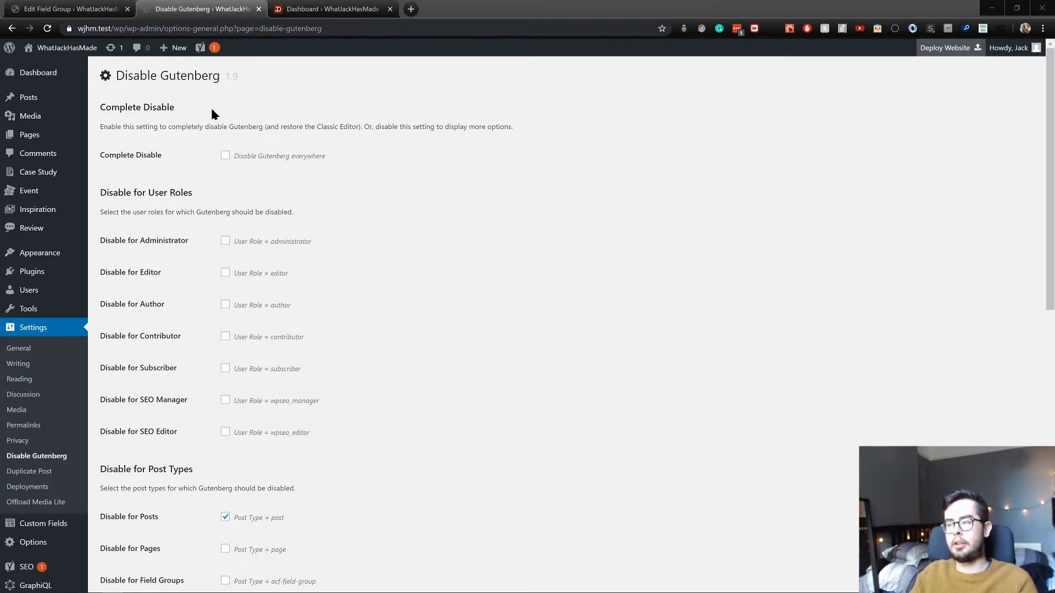
# Re-enable the block editor for Posts and disable it for Review, Inspiration and Event post types
pyautogui.scroll(-3)
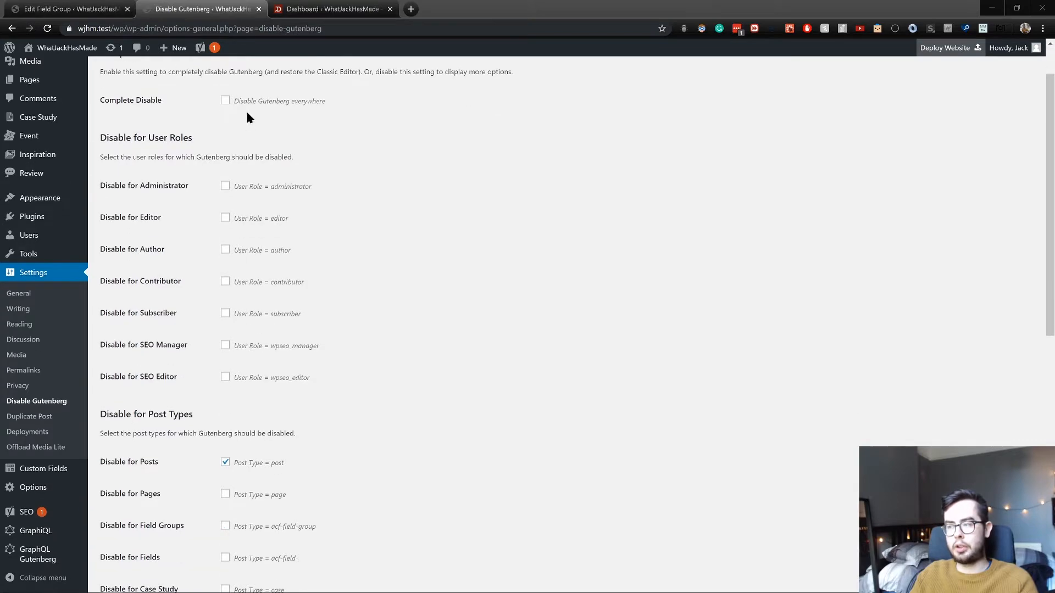
pyautogui.scroll(-3)
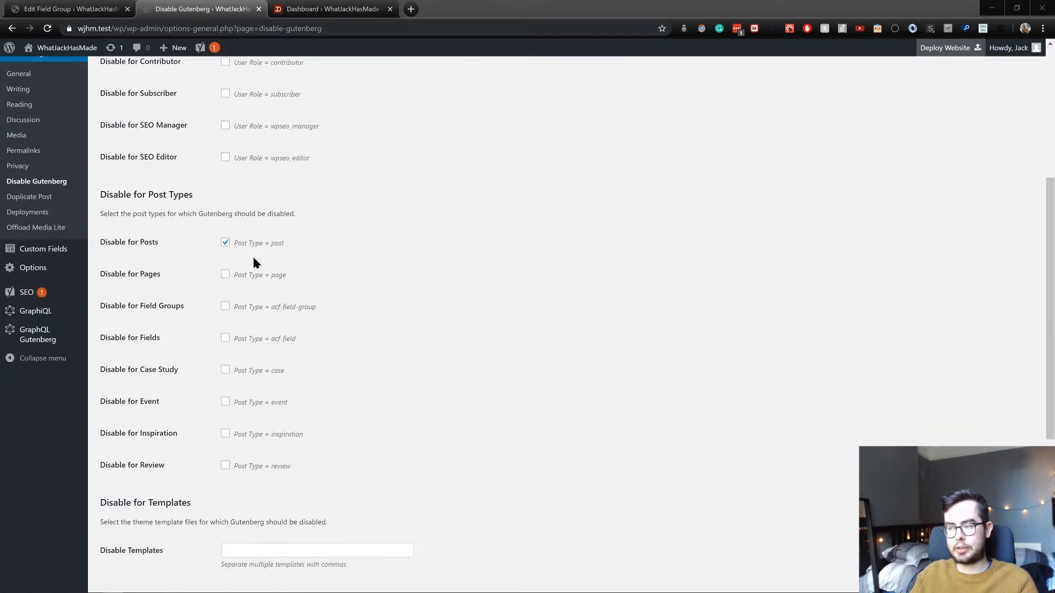
pyautogui.scroll(-3)
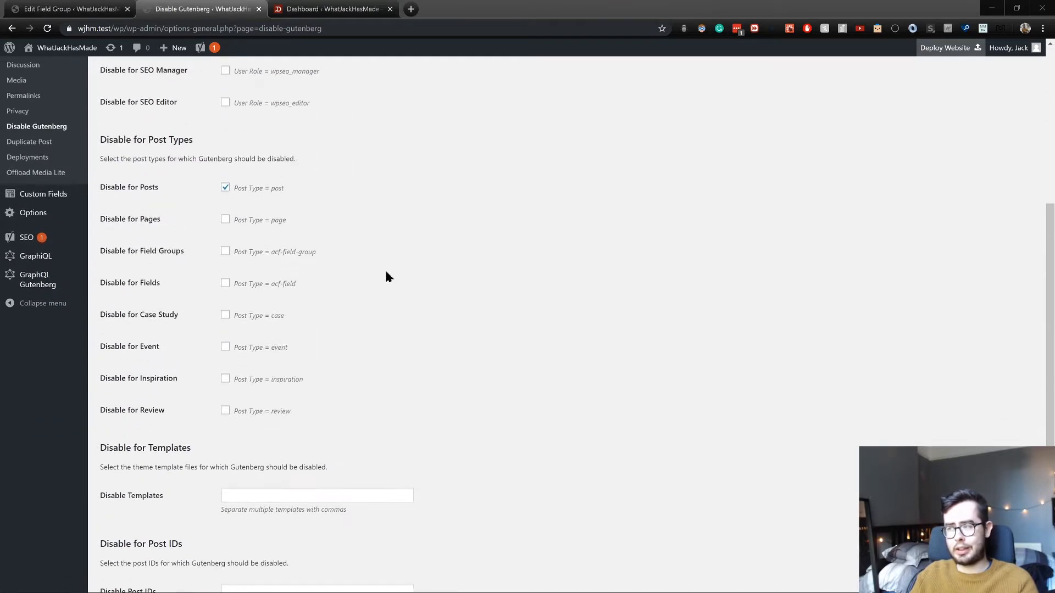
pyautogui.moveTo(368, 257)
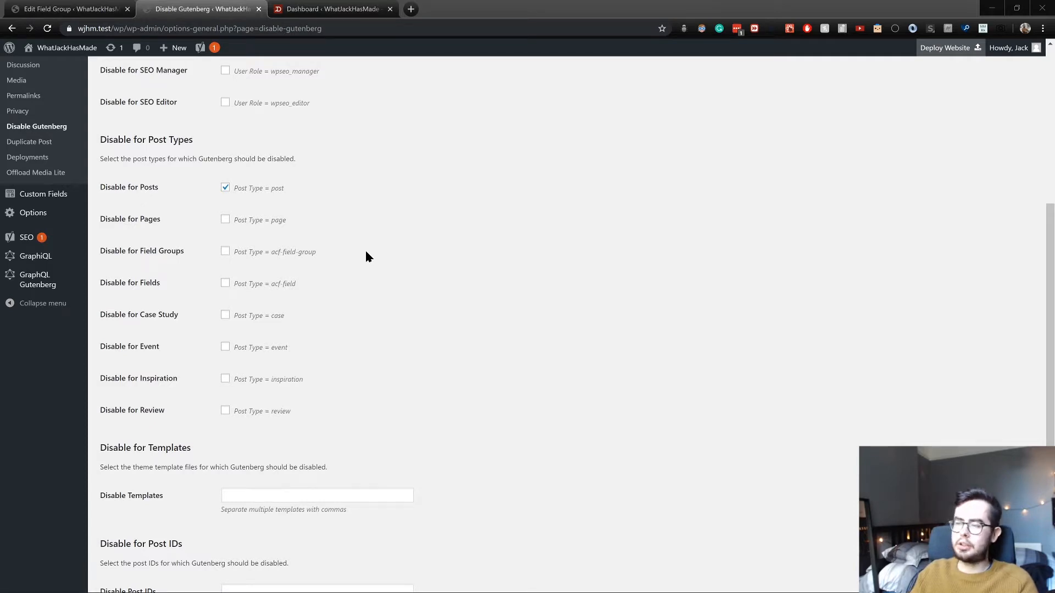
pyautogui.click(224, 187)
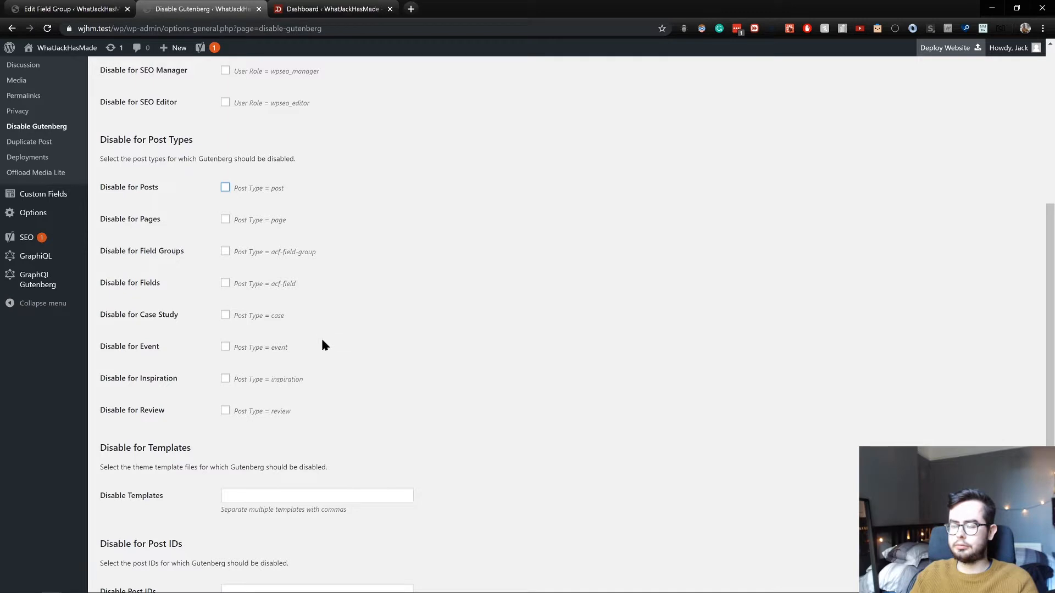
pyautogui.click(224, 411)
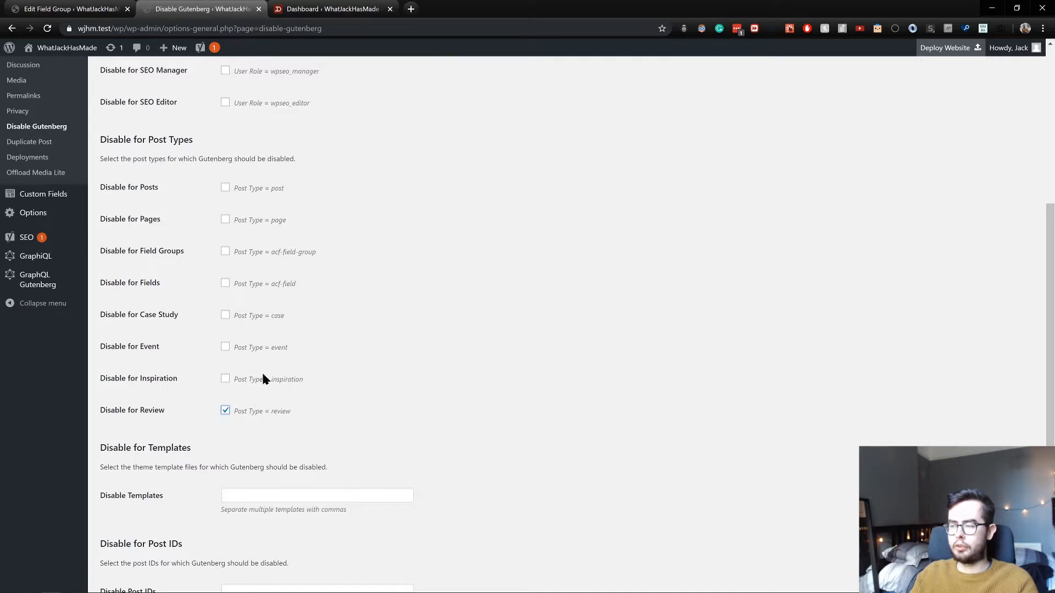
pyautogui.click(225, 379)
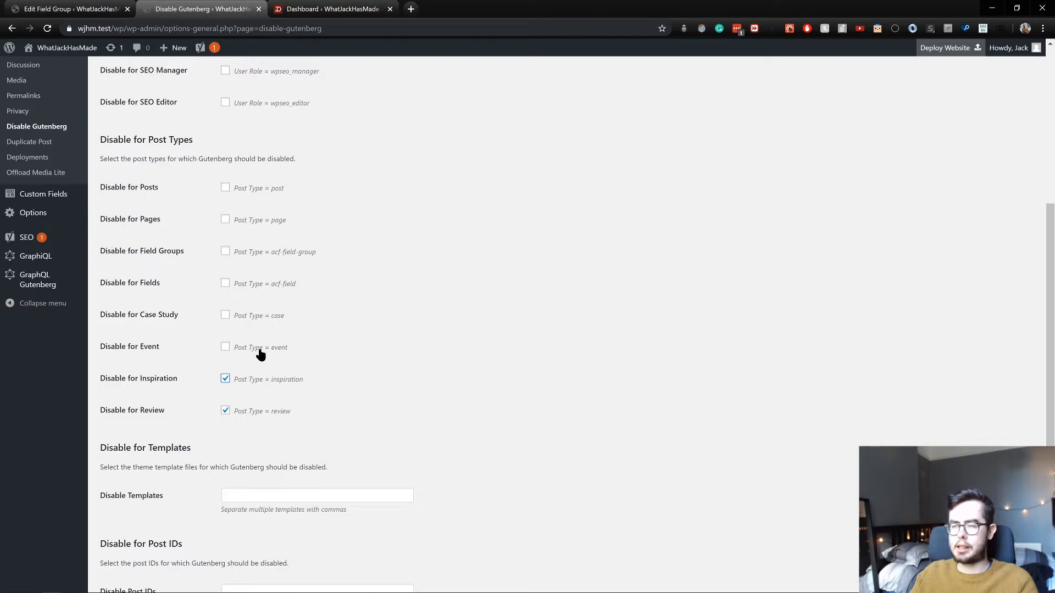
pyautogui.click(225, 346)
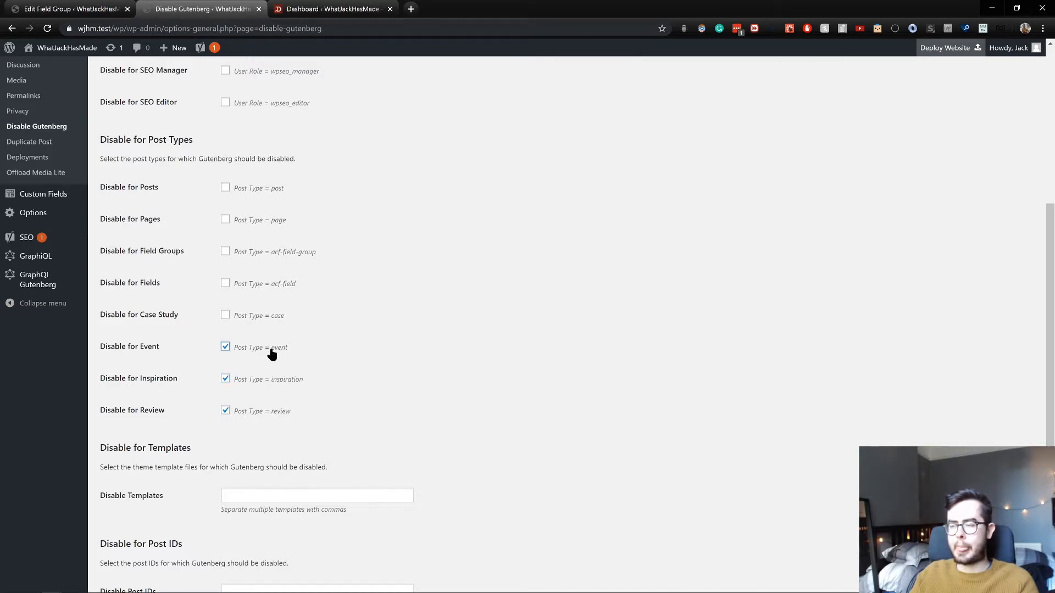
# Save the Disable Gutenberg settings
pyautogui.scroll(-3)
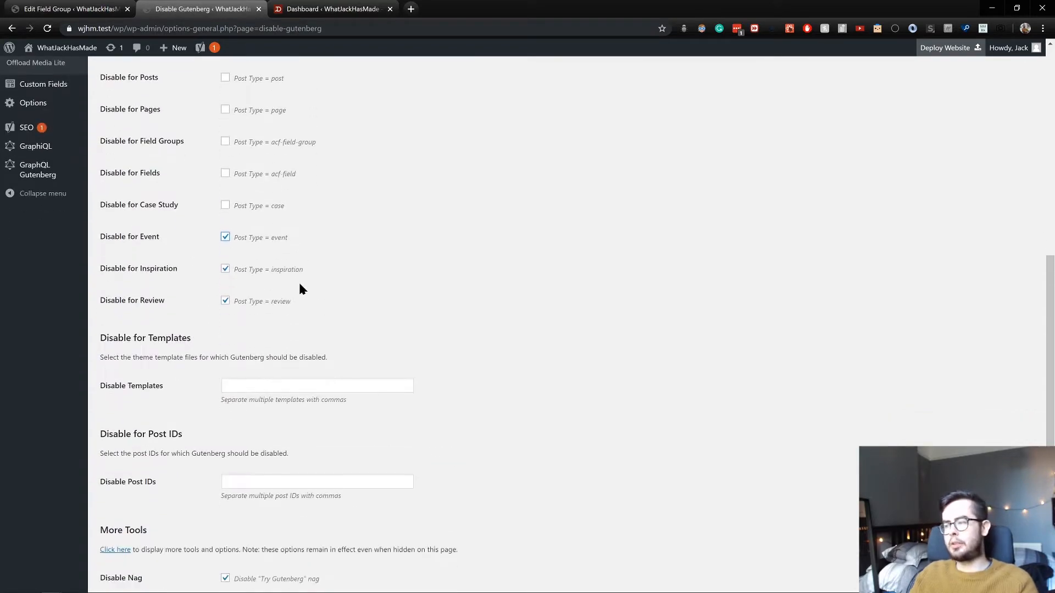
pyautogui.scroll(-3)
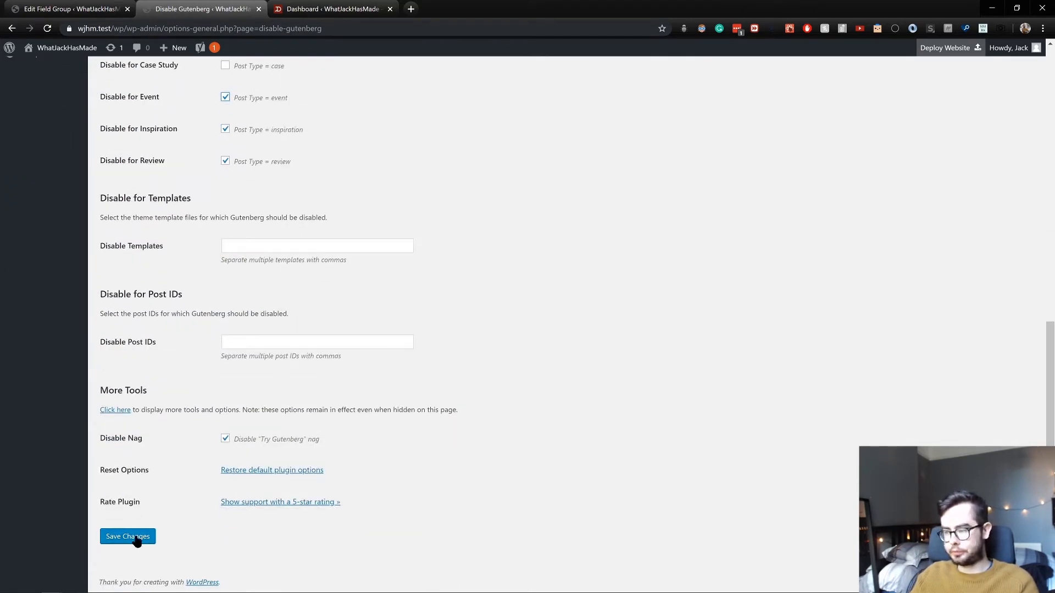
pyautogui.click(128, 537)
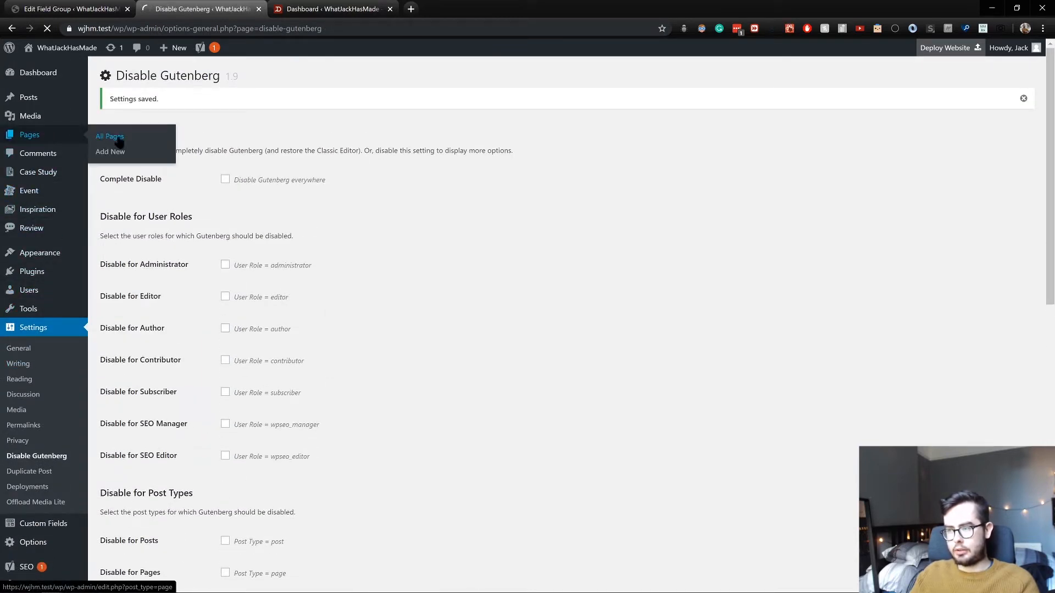
# Open the About page from All Pages and switch its intro block to show the Subheading, Heading and Content fields
pyautogui.click(108, 136)
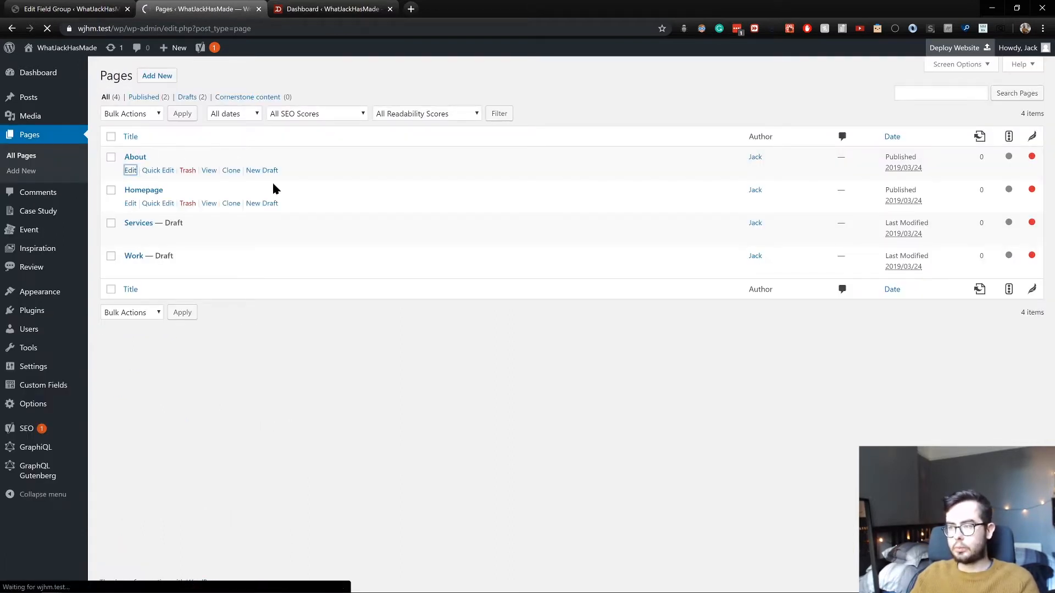
pyautogui.click(130, 203)
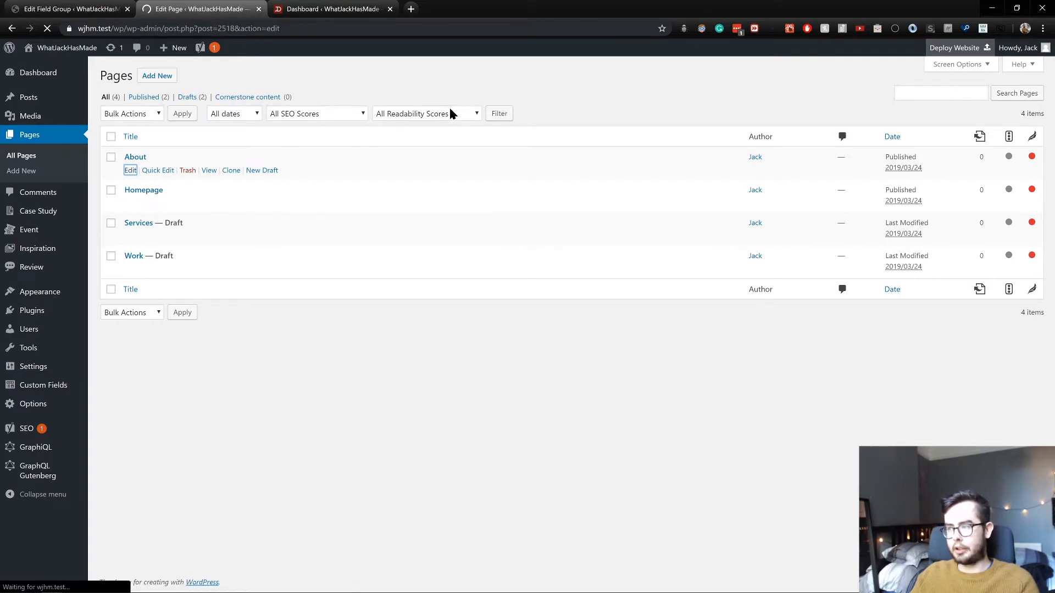
pyautogui.click(129, 169)
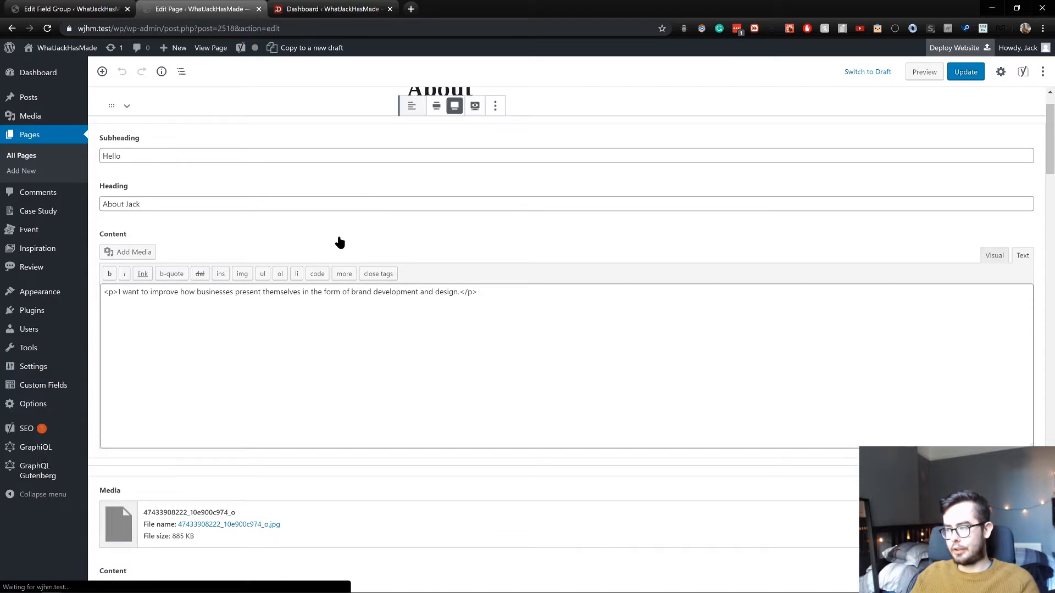
pyautogui.click(436, 105)
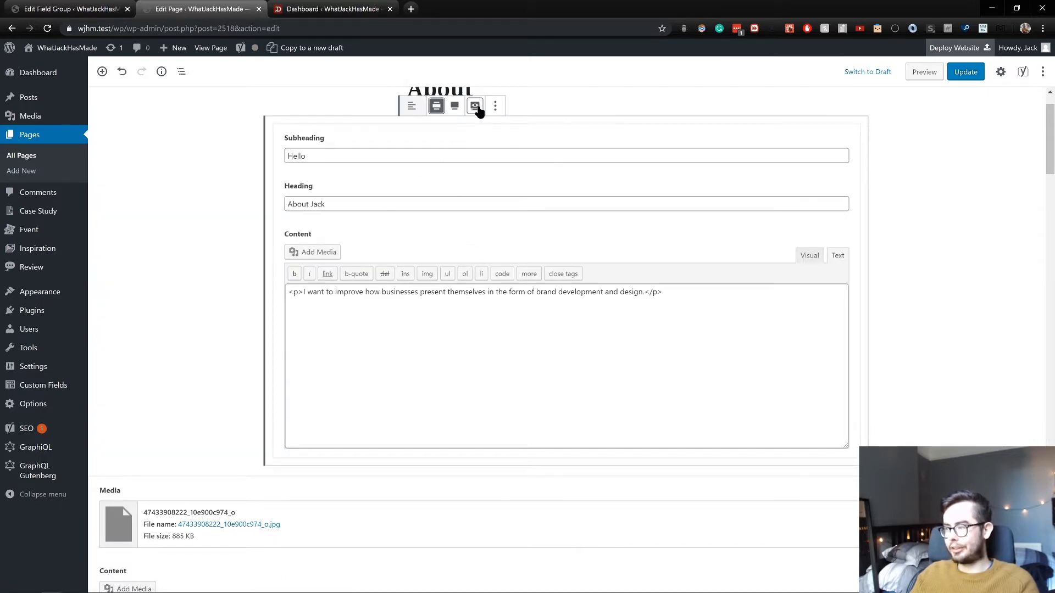
pyautogui.scroll(-3)
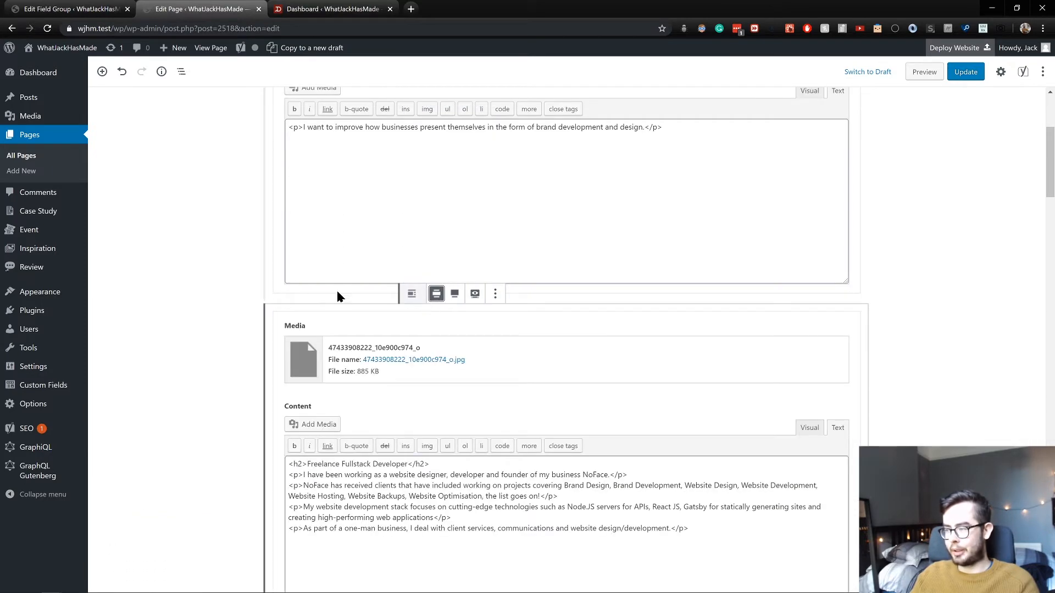
pyautogui.scroll(3)
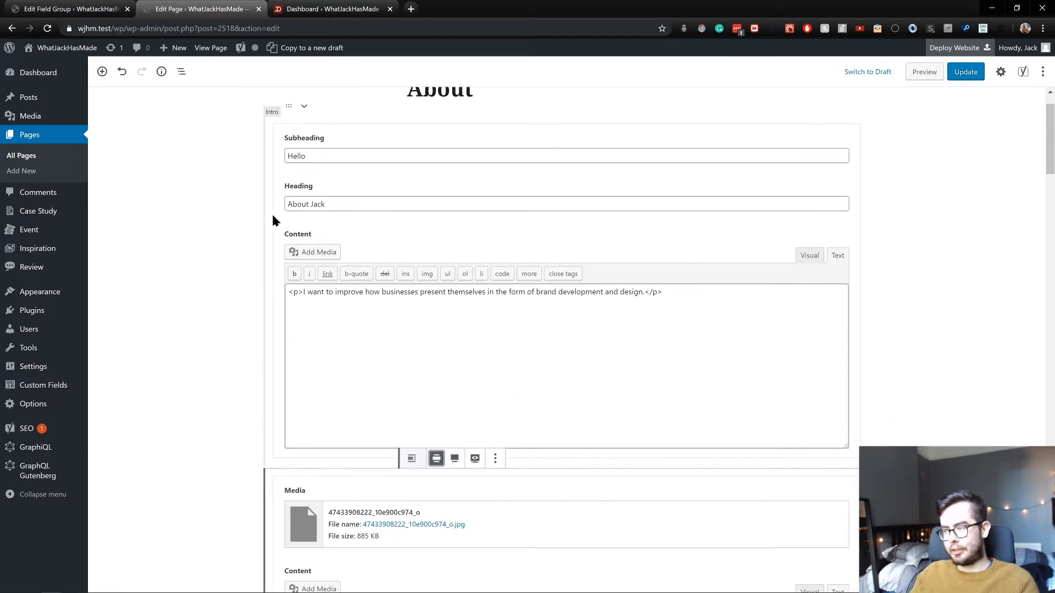
pyautogui.scroll(3)
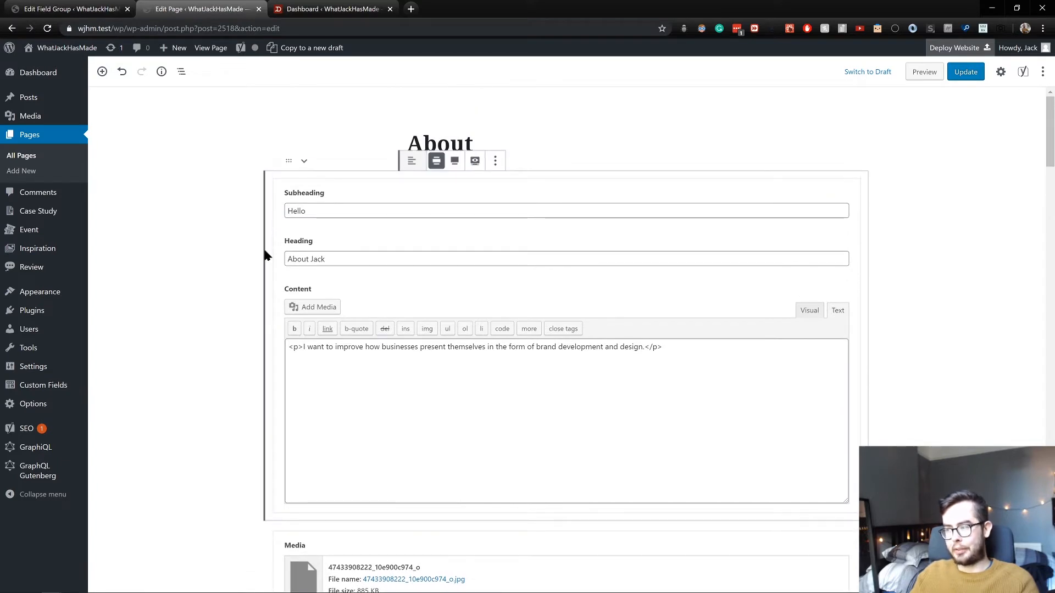
pyautogui.moveTo(274, 174)
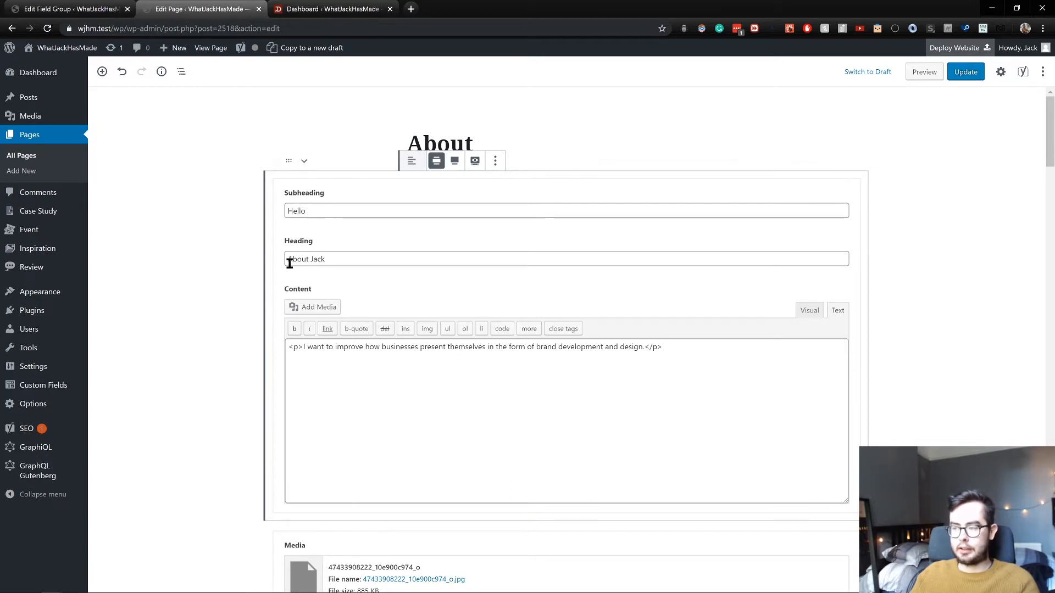
pyautogui.moveTo(437, 73)
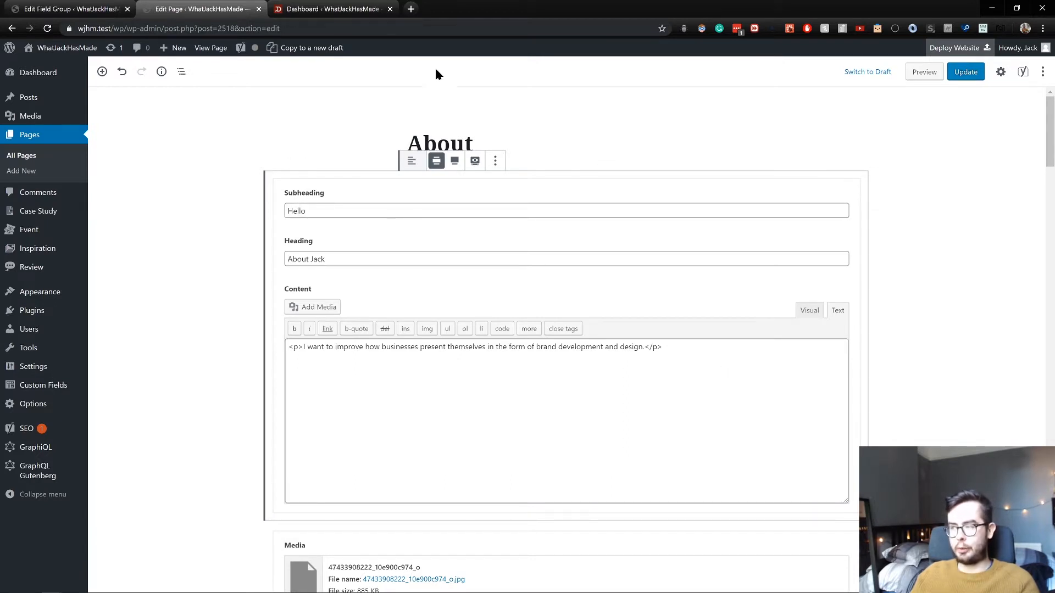
# View the live /about page in a new tab and select the intro paragraph under About Jack
pyautogui.click(541, 8)
pyautogui.write('whatjackhasmade.co.uk/about')
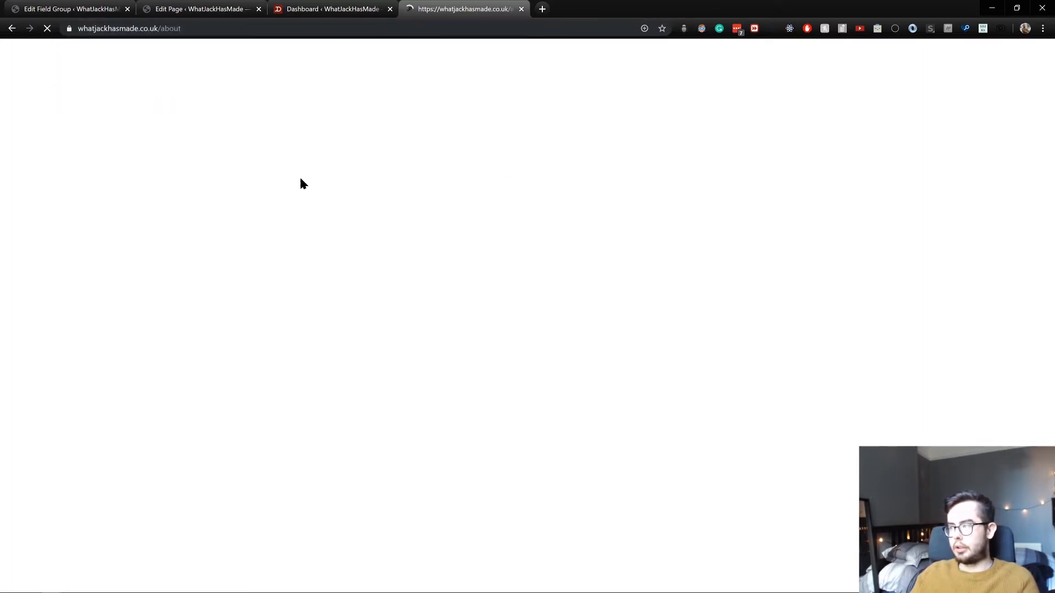
pyautogui.moveTo(263, 197)
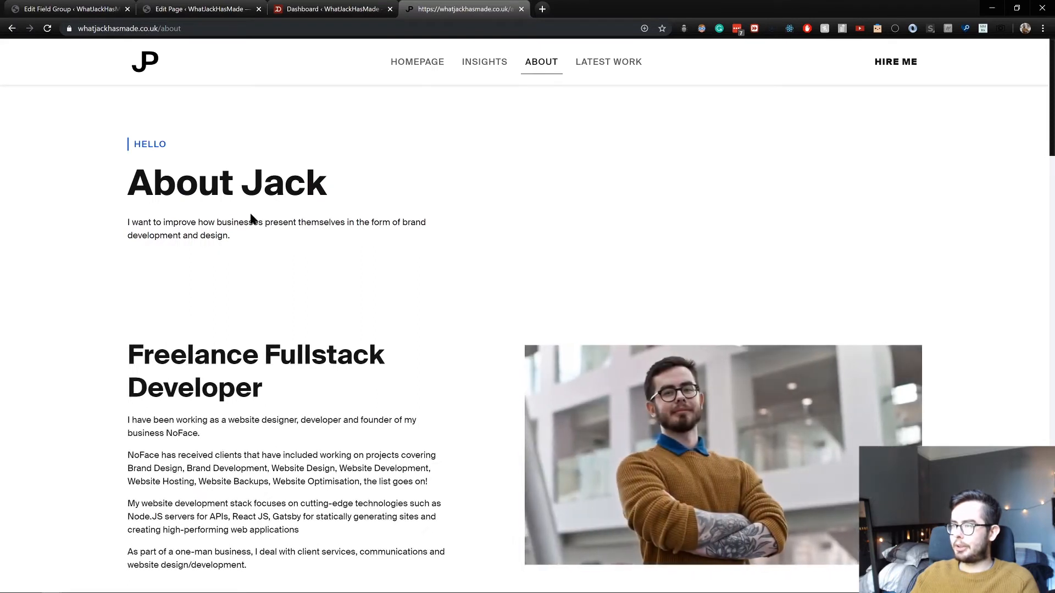
pyautogui.moveTo(135, 143); pyautogui.dragTo(209, 236)
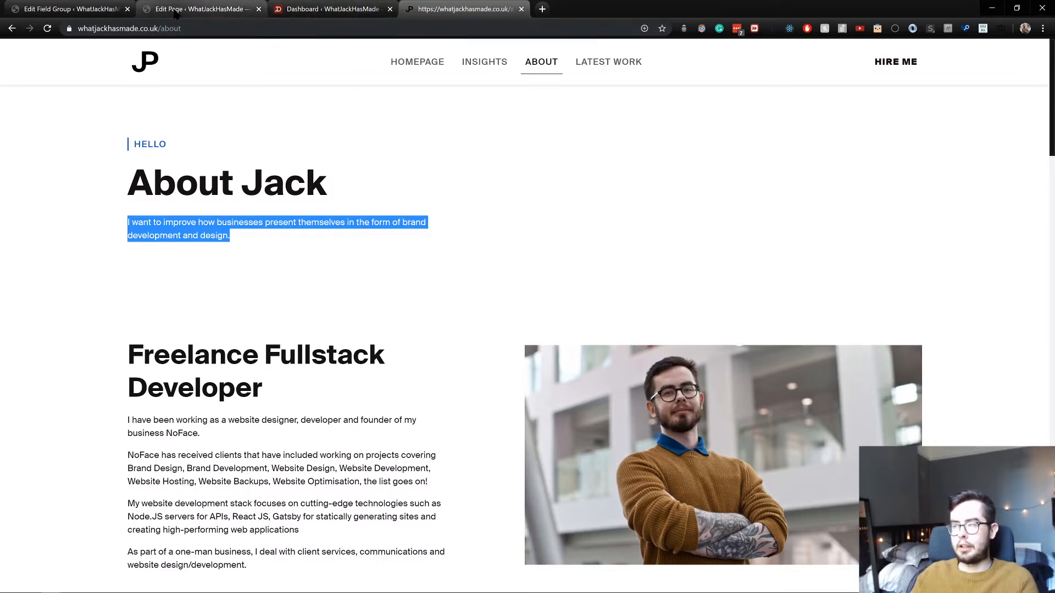
# Return to the About page editor, preview the intro block and edit the Freelance Fullstack Developer content
pyautogui.click(200, 9)
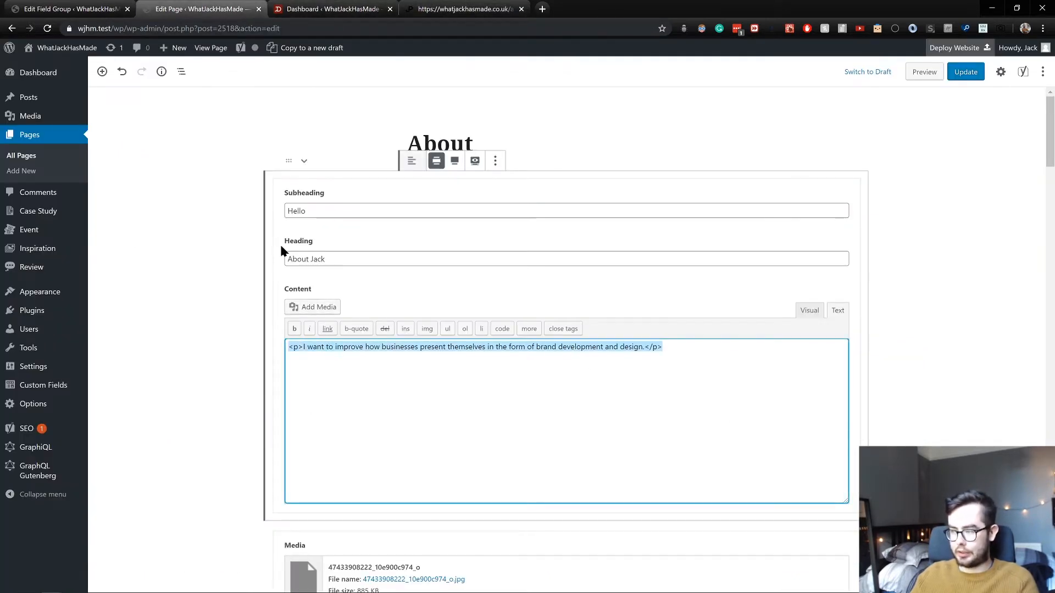
pyautogui.click(474, 160)
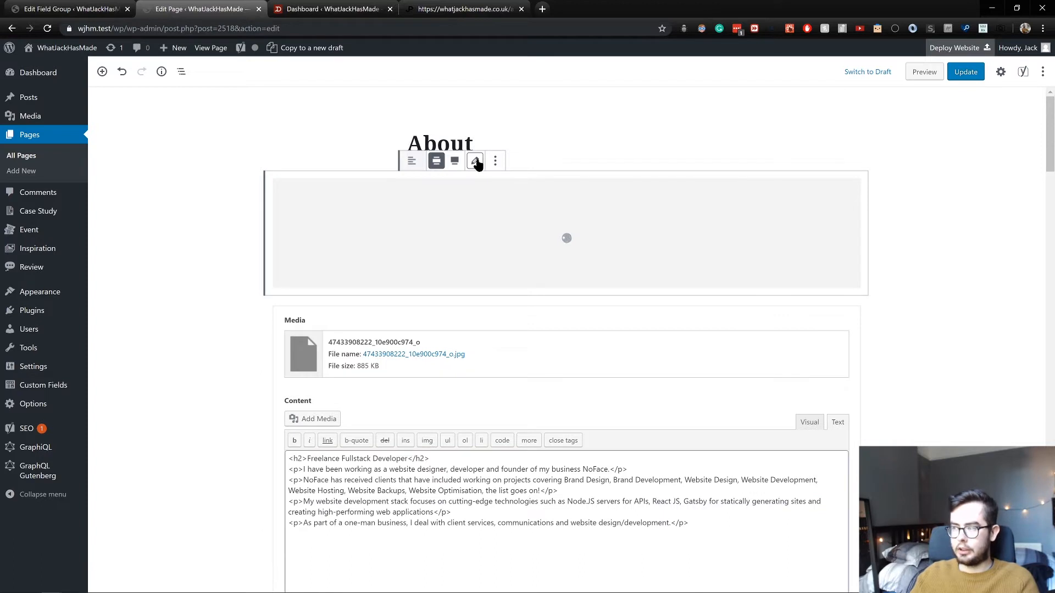
pyautogui.click(473, 160)
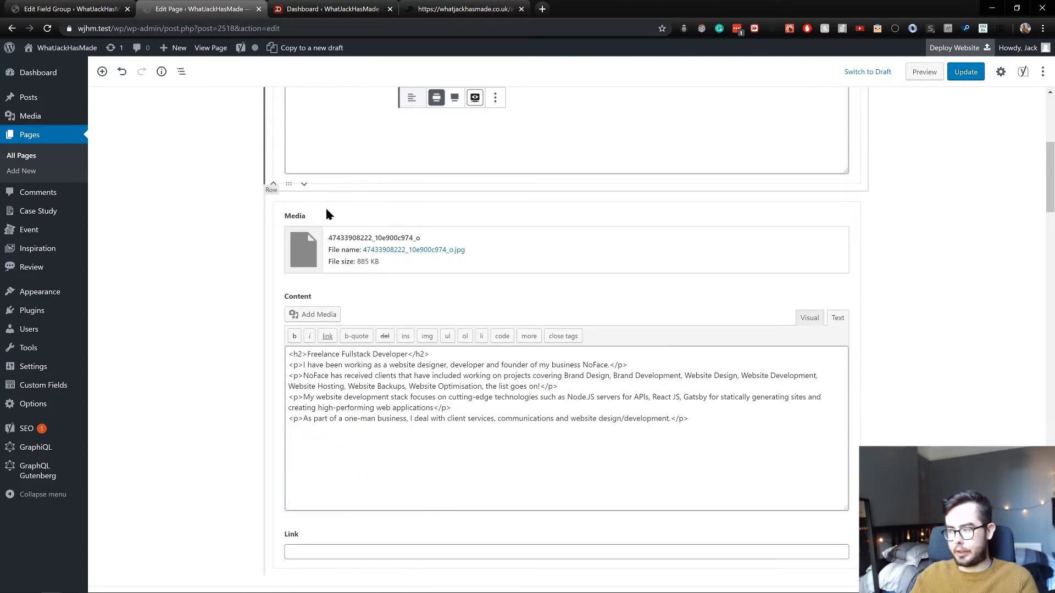
pyautogui.scroll(-3)
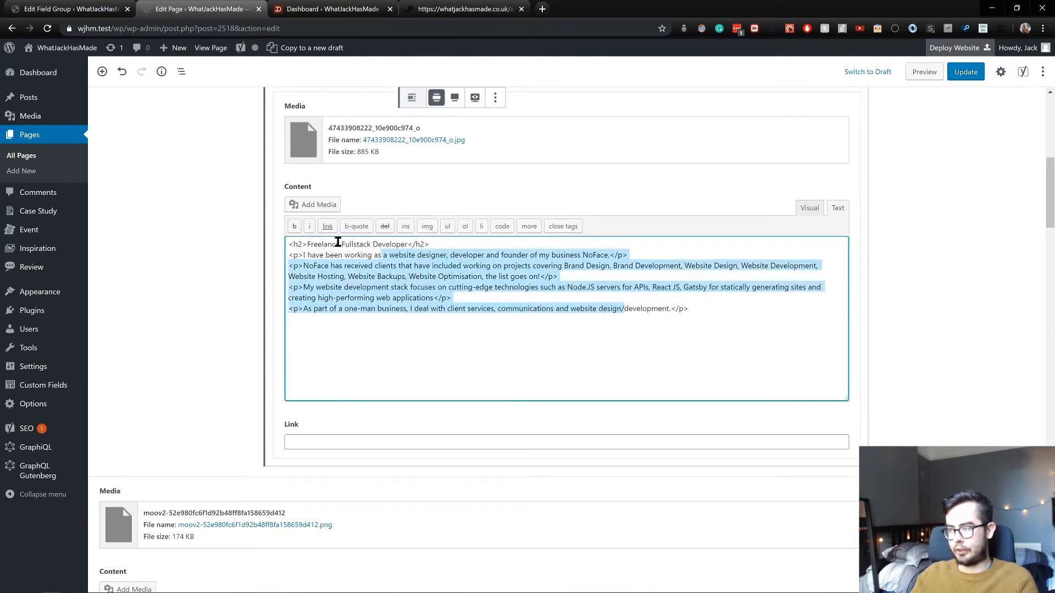
pyautogui.click(462, 8)
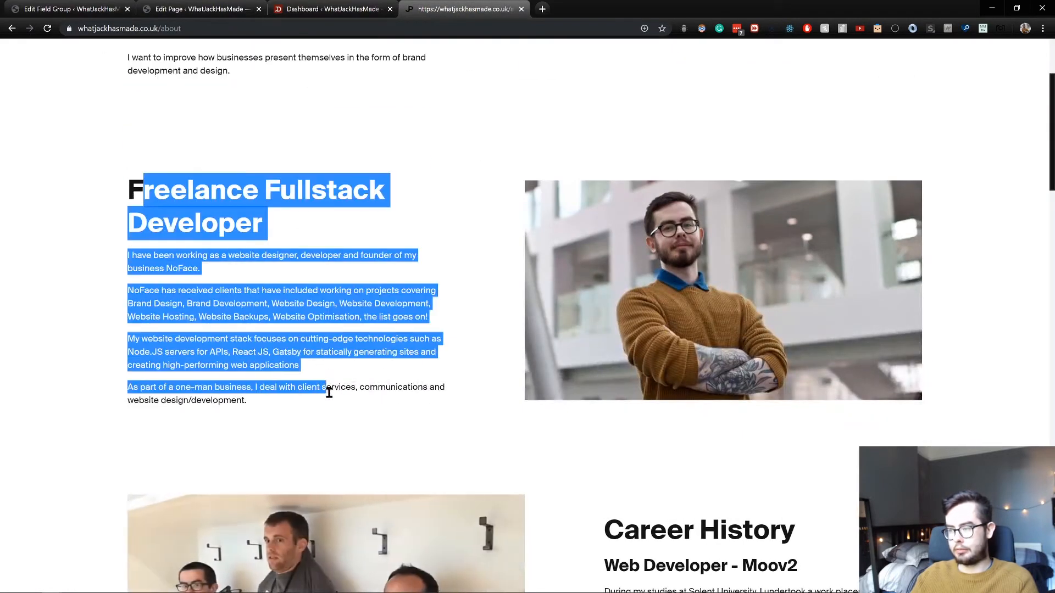
# Scroll down the editor's row blocks to the Qualifications content with its media and link fields
pyautogui.scroll(-3)
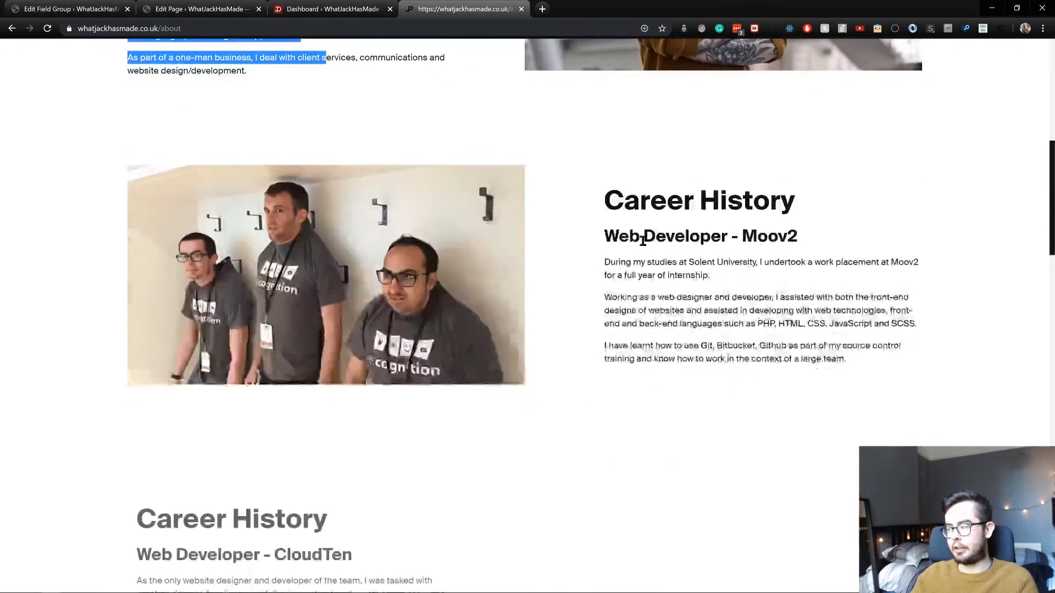
pyautogui.click(331, 9)
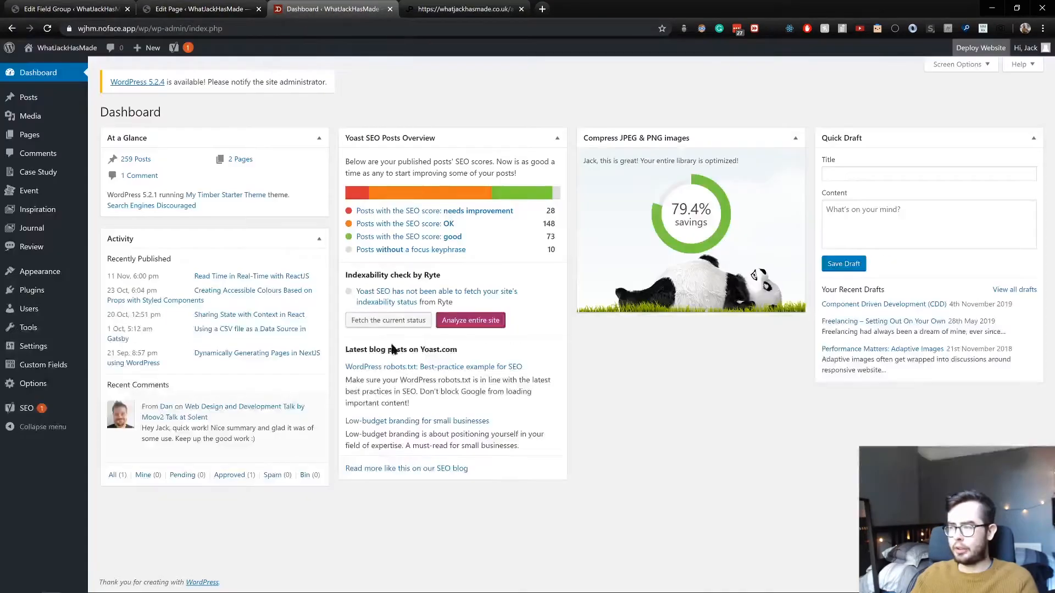
pyautogui.click(196, 9)
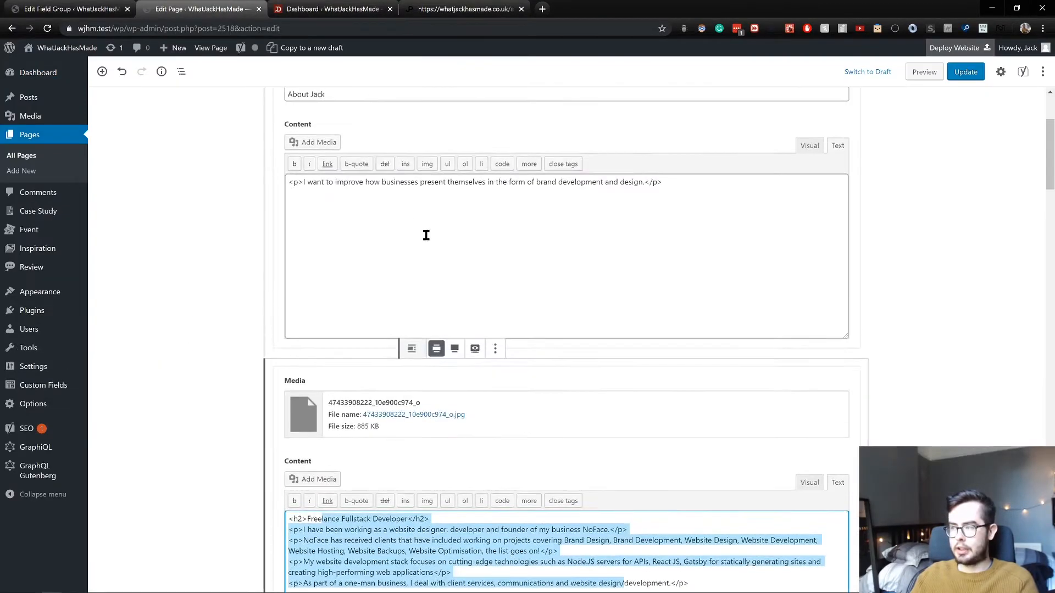
pyautogui.scroll(-3)
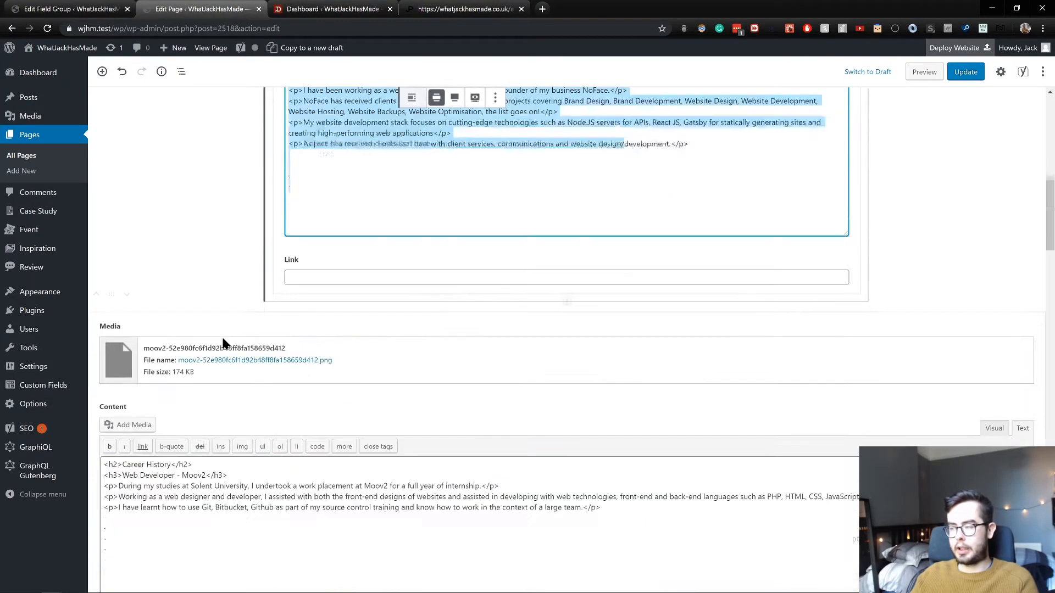
pyautogui.scroll(-3)
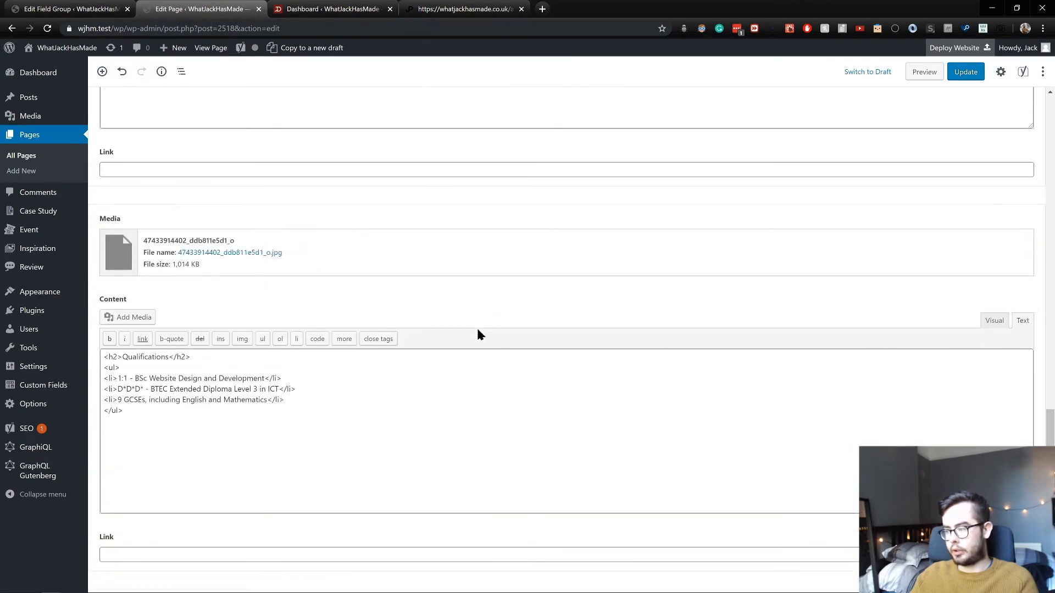
# Bring up the block inserter below the last block and browse its Most Used list with Hero, Intro and Testimonials
pyautogui.scroll(-3)
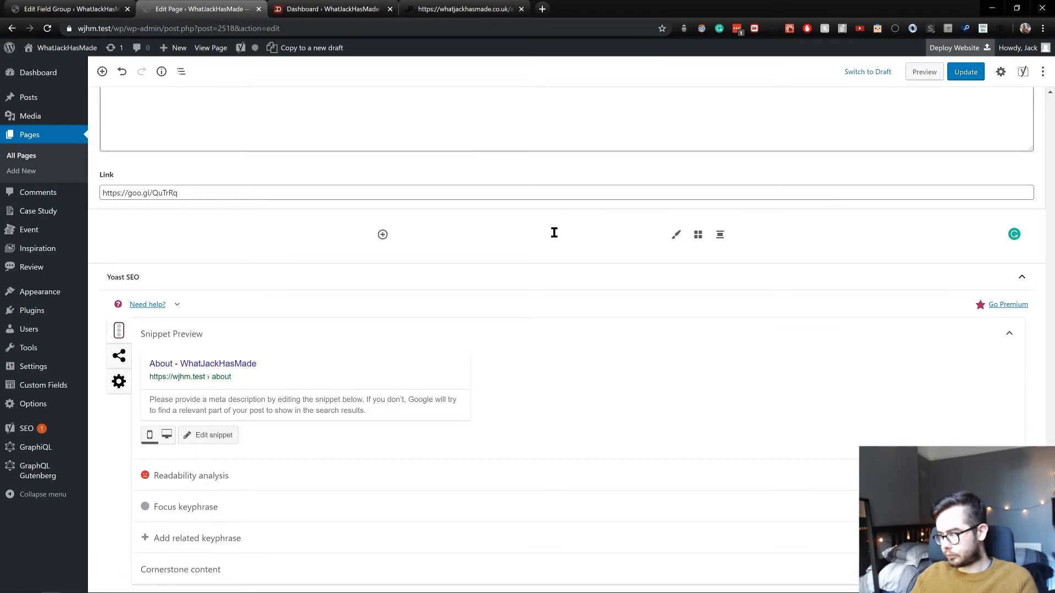
pyautogui.click(382, 234)
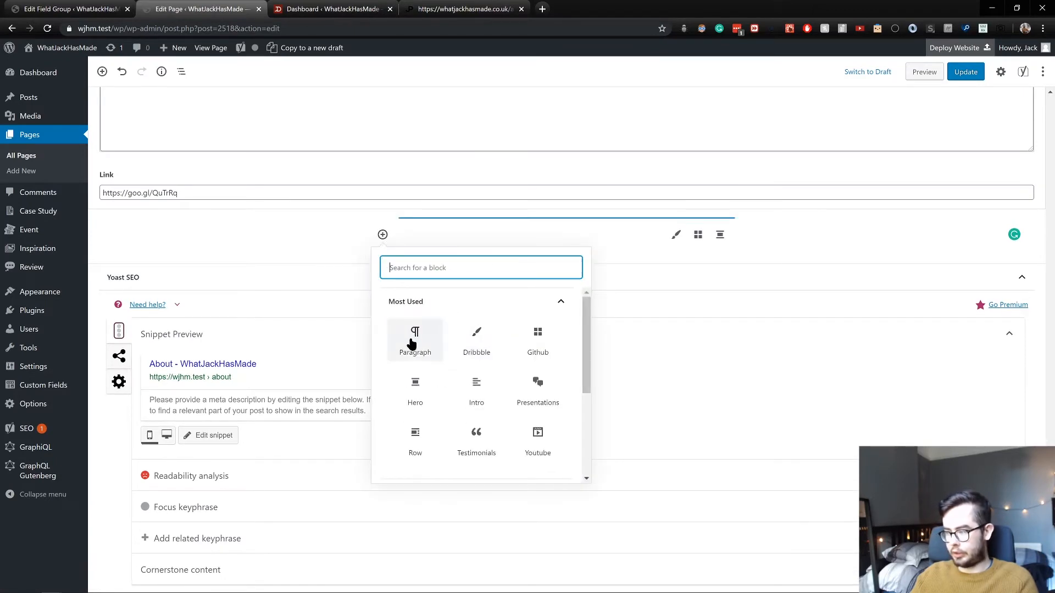
pyautogui.moveTo(418, 350)
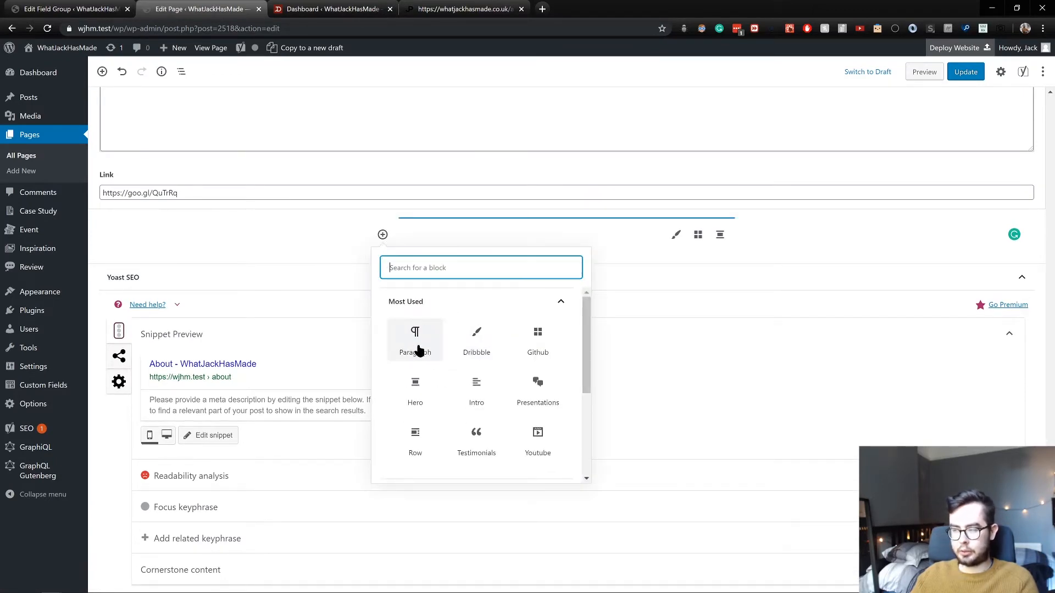
pyautogui.moveTo(476, 339)
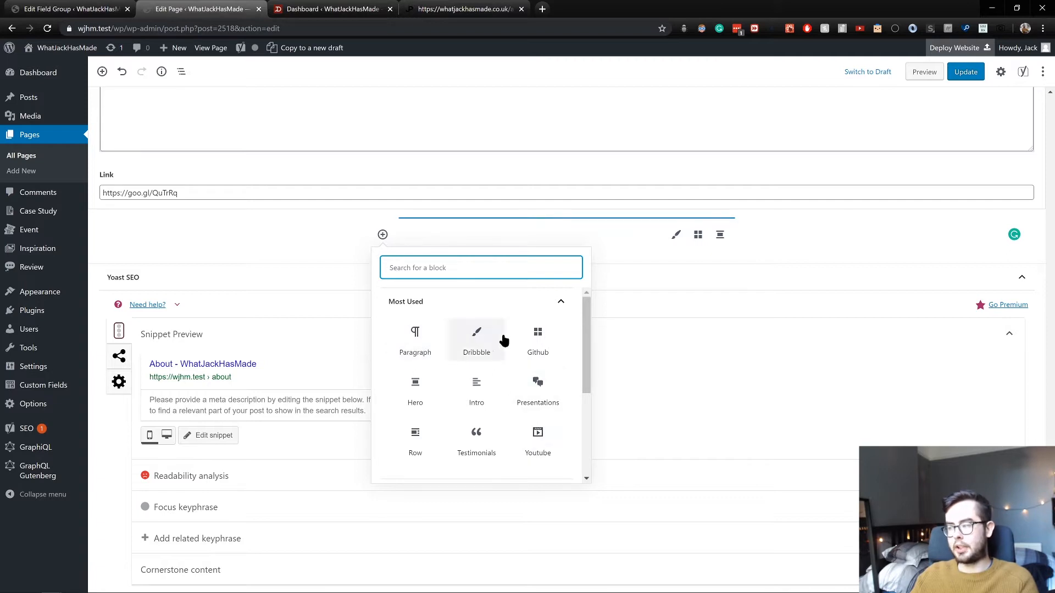
pyautogui.scroll(-3)
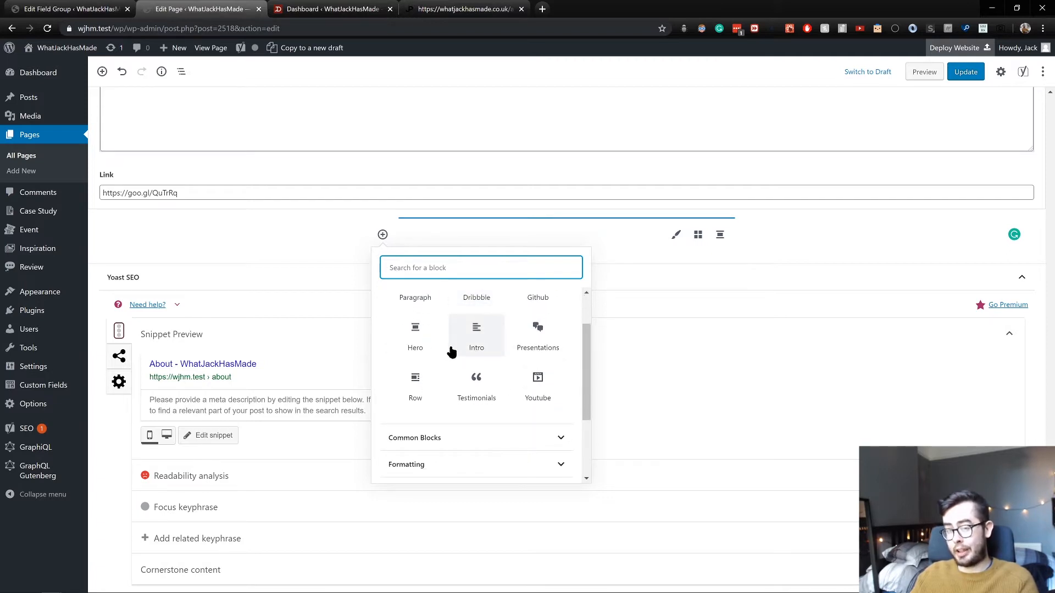
pyautogui.moveTo(476, 387)
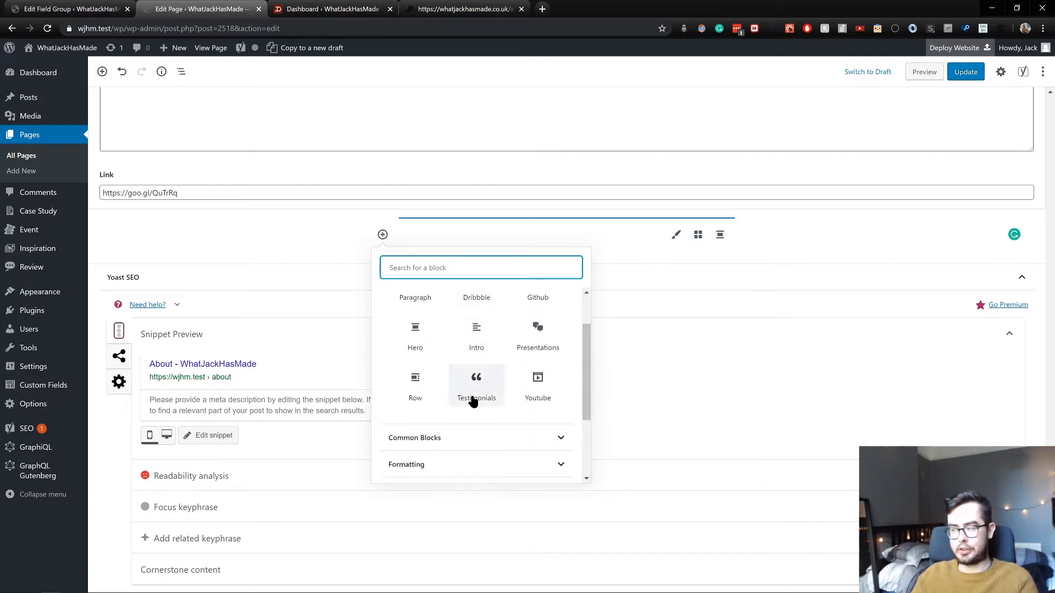
pyautogui.moveTo(537, 334)
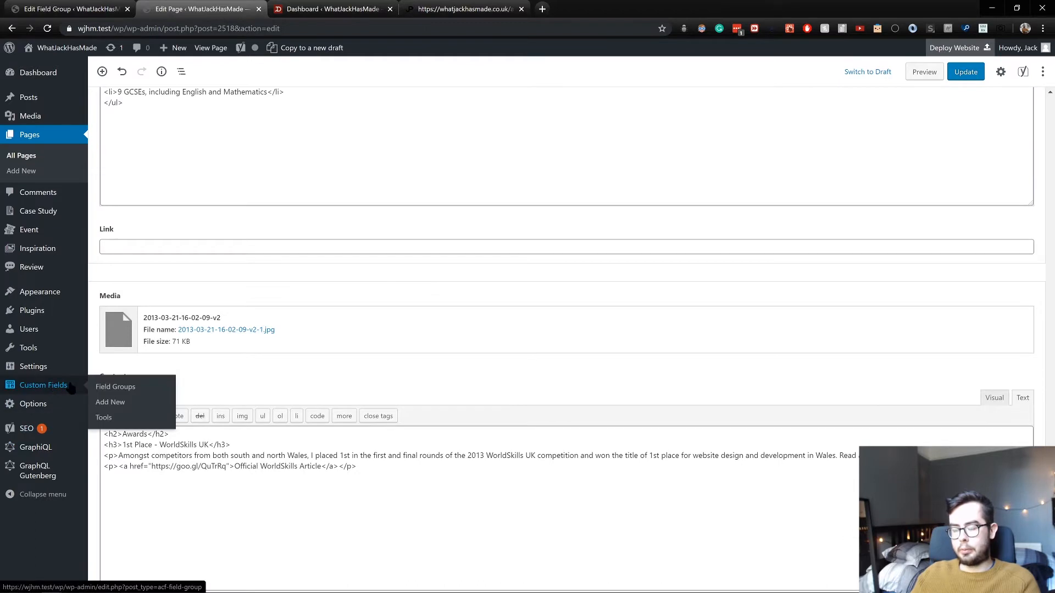
# Show the ACF Field Groups list under Custom Fields
pyautogui.click(115, 385)
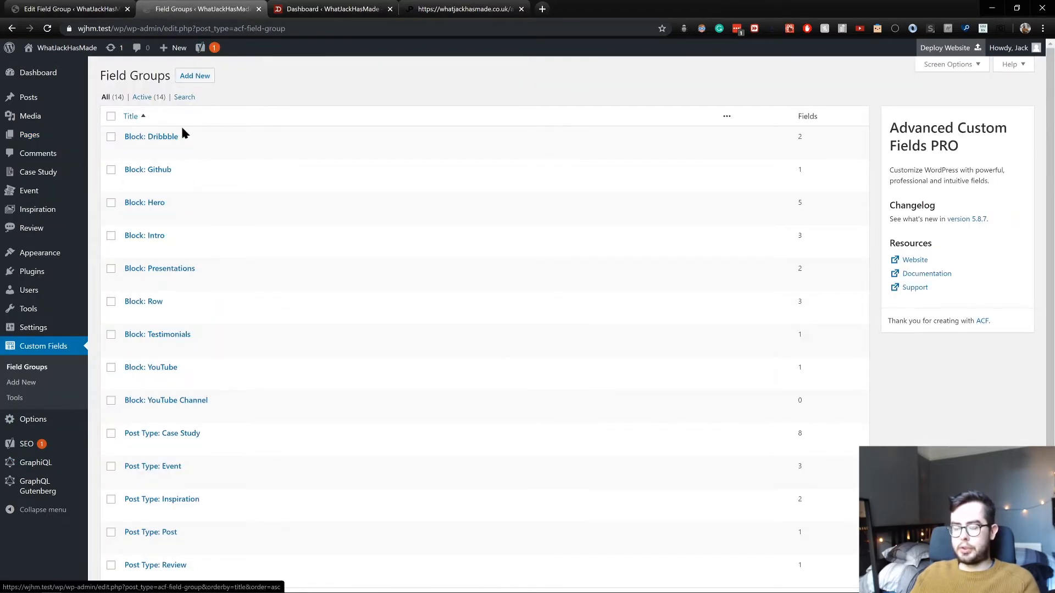
pyautogui.moveTo(166, 400)
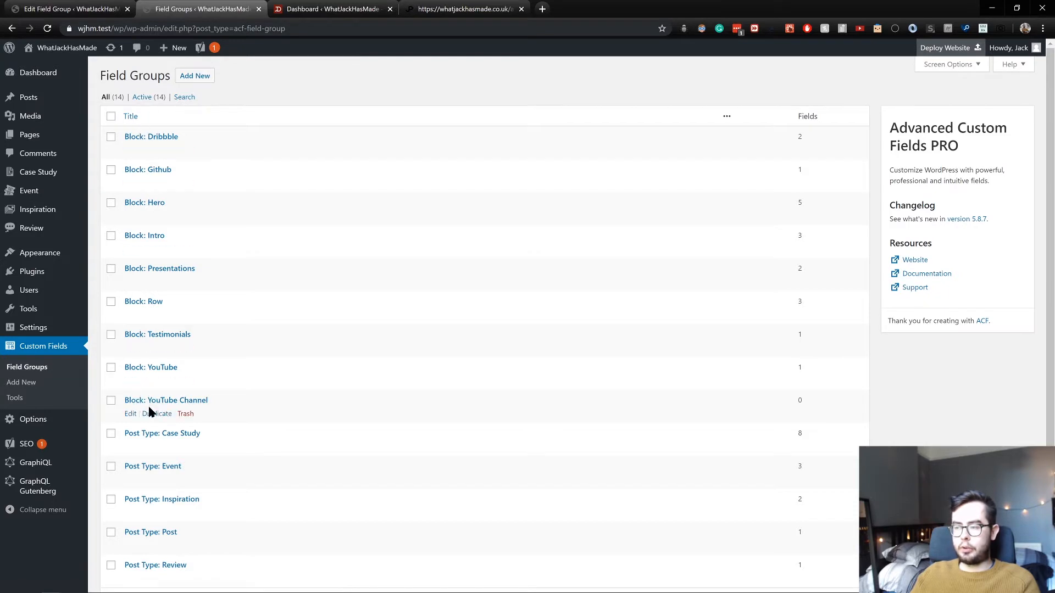
pyautogui.moveTo(292, 169)
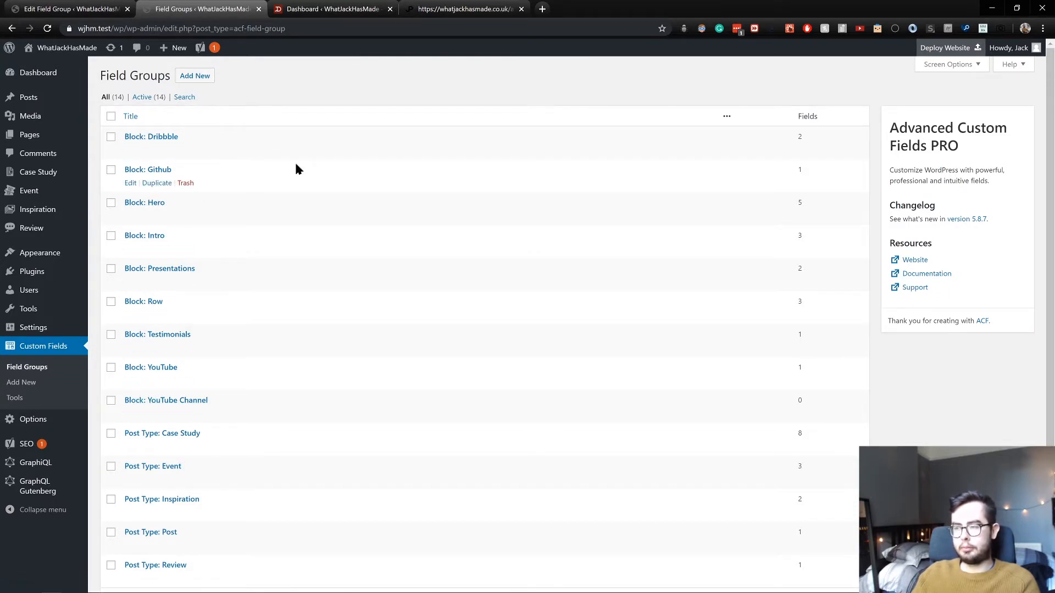
pyautogui.moveTo(150, 136)
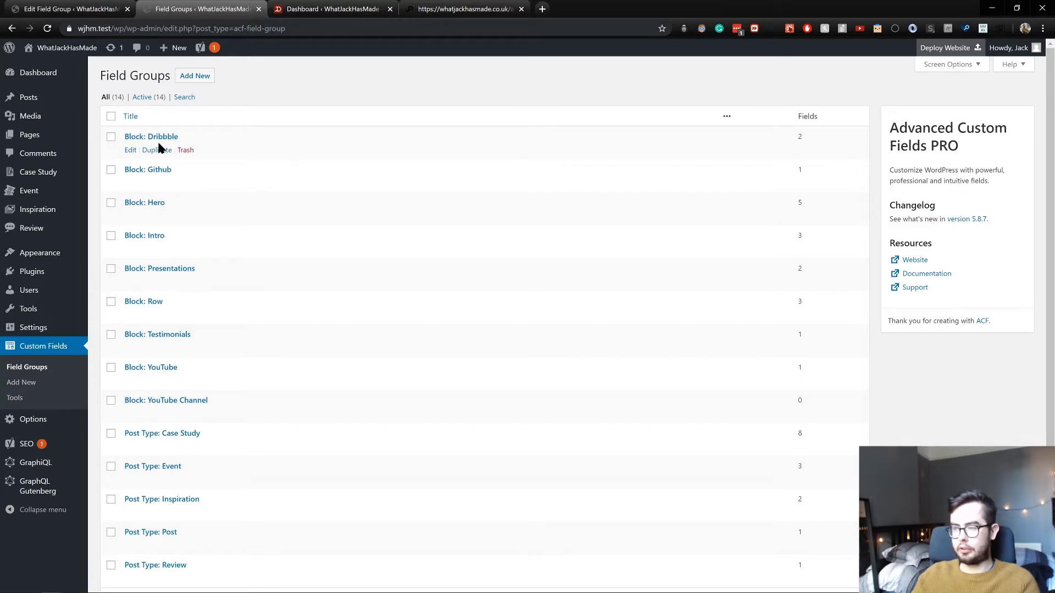
pyautogui.moveTo(133, 158)
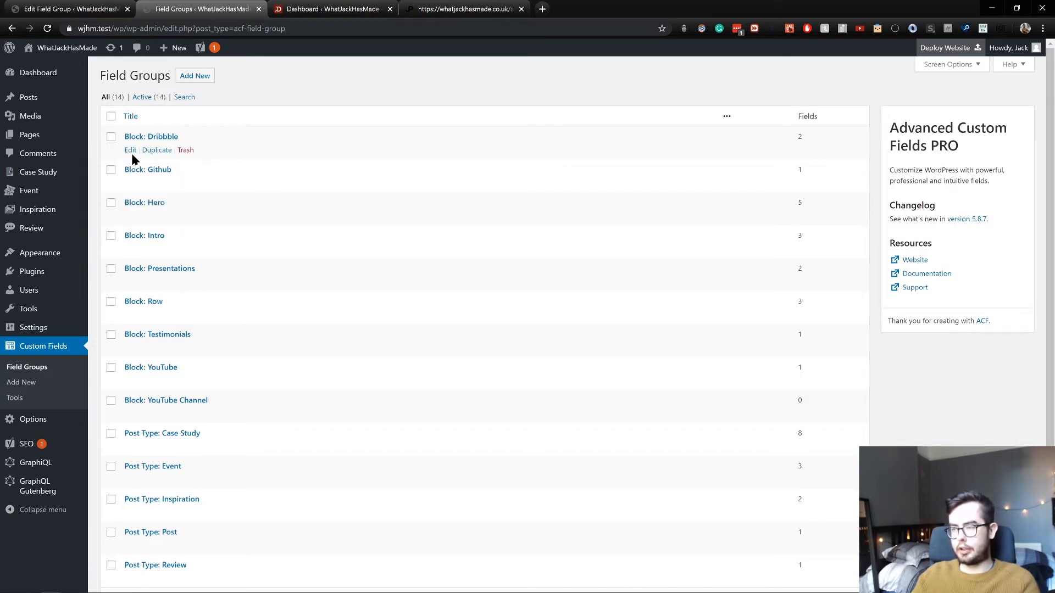
pyautogui.moveTo(130, 253)
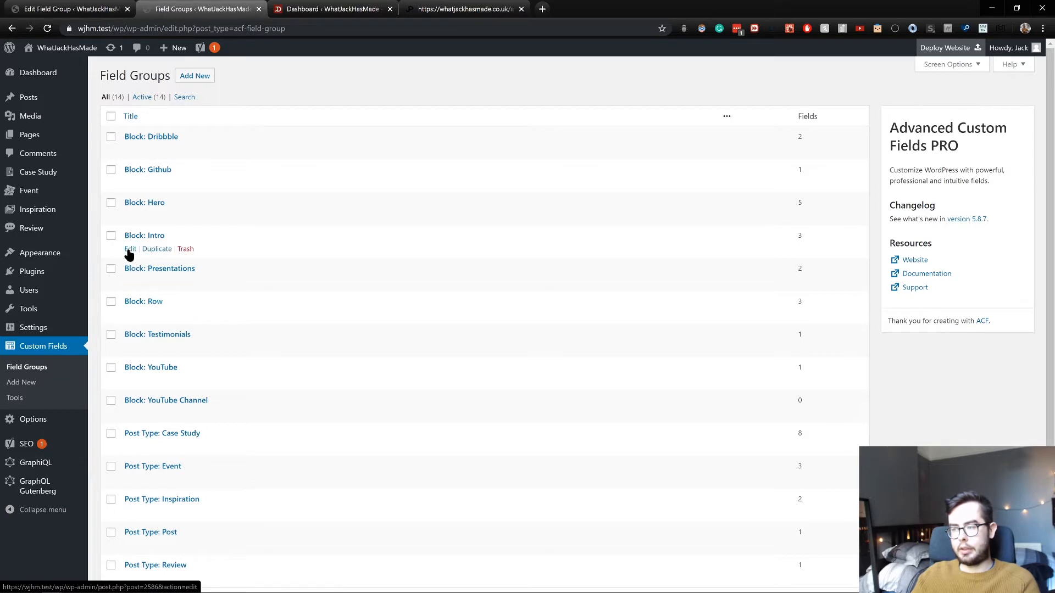
# Open the Block: Intro field group showing its Subheading, Heading and Content fields and location rules
pyautogui.click(130, 249)
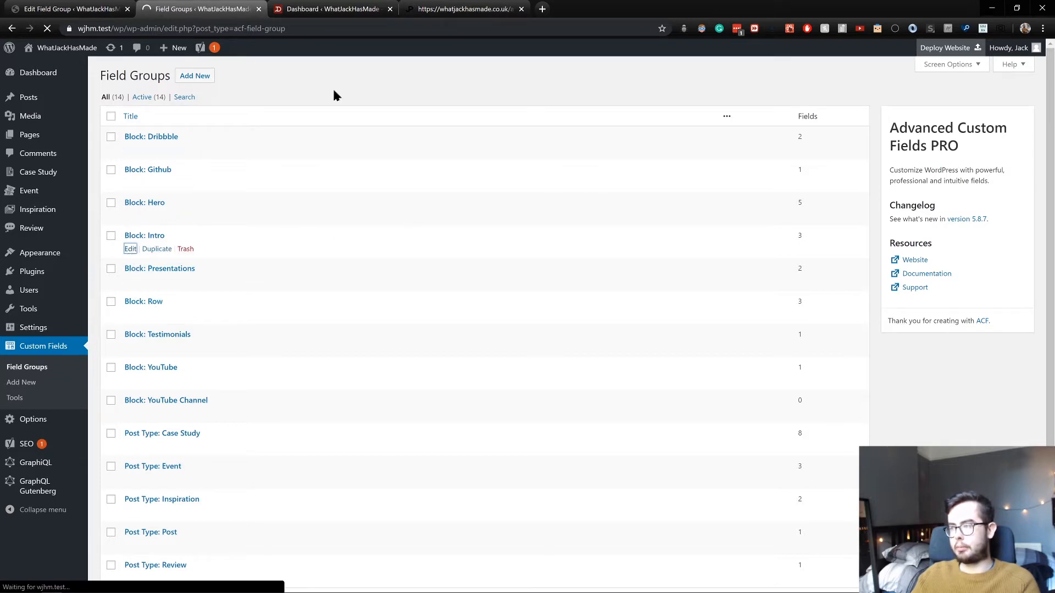
pyautogui.click(144, 235)
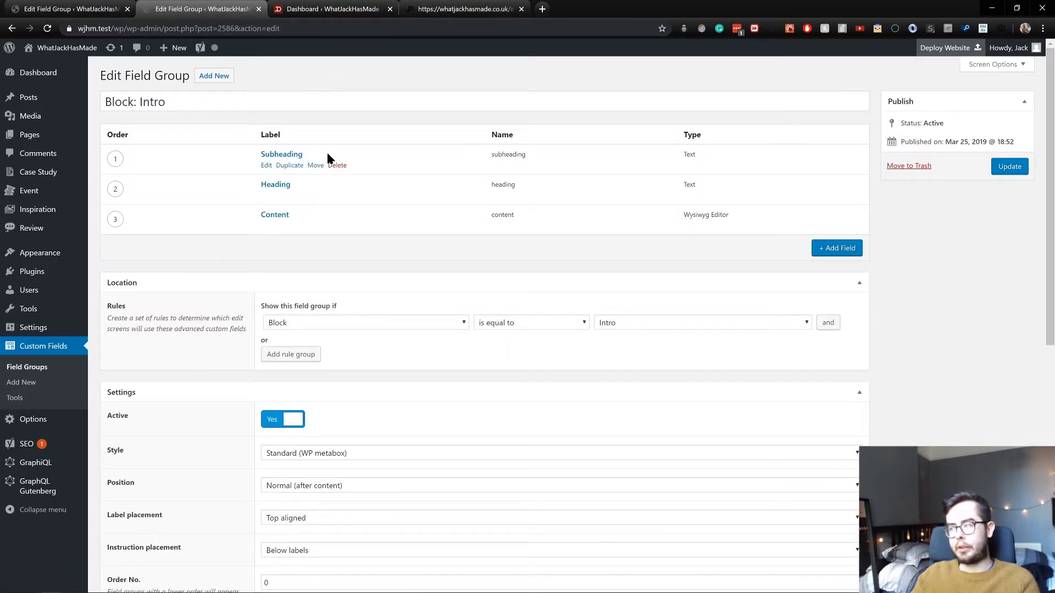
pyautogui.moveTo(237, 166)
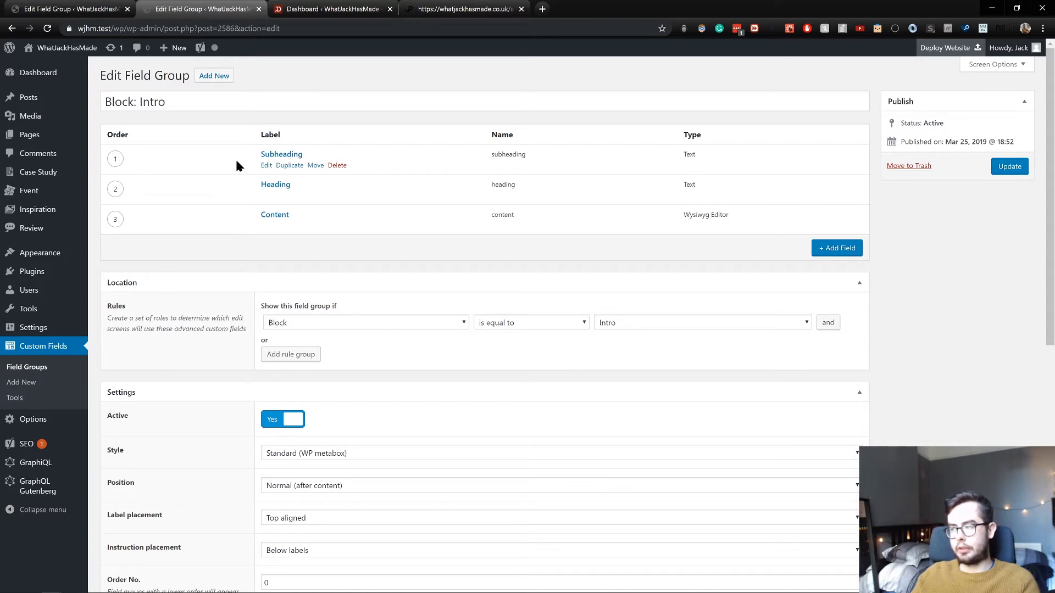
pyautogui.moveTo(468, 196)
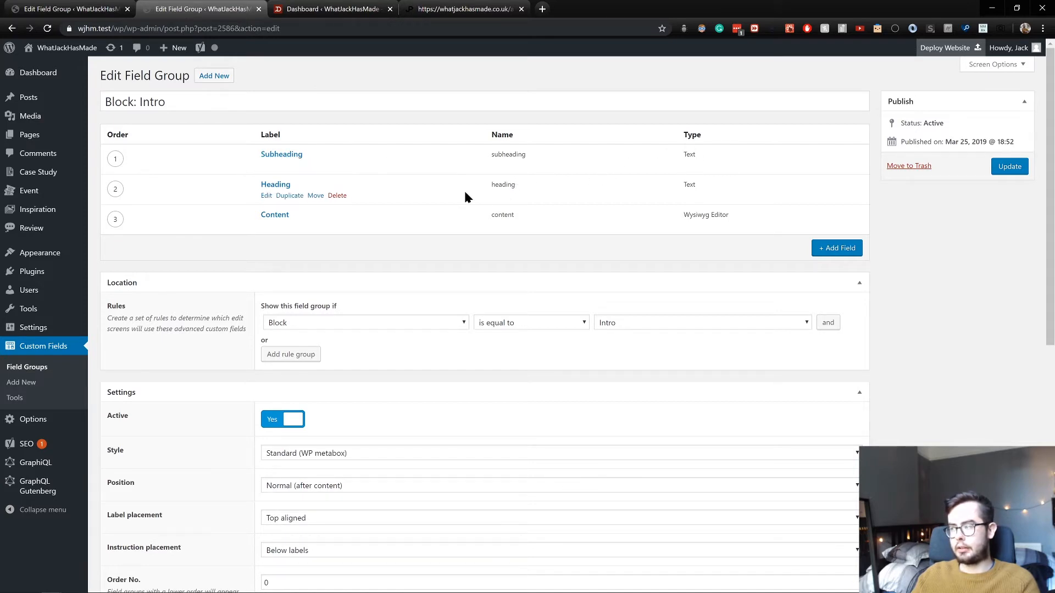
pyautogui.moveTo(699, 155)
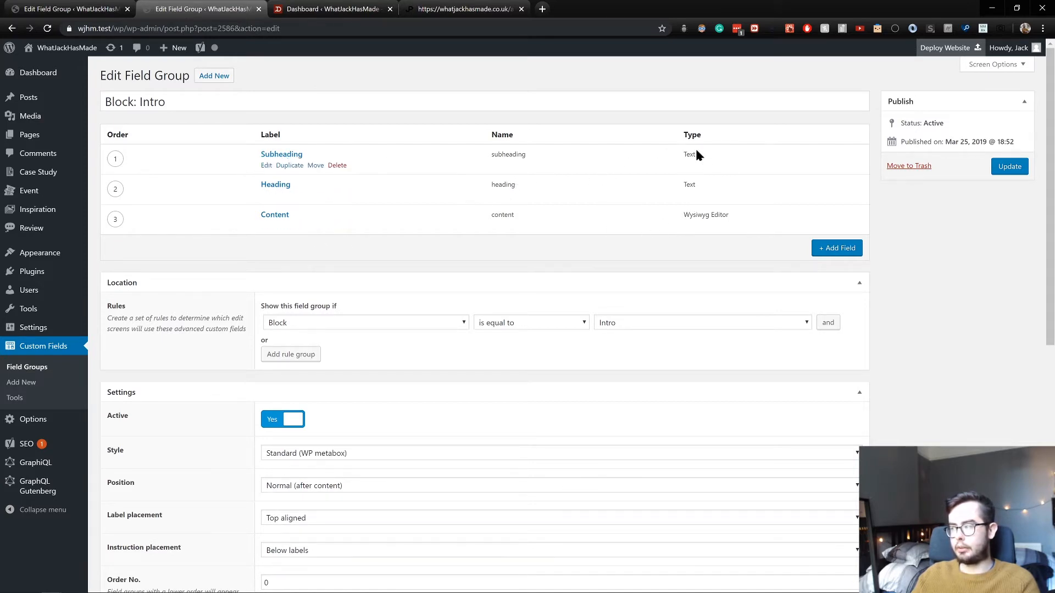
pyautogui.moveTo(637, 253)
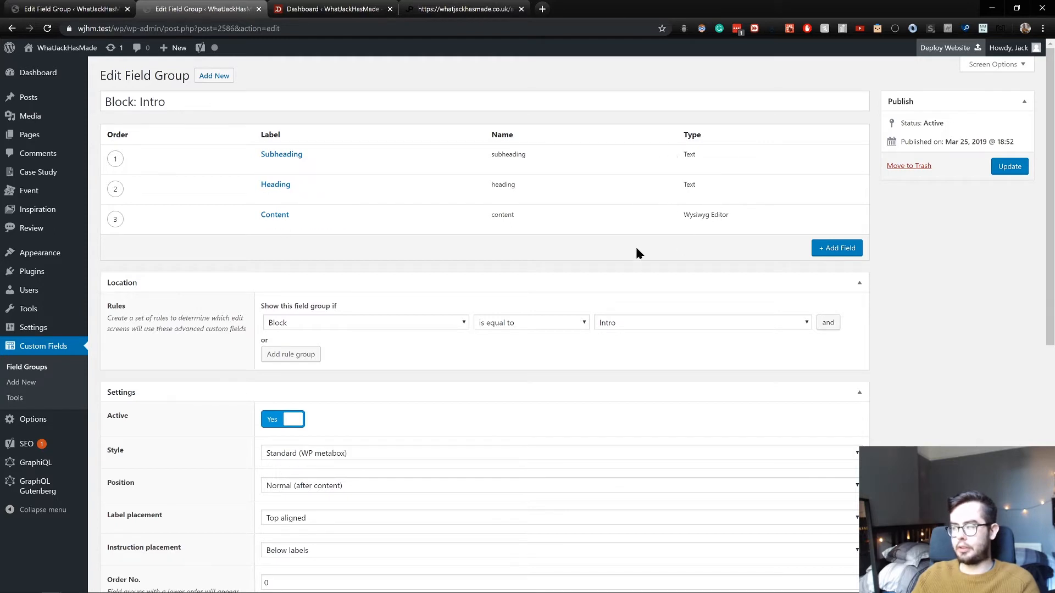
pyautogui.moveTo(498, 253)
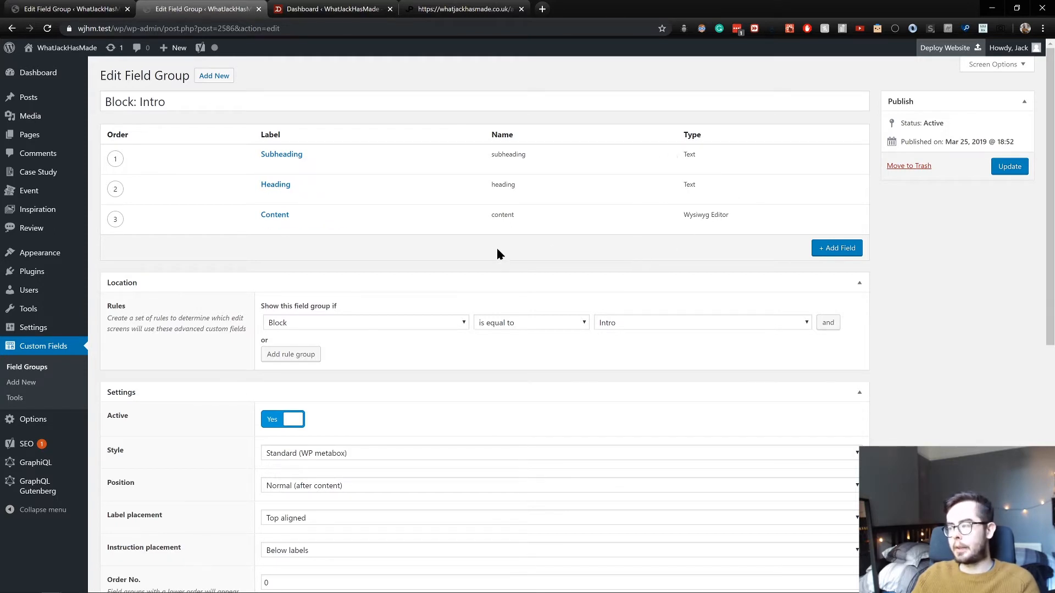
pyautogui.scroll(-3)
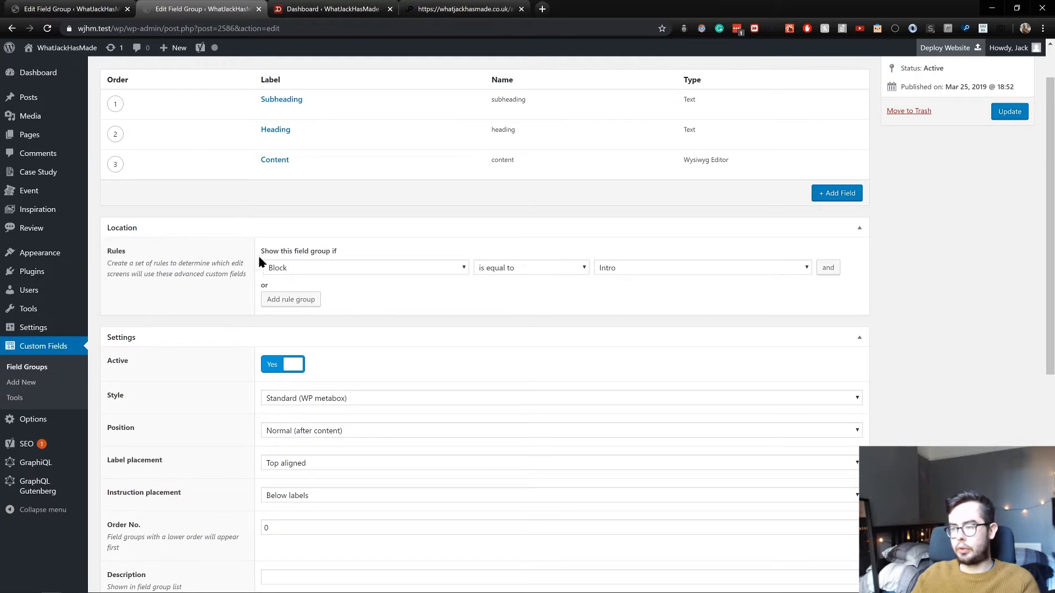
pyautogui.moveTo(331, 271)
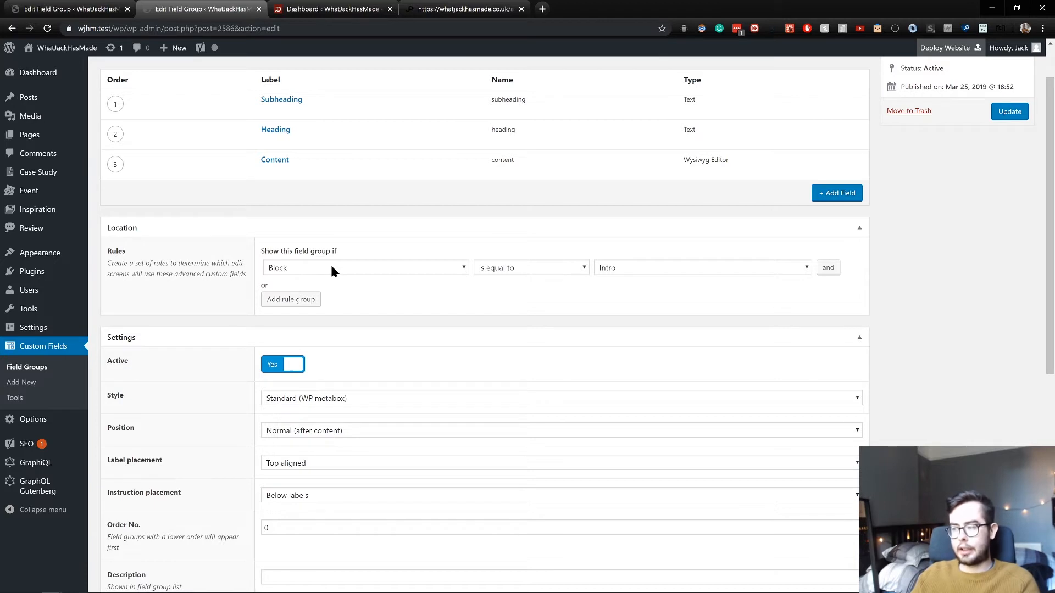
# Show the block choices for the 'Block is equal to' location rule, listing Dribbble, Github, Hero, Intro and others
pyautogui.click(700, 267)
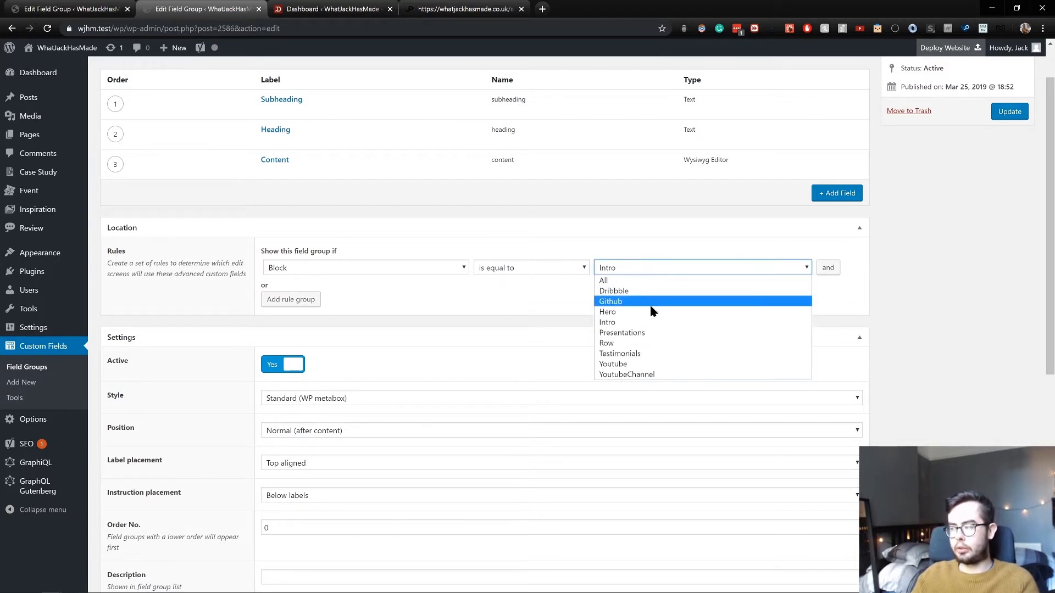
pyautogui.moveTo(618, 310)
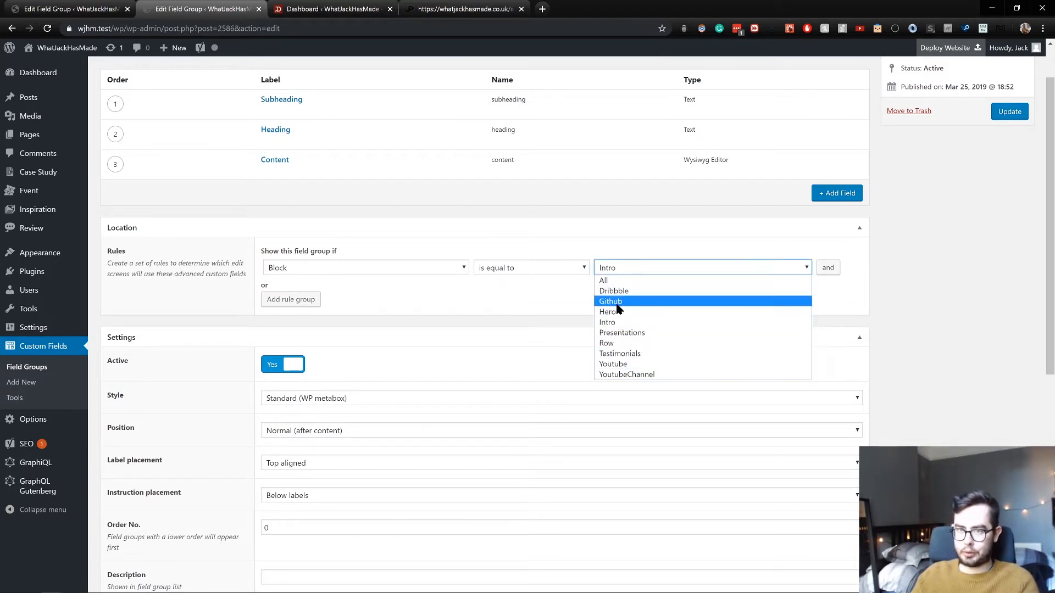
pyautogui.moveTo(633, 204)
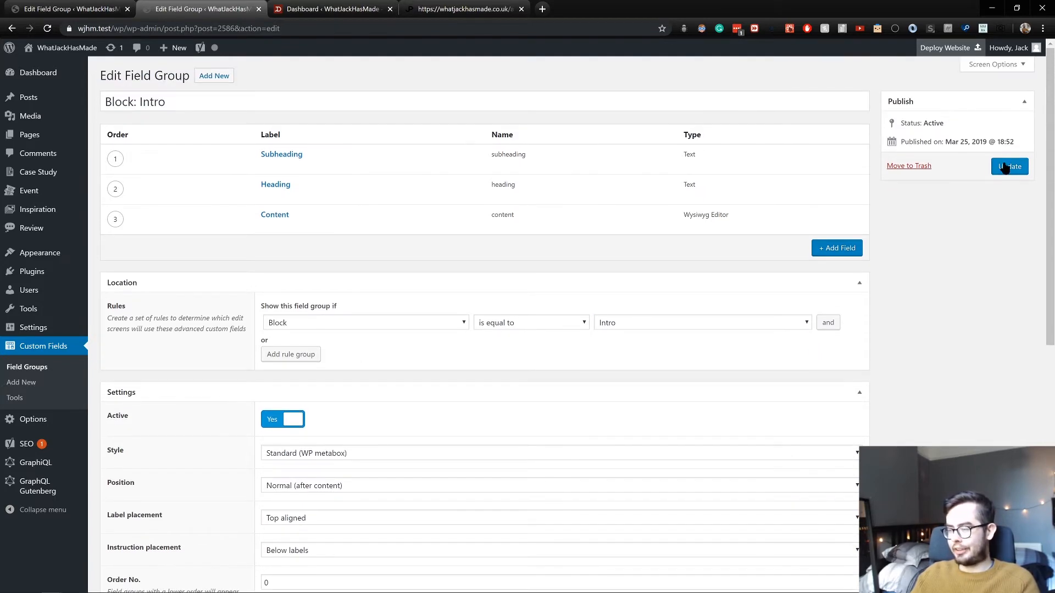
pyautogui.scroll(-3)
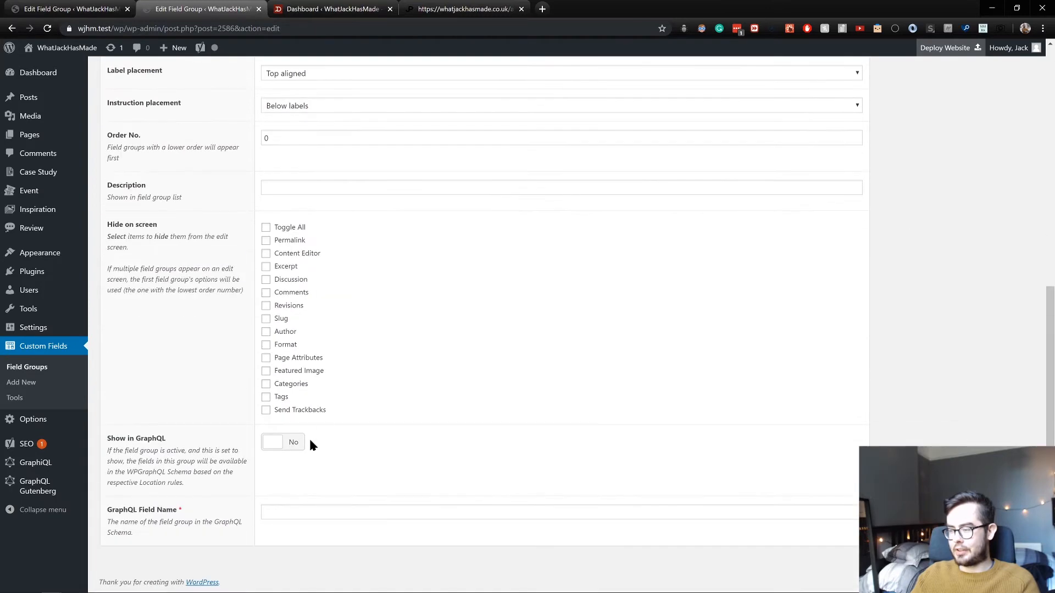
pyautogui.scroll(3)
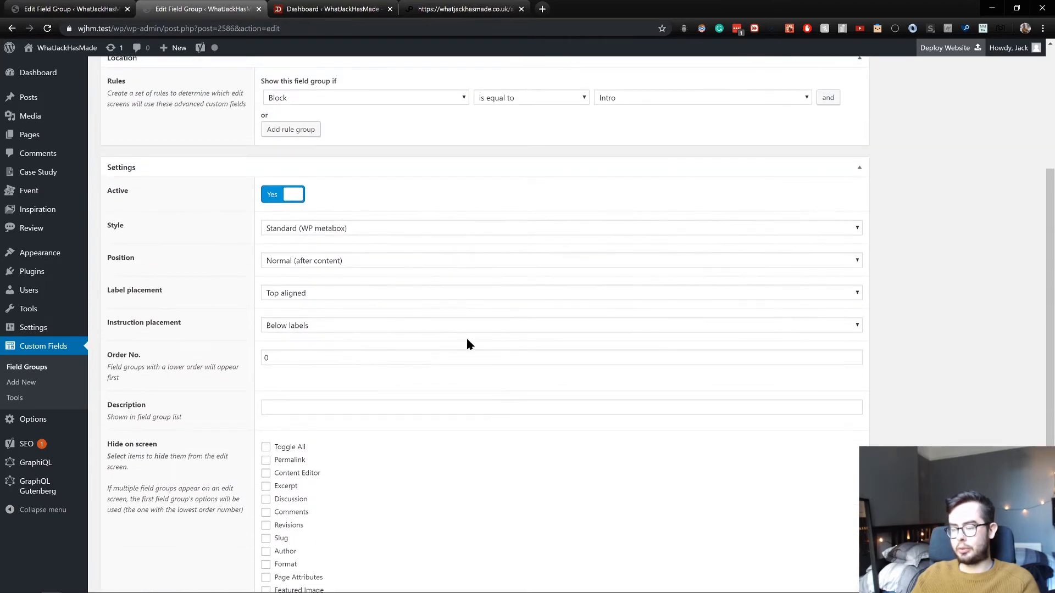
pyautogui.scroll(3)
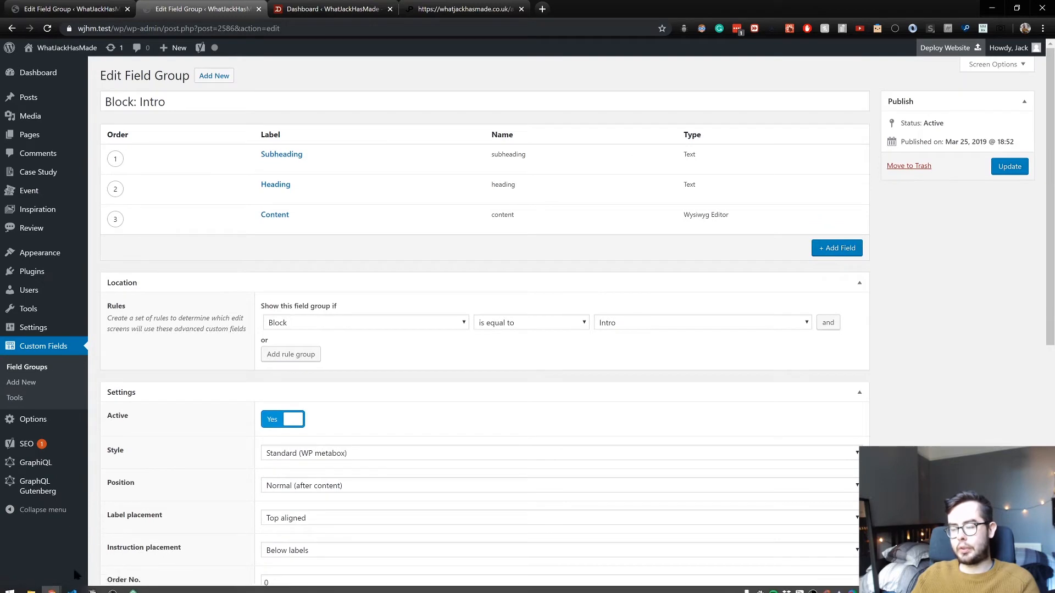
pyautogui.moveTo(601, 319)
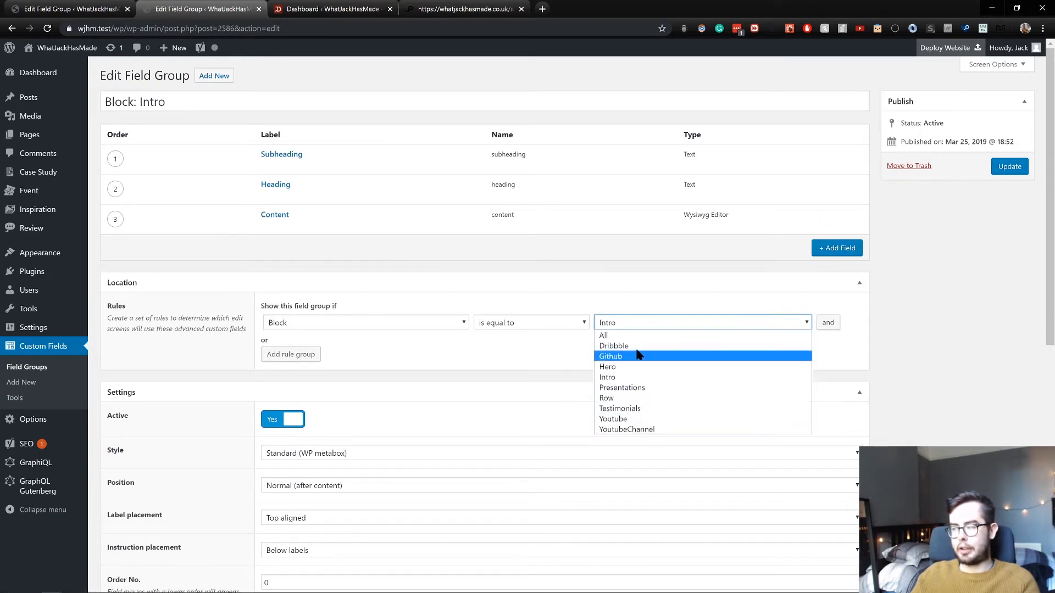
# Scroll functions.php to the register_blocks loop calling acf_register_block for each block
pyautogui.click(606, 377)
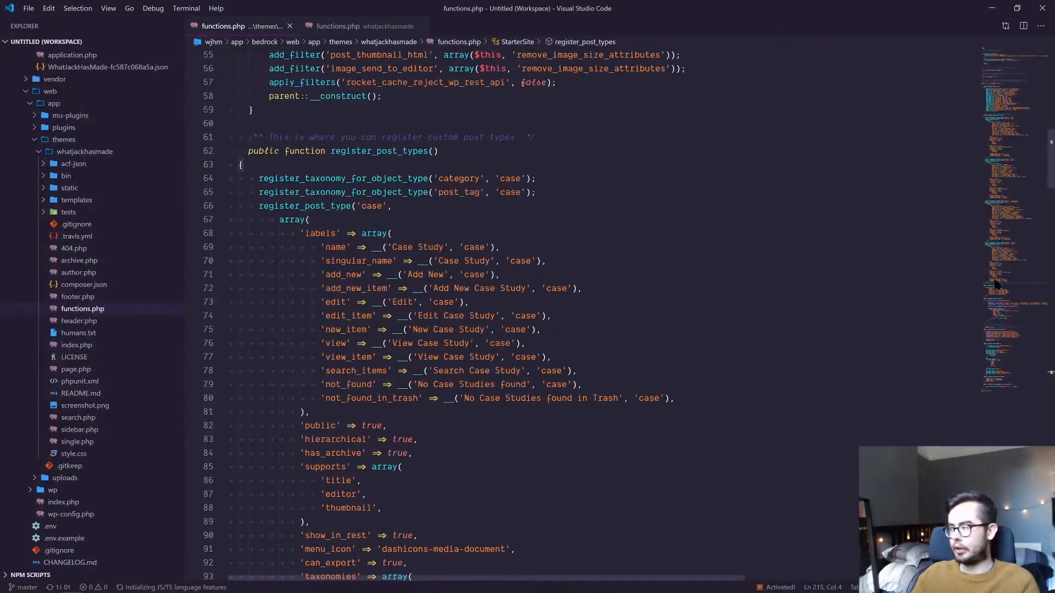
pyautogui.scroll(-3)
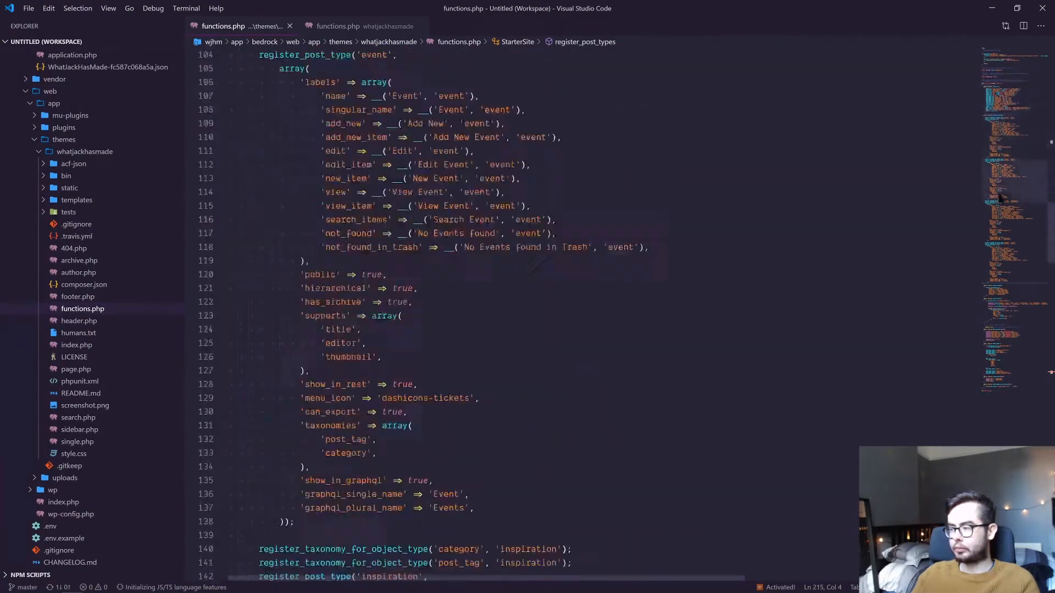
pyautogui.scroll(-3)
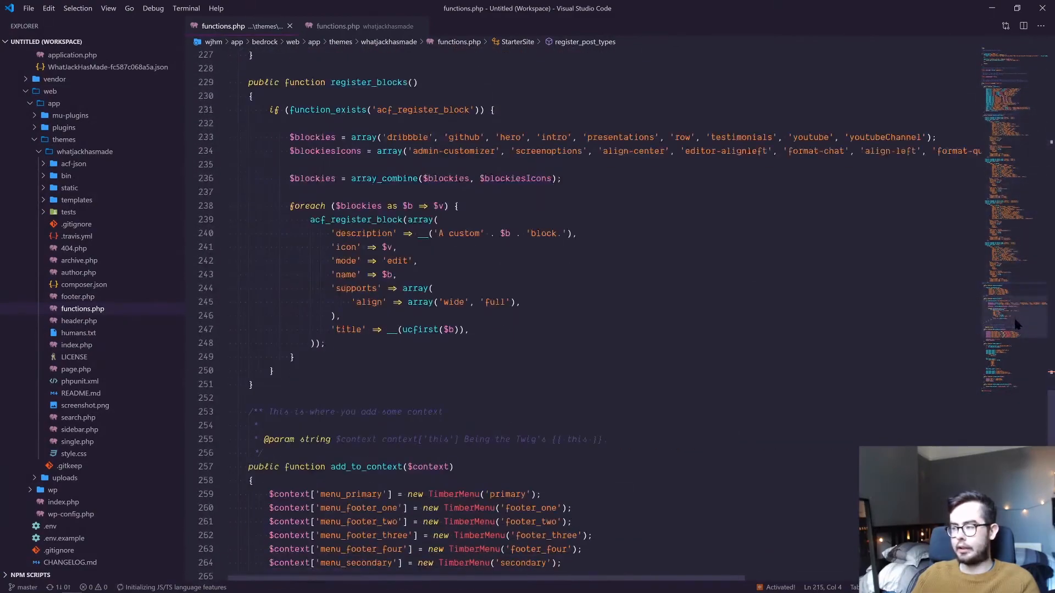
pyautogui.scroll(3)
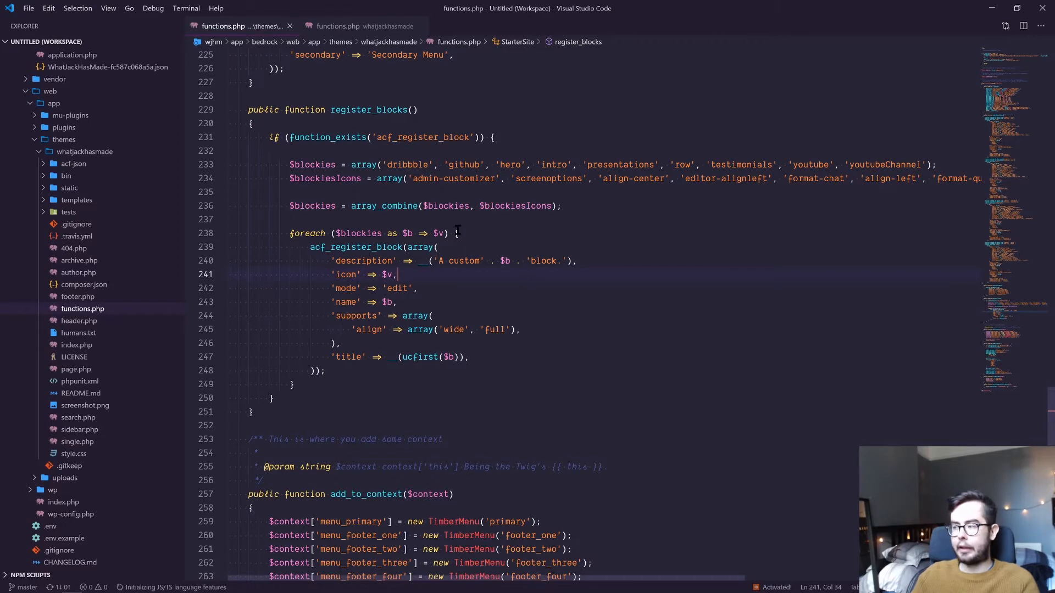
pyautogui.moveTo(546, 244)
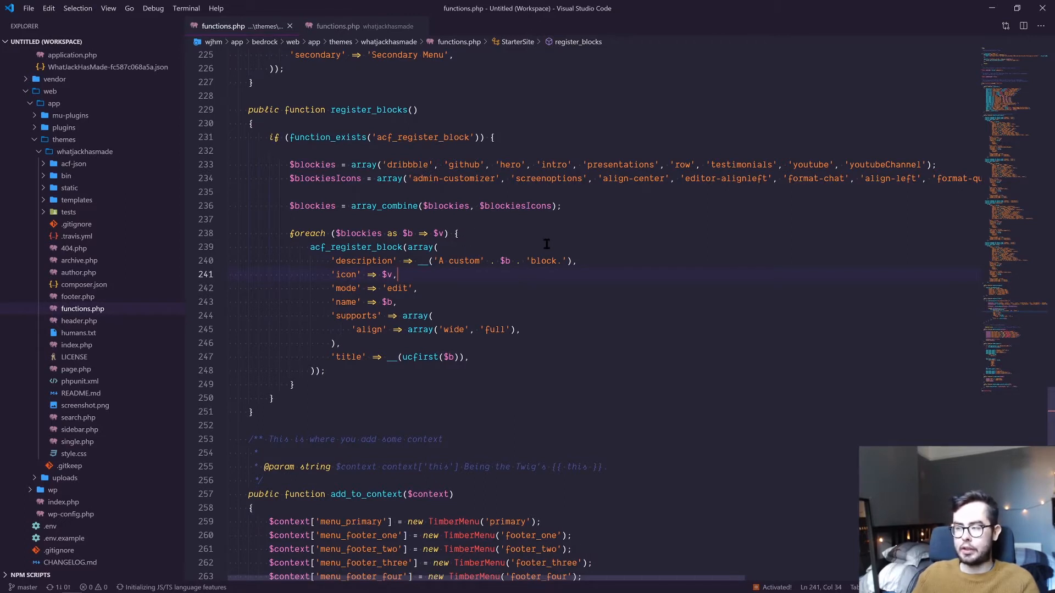
pyautogui.moveTo(303, 255)
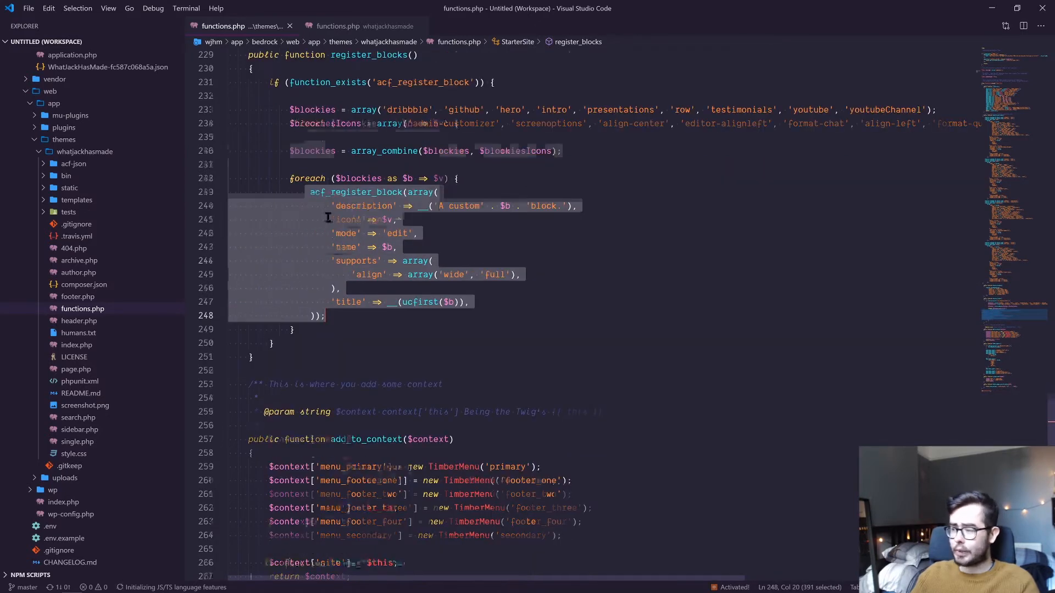
pyautogui.scroll(-3)
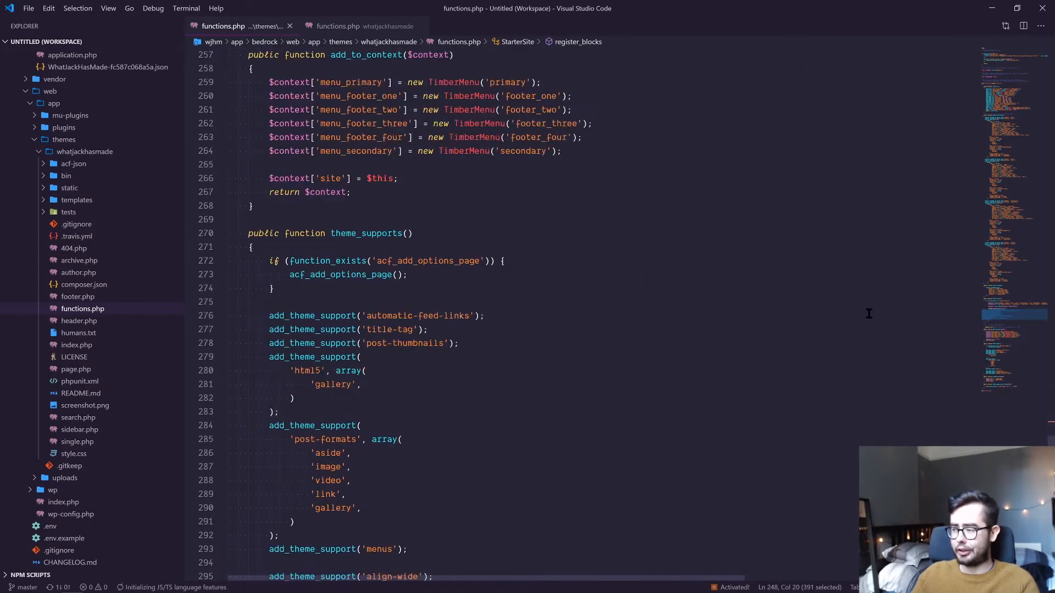
pyautogui.scroll(-3)
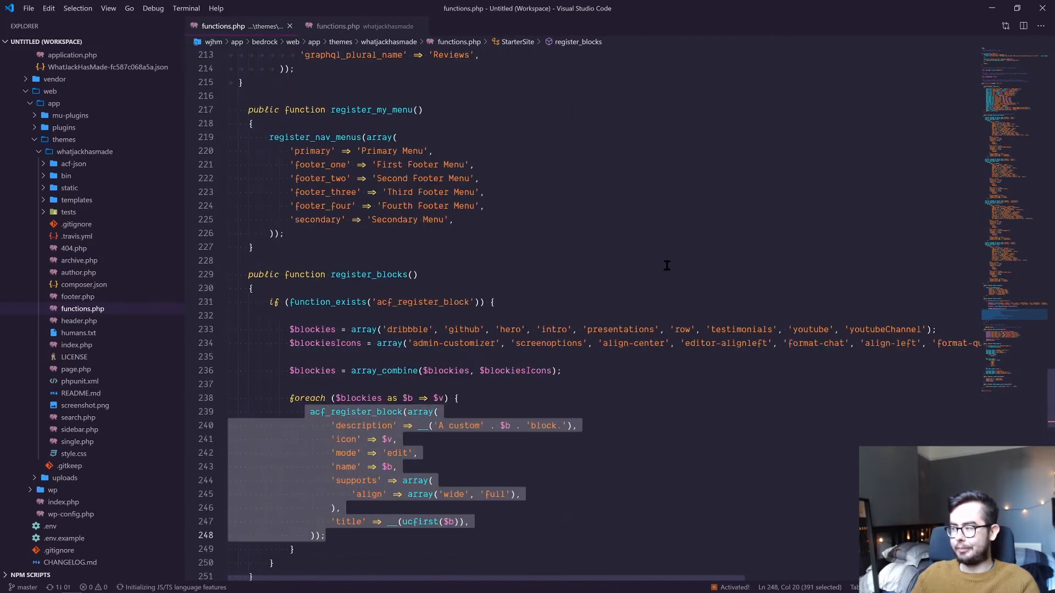
pyautogui.scroll(-3)
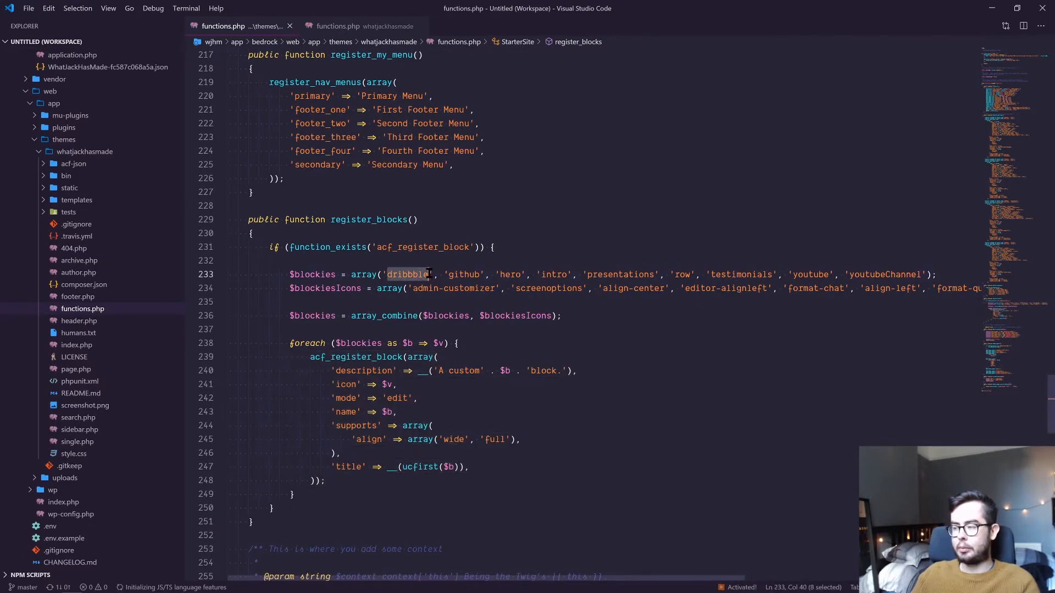
# Point out the admin-customizer icon name in the blocks array and Google 'acf_register_block'
pyautogui.click(468, 288)
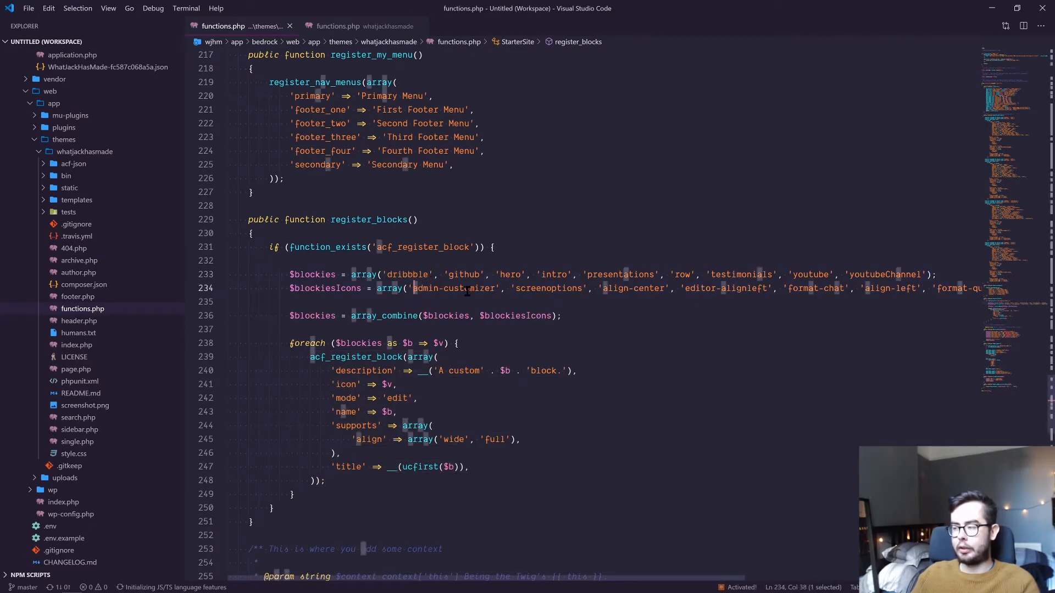
pyautogui.doubleClick(453, 288)
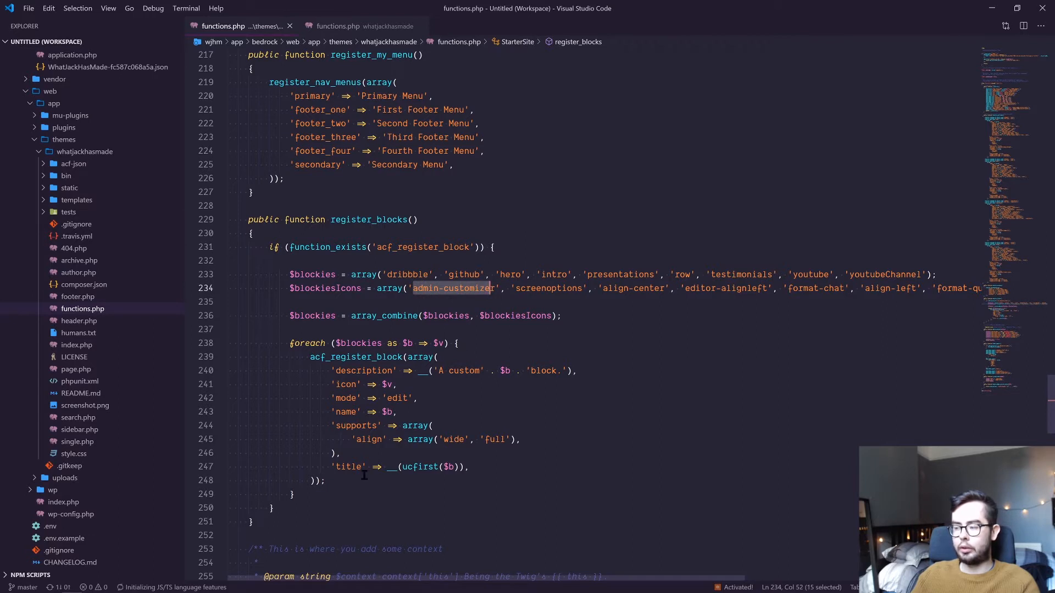
pyautogui.moveTo(1014, 71)
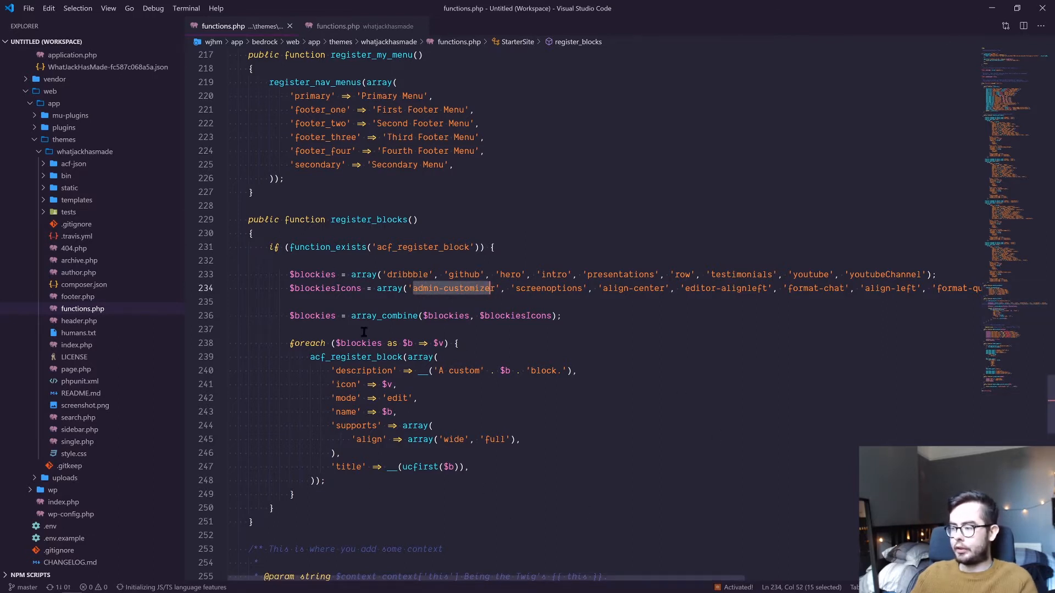
pyautogui.doubleClick(356, 356)
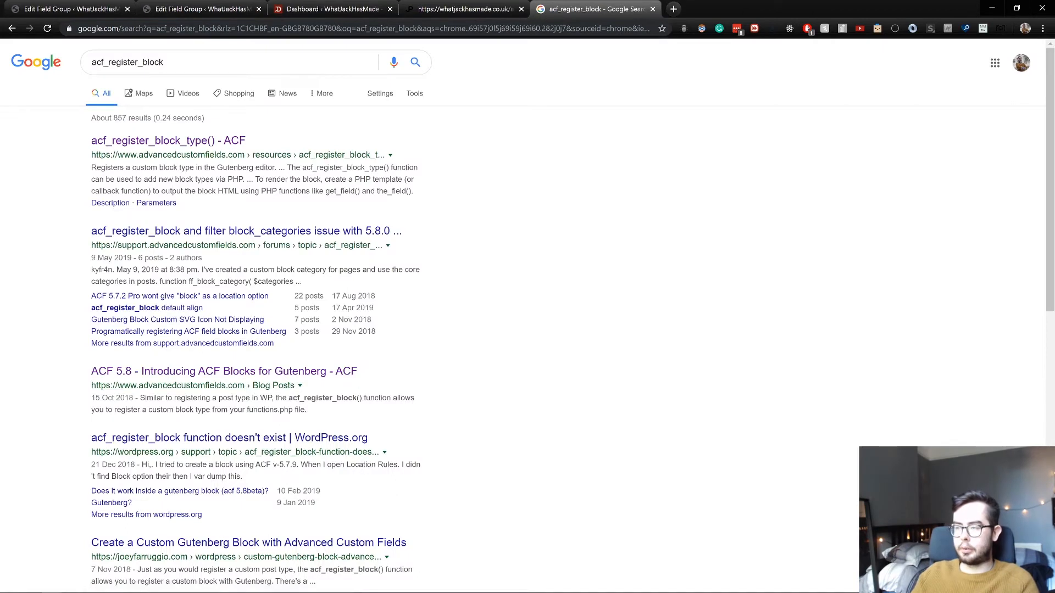
# Read the acf_register_block_type documentation from Description and Parameters down to the icon setting
pyautogui.click(167, 141)
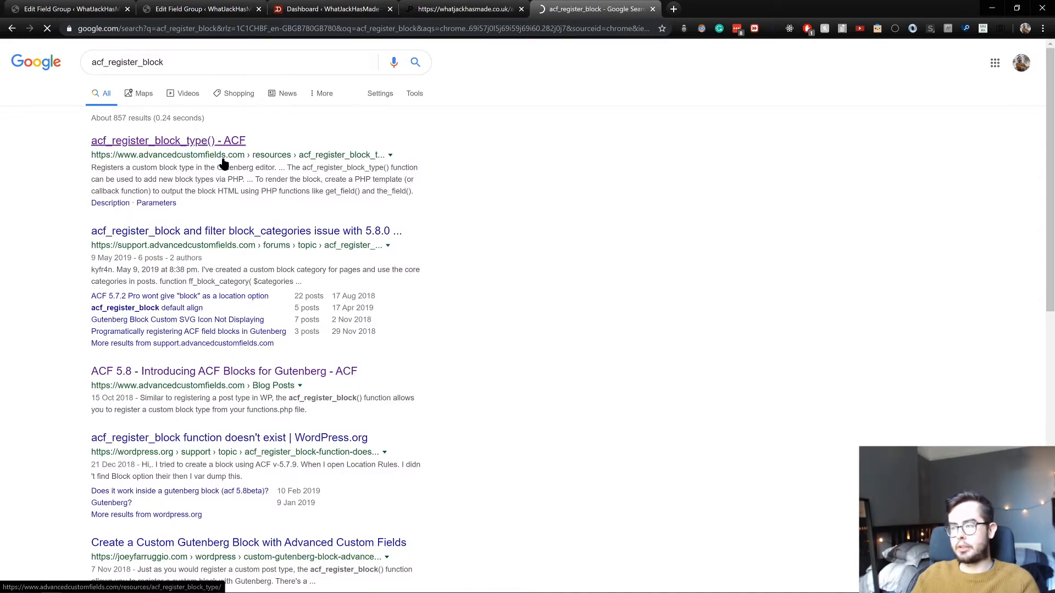
pyautogui.click(168, 139)
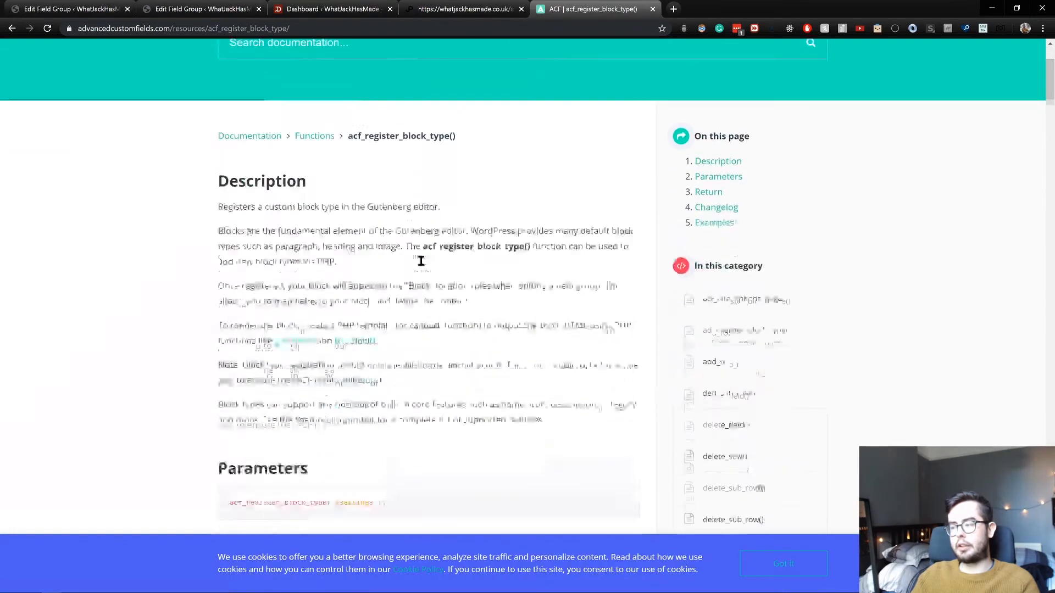
pyautogui.scroll(-3)
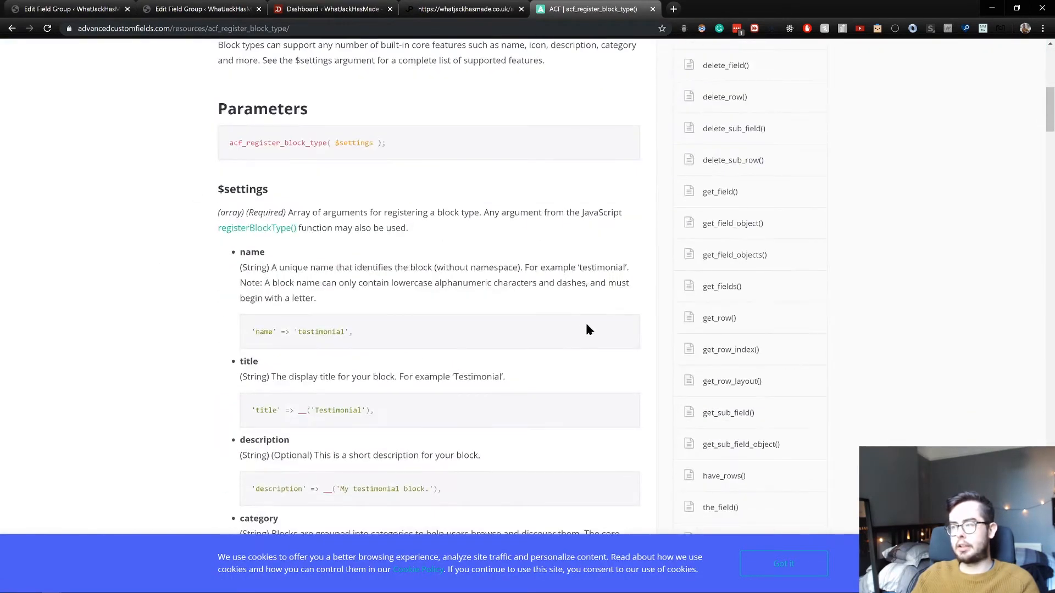
pyautogui.scroll(3)
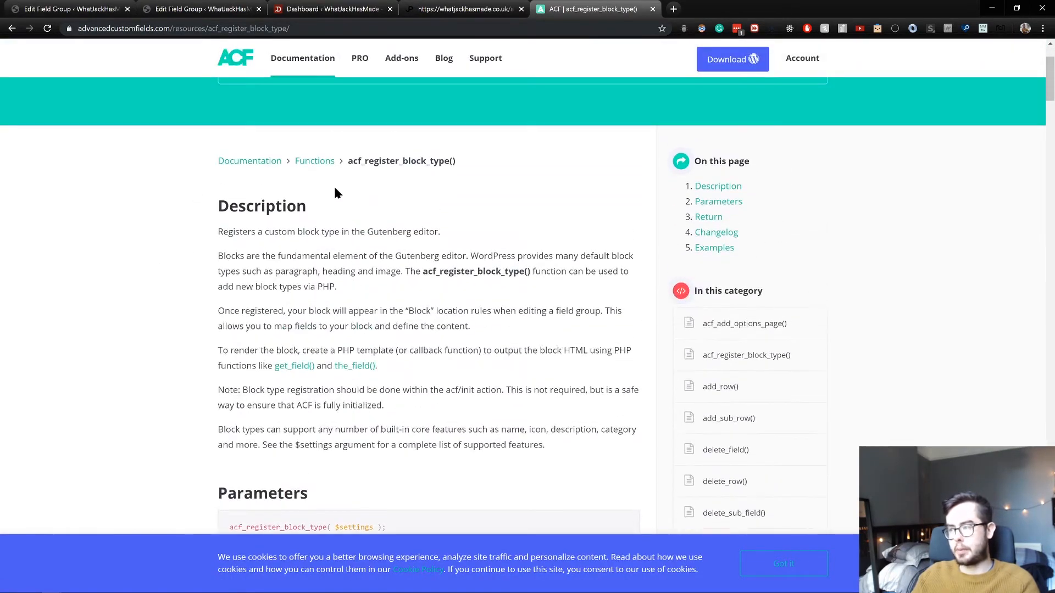
pyautogui.moveTo(331, 190)
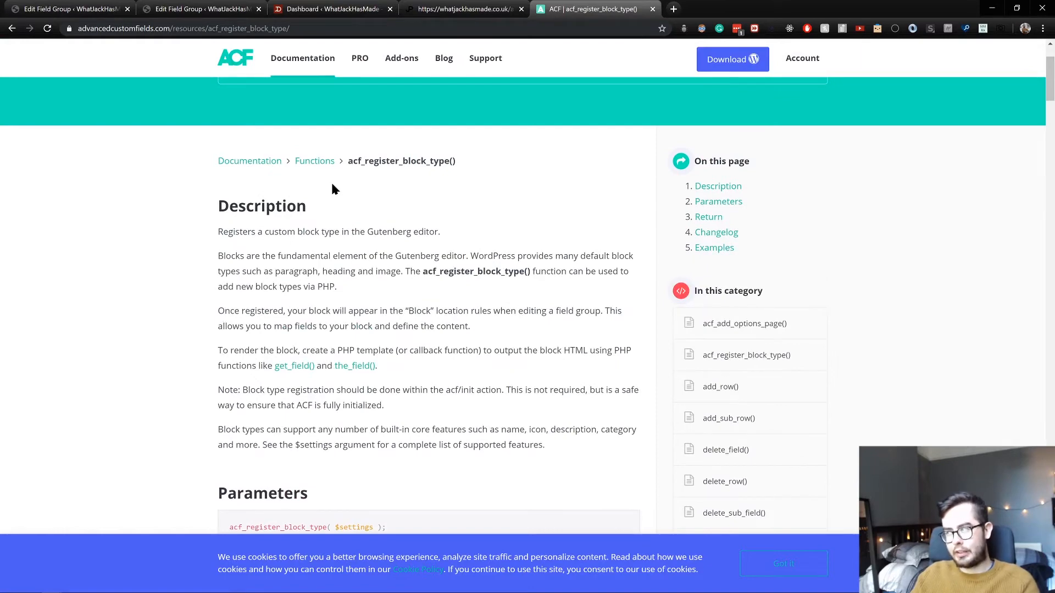
pyautogui.scroll(-3)
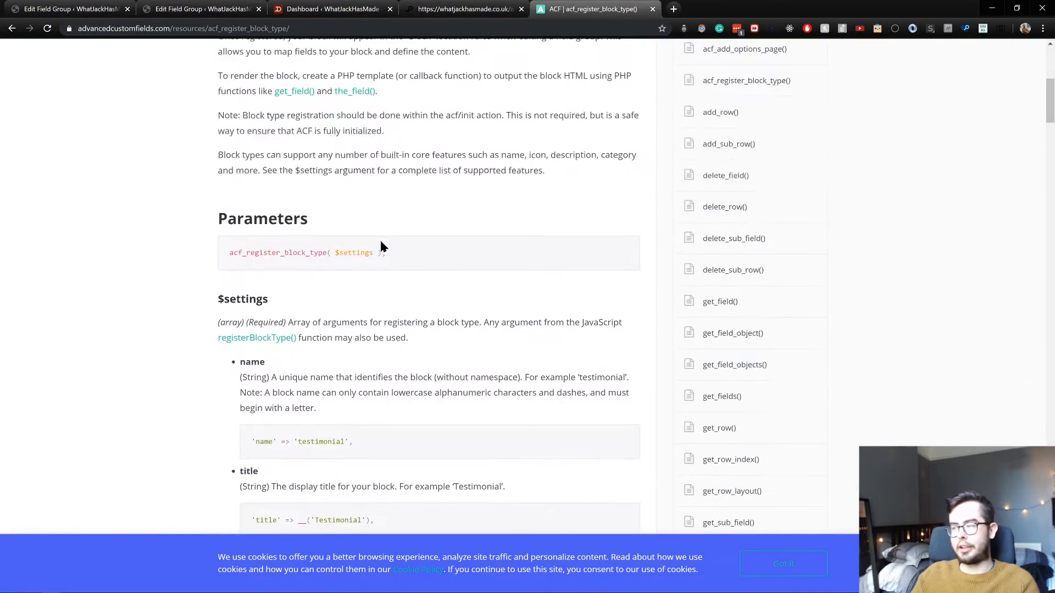
pyautogui.scroll(3)
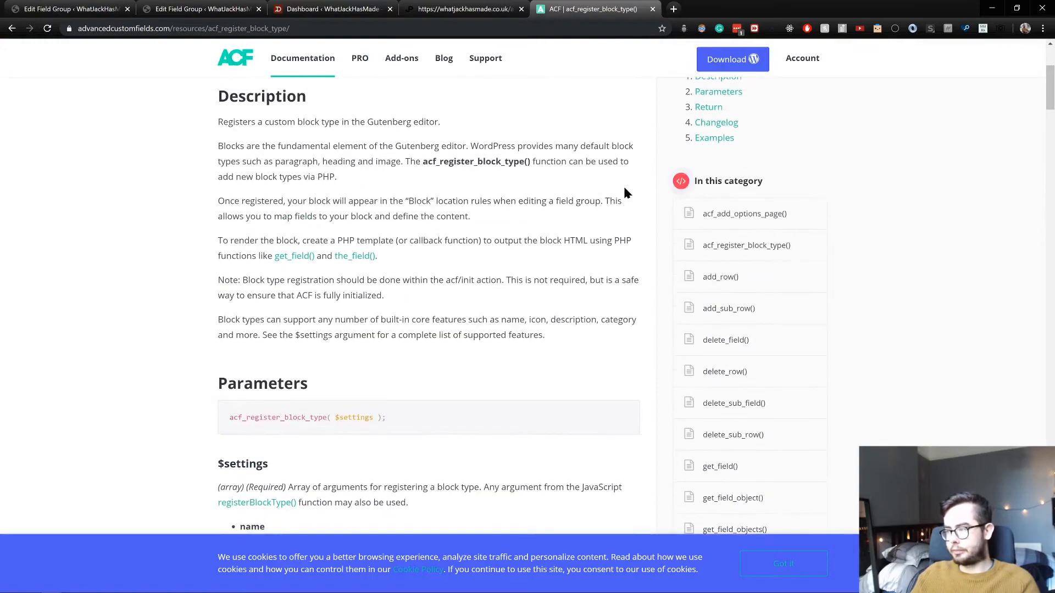
pyautogui.scroll(3)
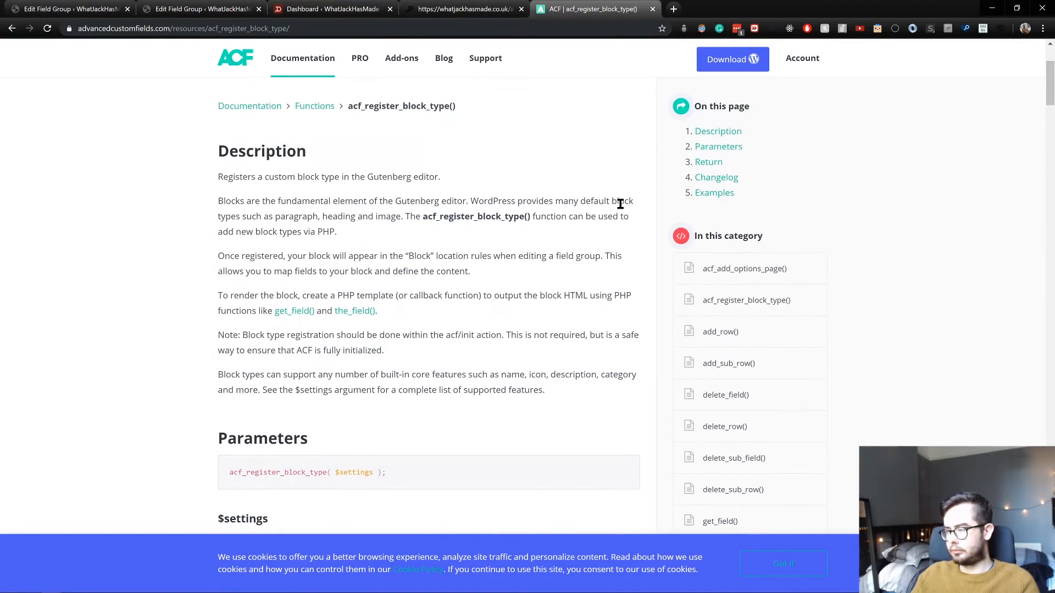
pyautogui.scroll(-3)
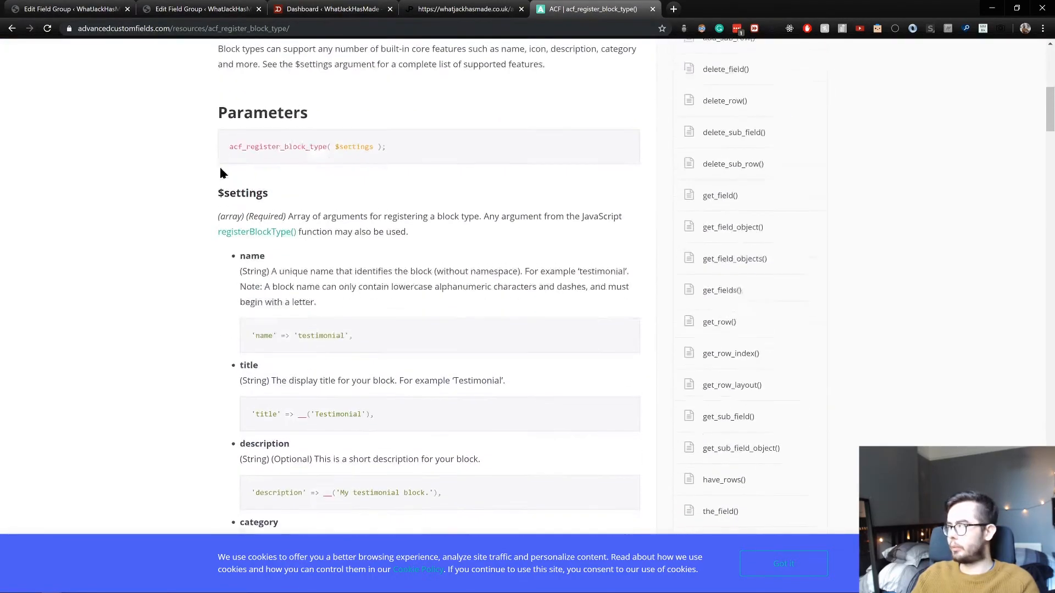
pyautogui.scroll(-3)
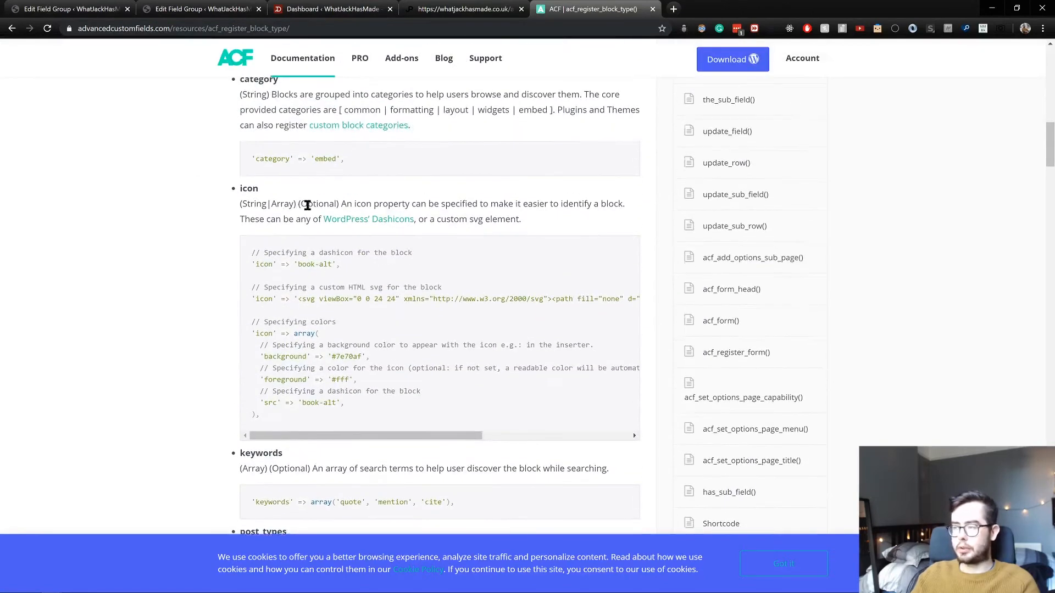
# Switch back to the Block: Intro field group editor and scroll to its location rule and settings
pyautogui.click(196, 8)
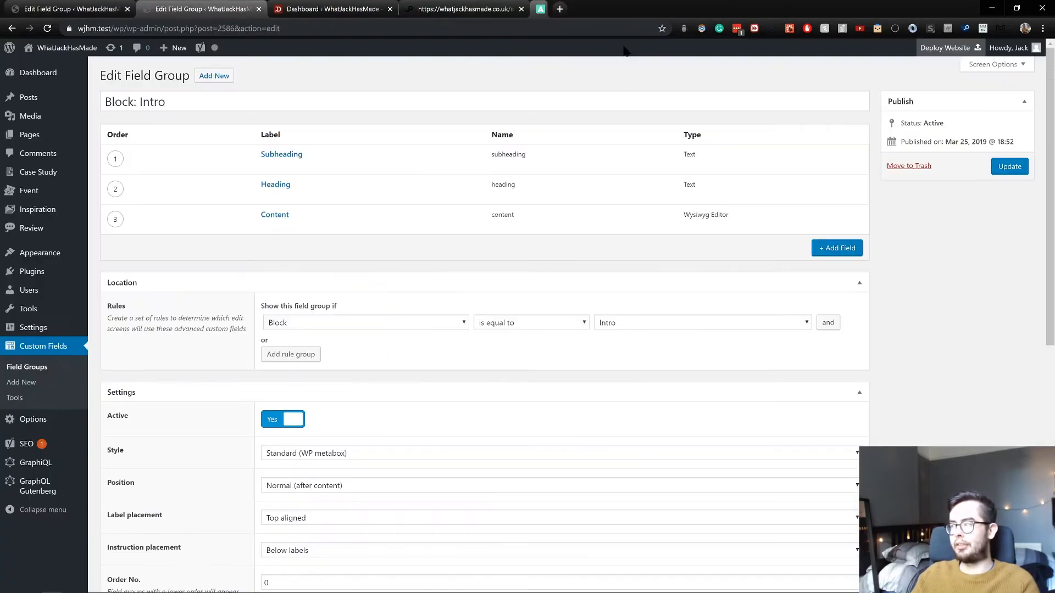
pyautogui.moveTo(305, 121)
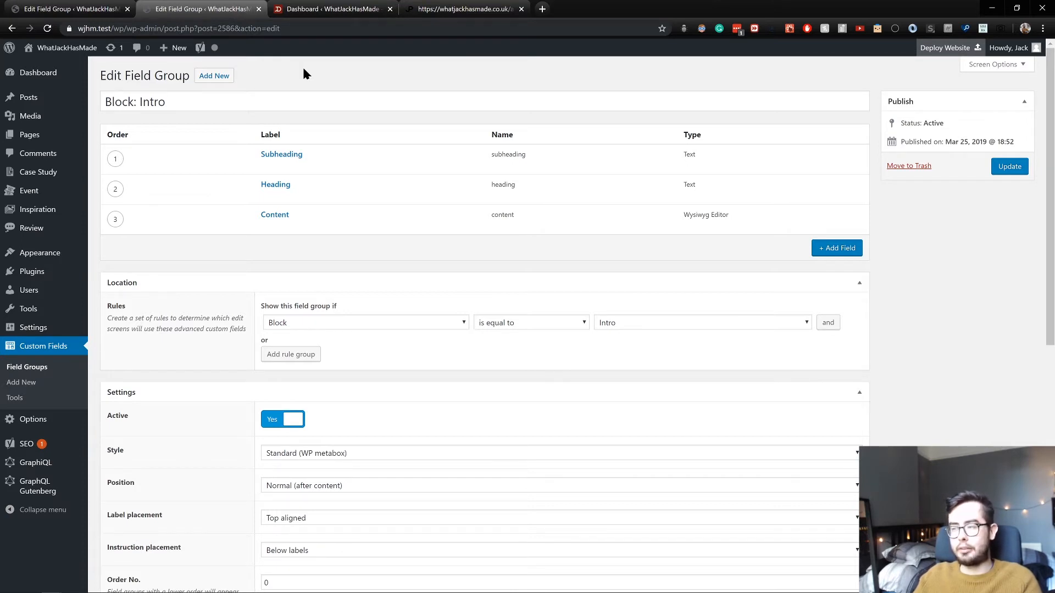
pyautogui.moveTo(317, 68)
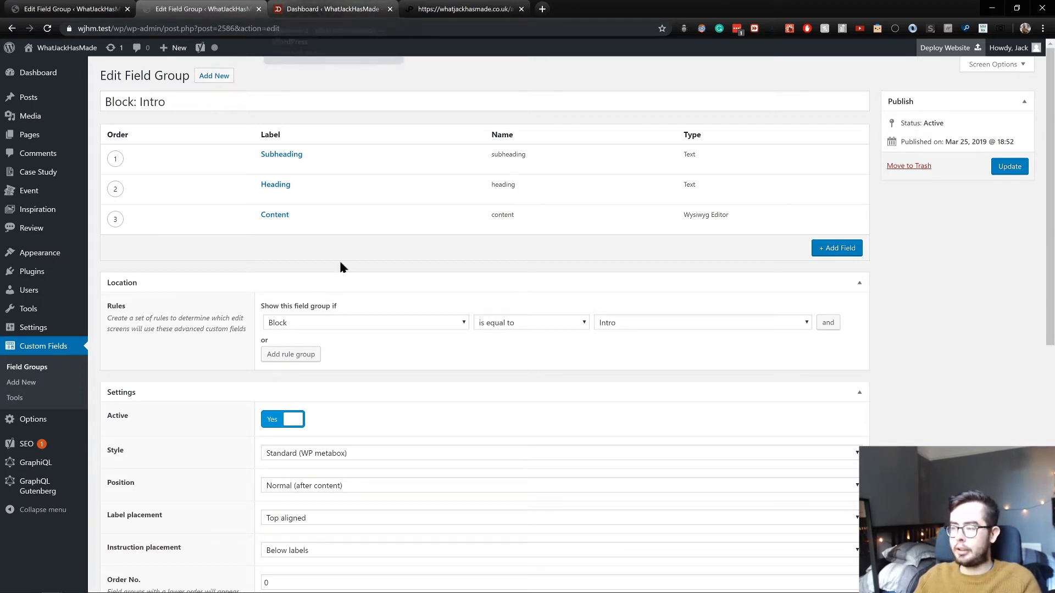
pyautogui.moveTo(562, 343)
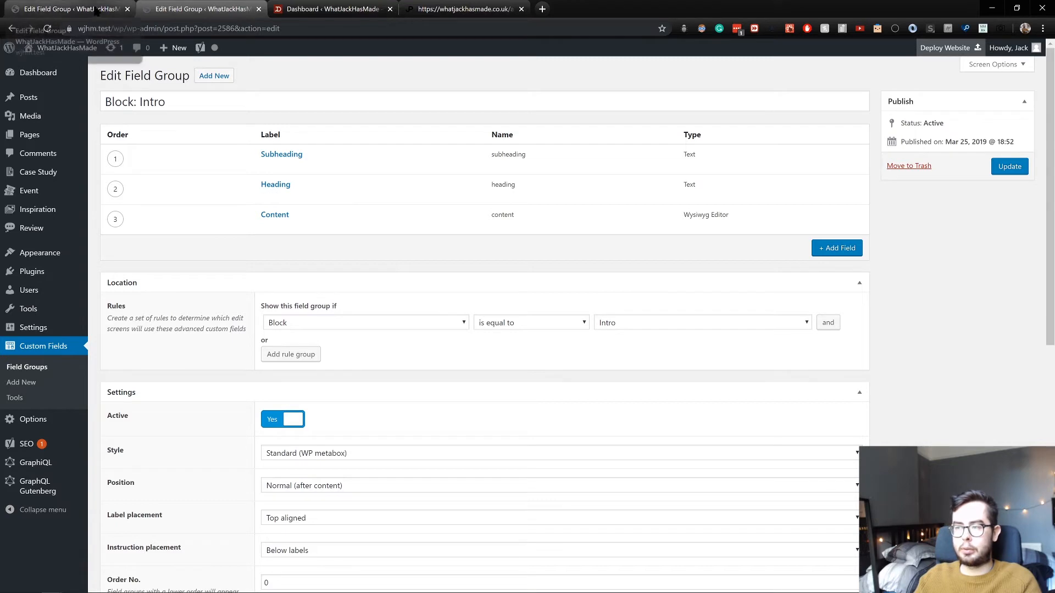
pyautogui.moveTo(64, 9)
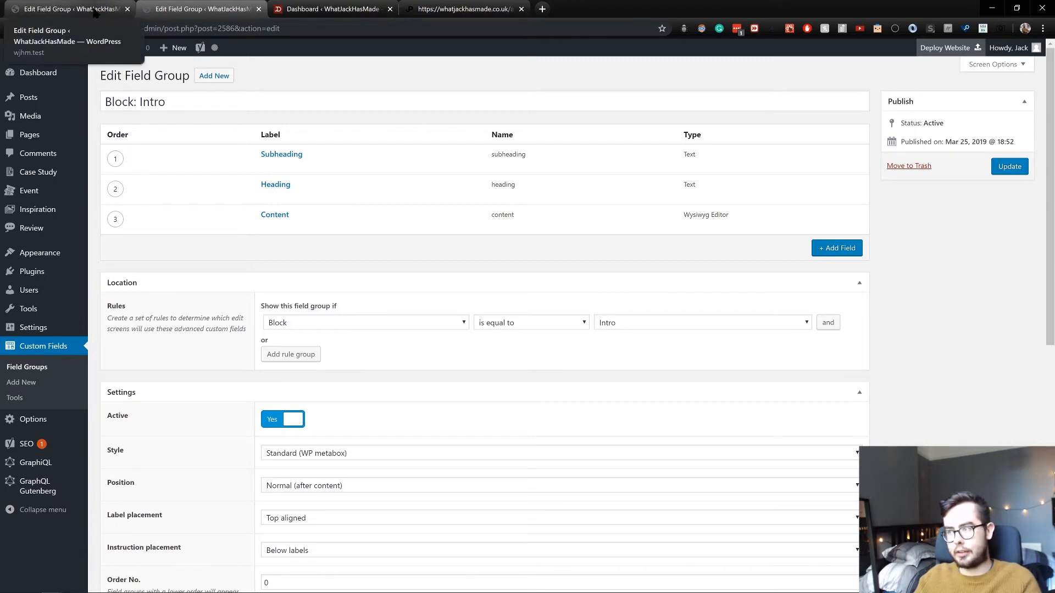
pyautogui.scroll(-3)
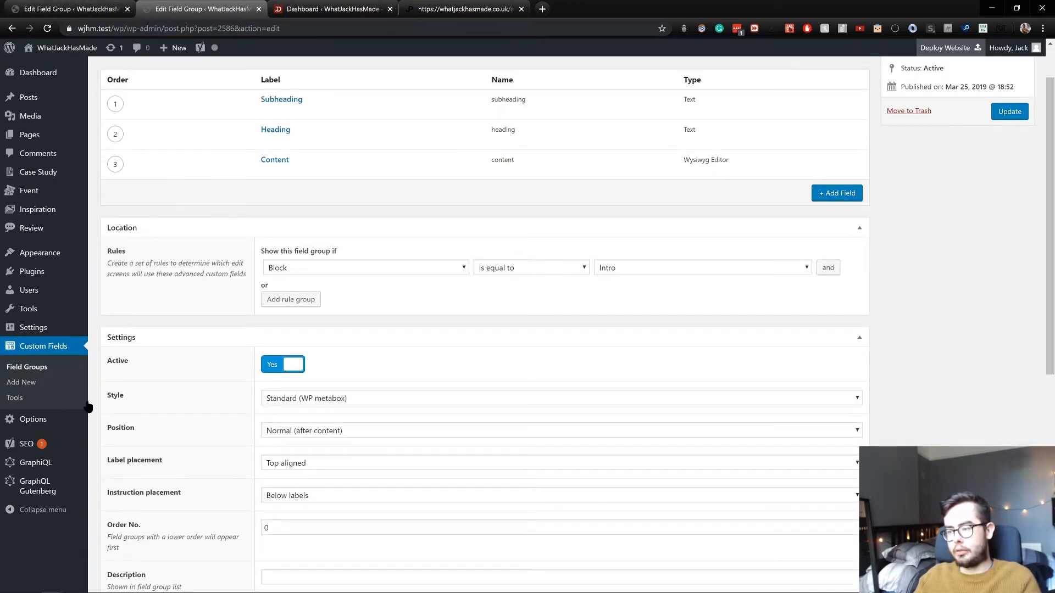
pyautogui.moveTo(31, 463)
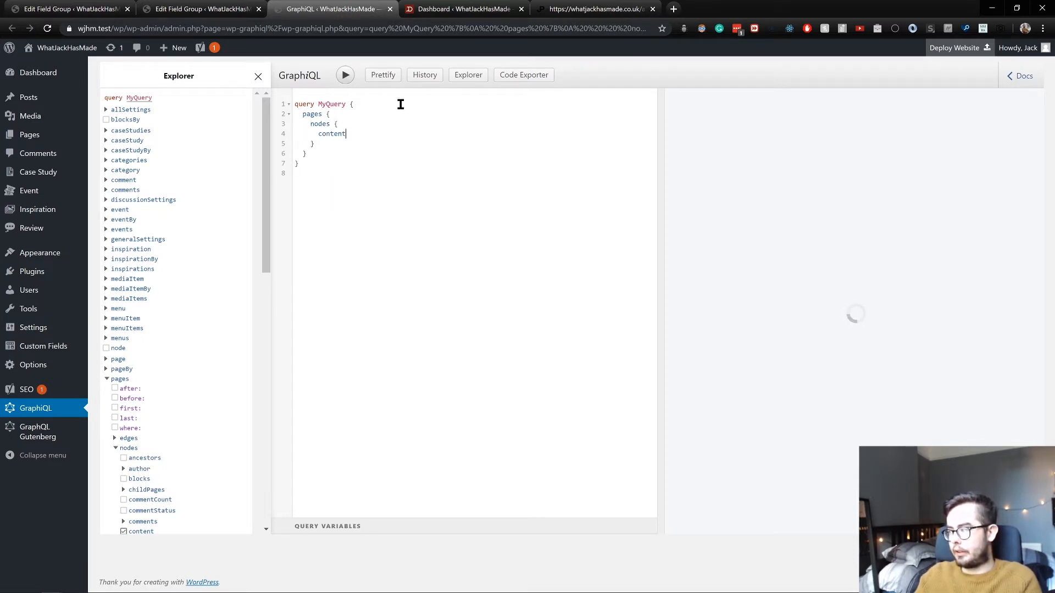
# Run the { pages { nodes { content } } } query, which returns only newline strings
pyautogui.click(344, 75)
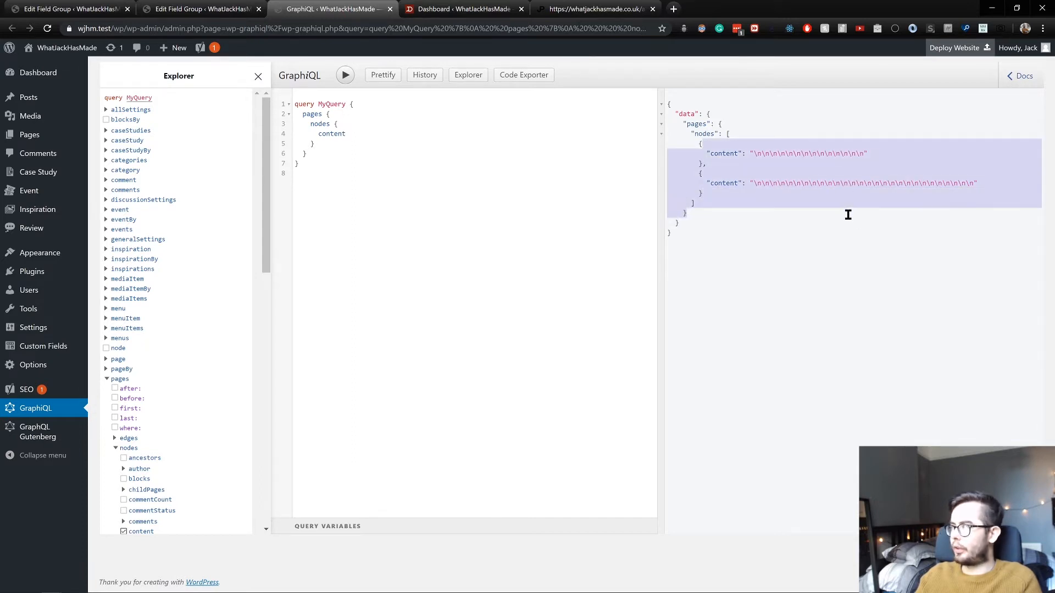
pyautogui.click(759, 229)
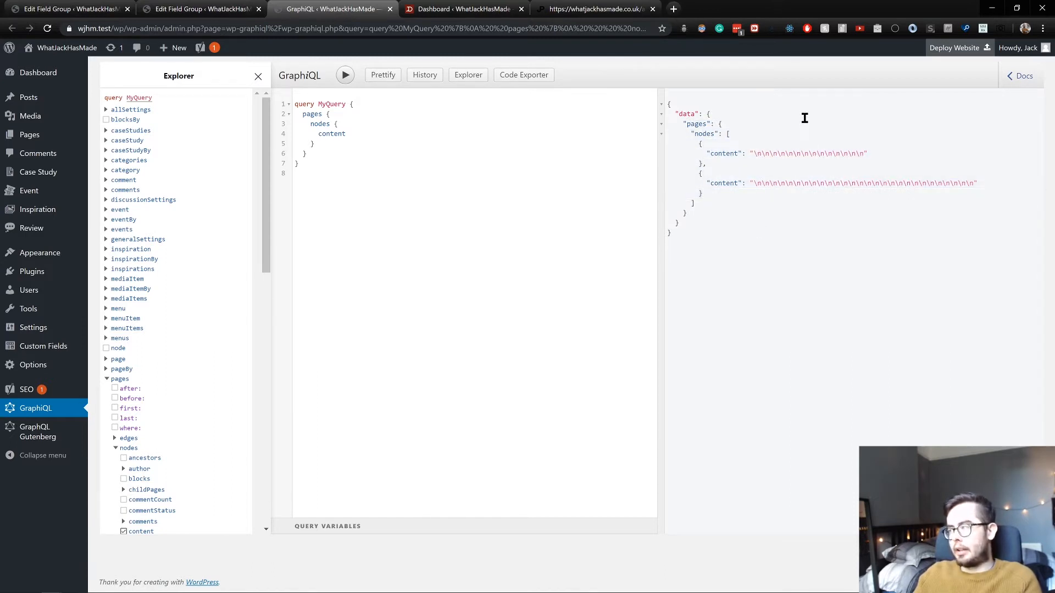
pyautogui.moveTo(769, 172)
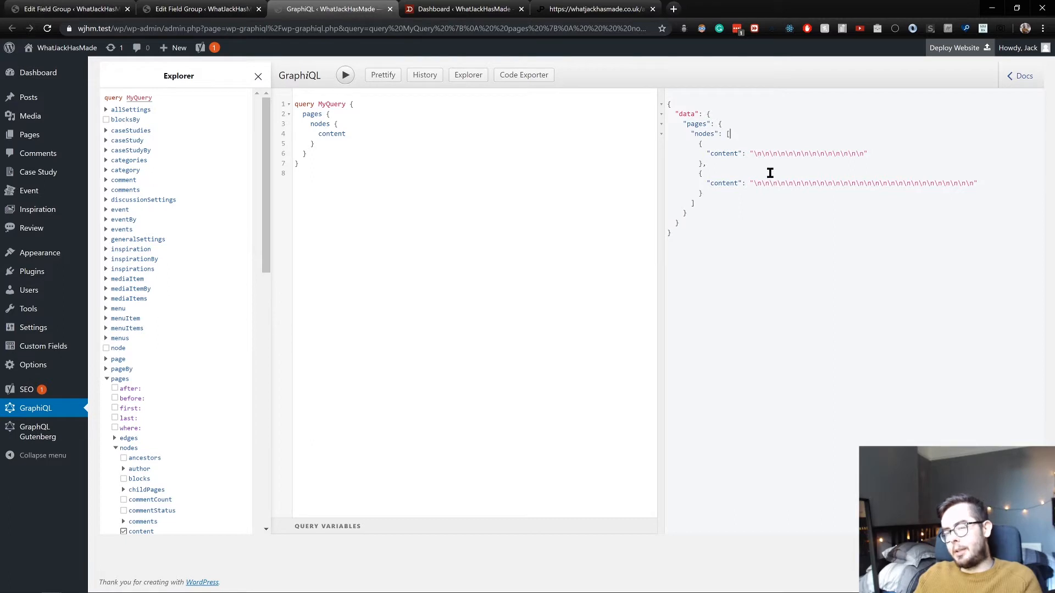
pyautogui.moveTo(751, 157)
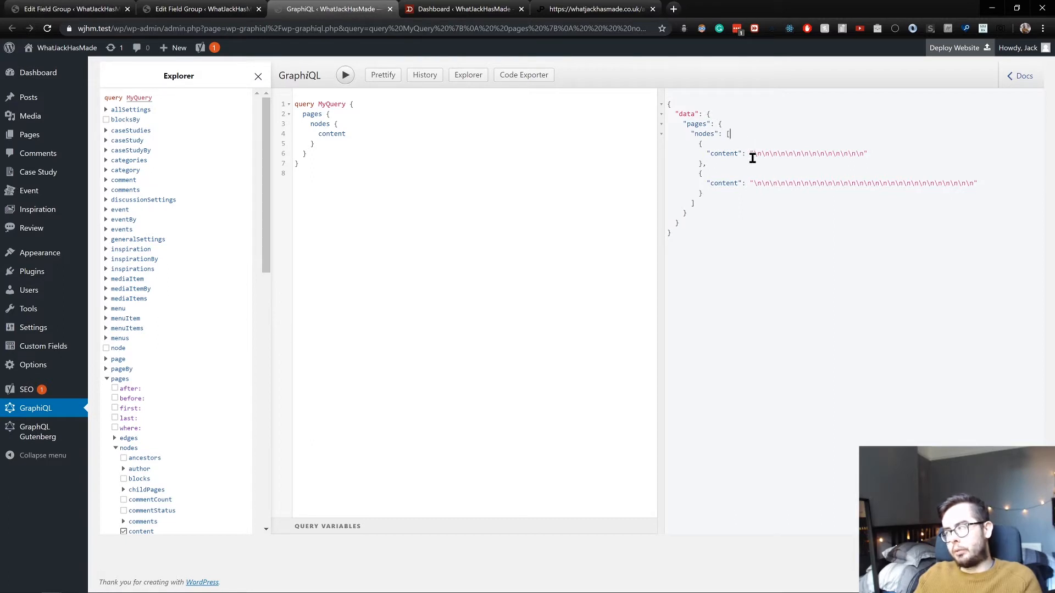
pyautogui.moveTo(790, 112)
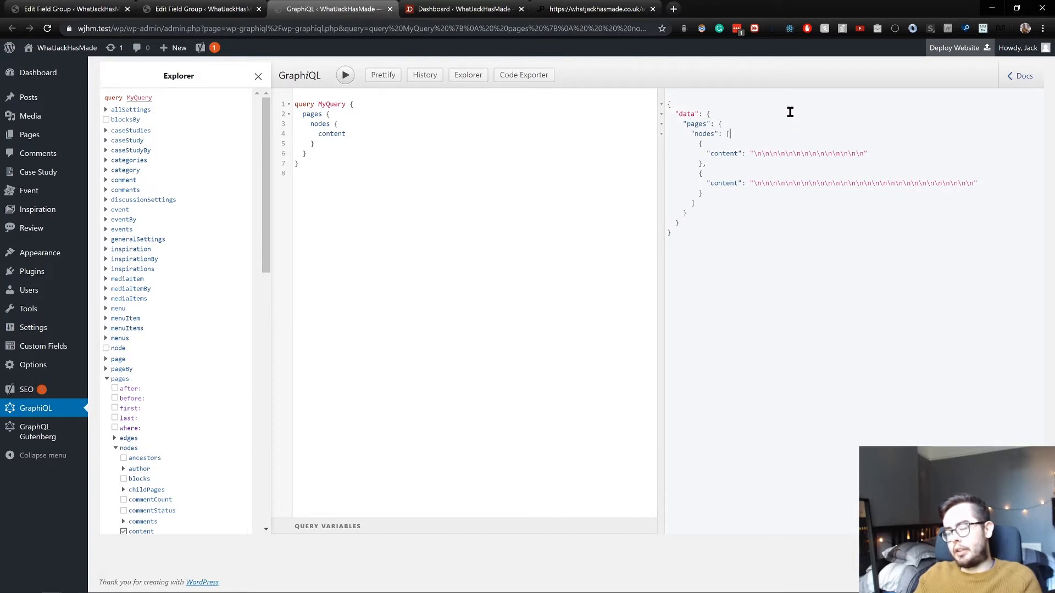
pyautogui.moveTo(775, 106)
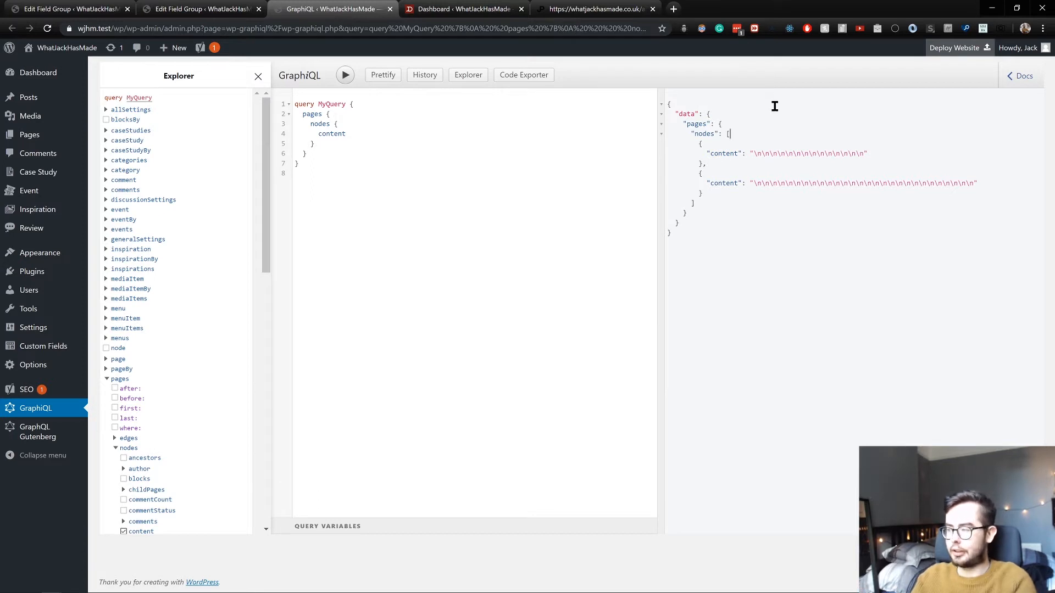
# Swap content for blocks with name and originalContent in the pages query and run it, getting empty block lists
pyautogui.scroll(-3)
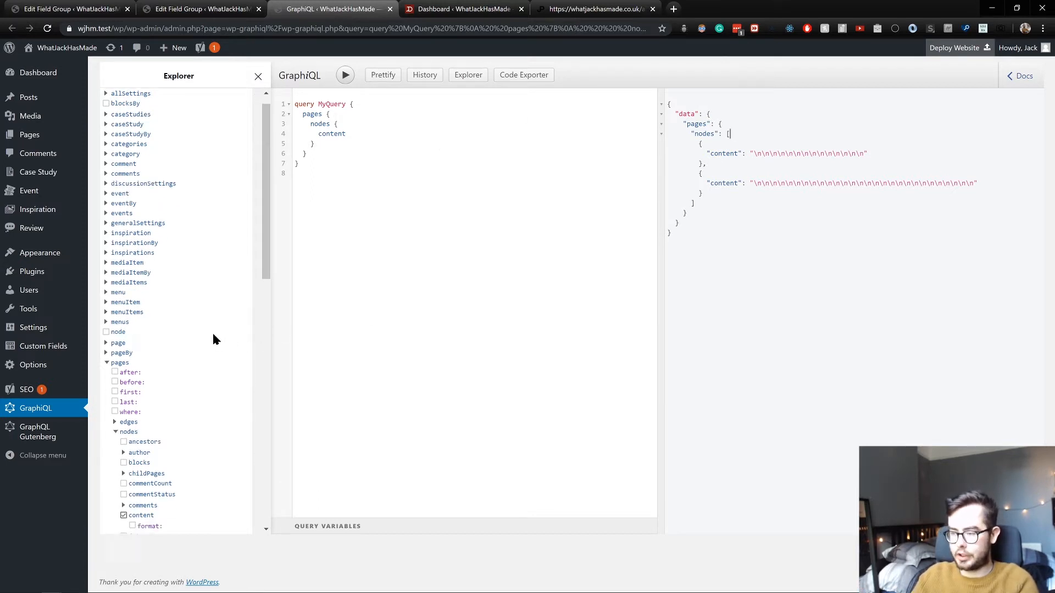
pyautogui.scroll(-3)
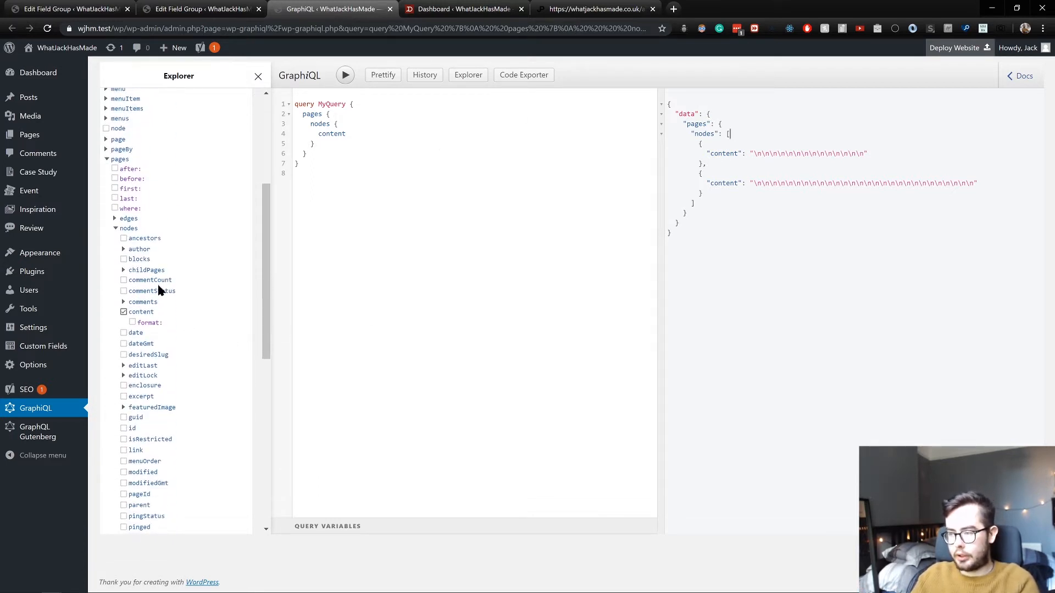
pyautogui.scroll(-3)
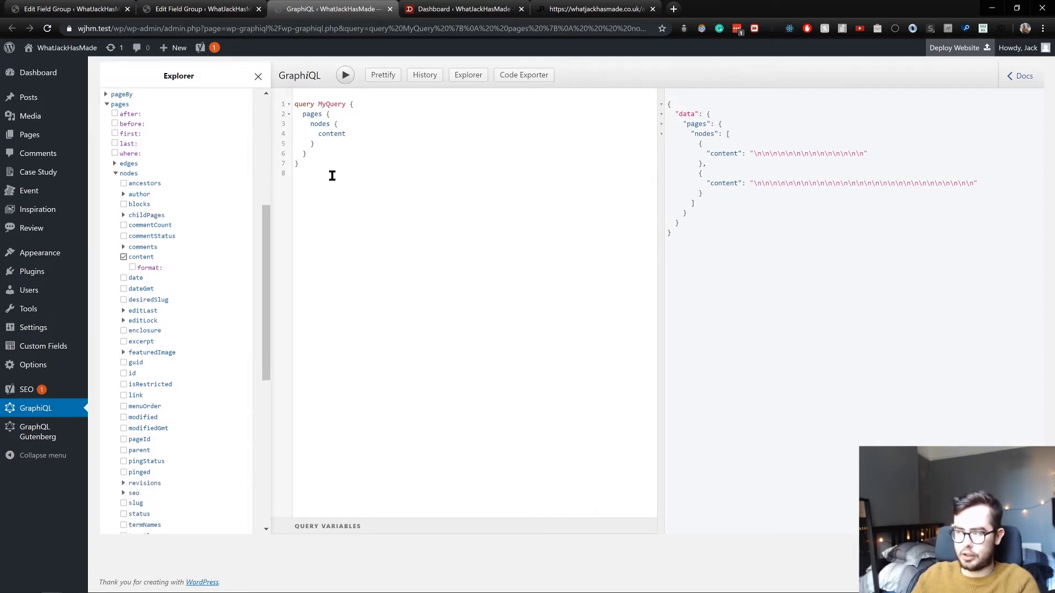
pyautogui.click(125, 204)
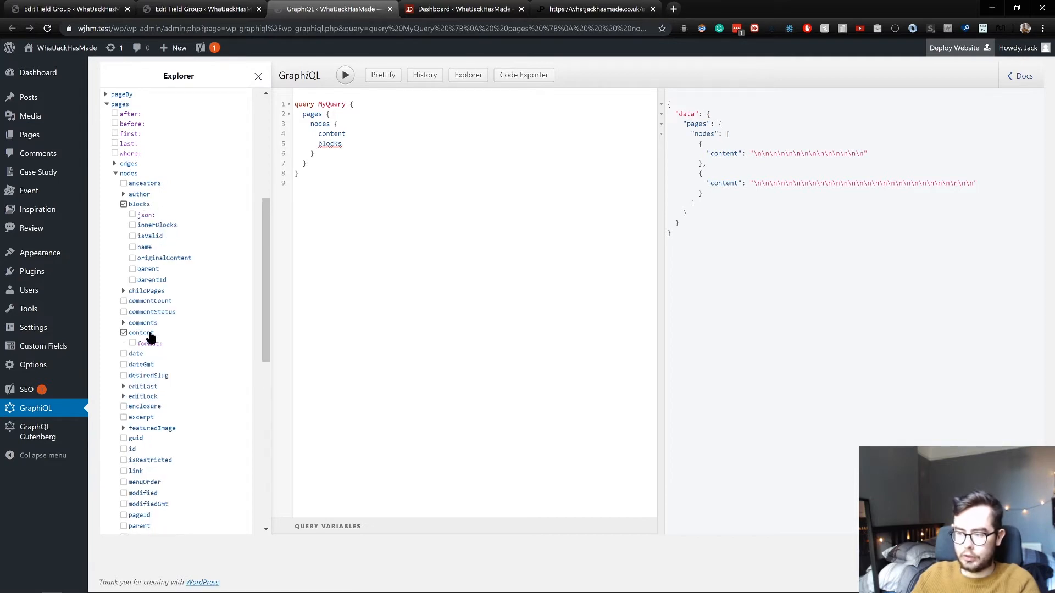
pyautogui.click(123, 332)
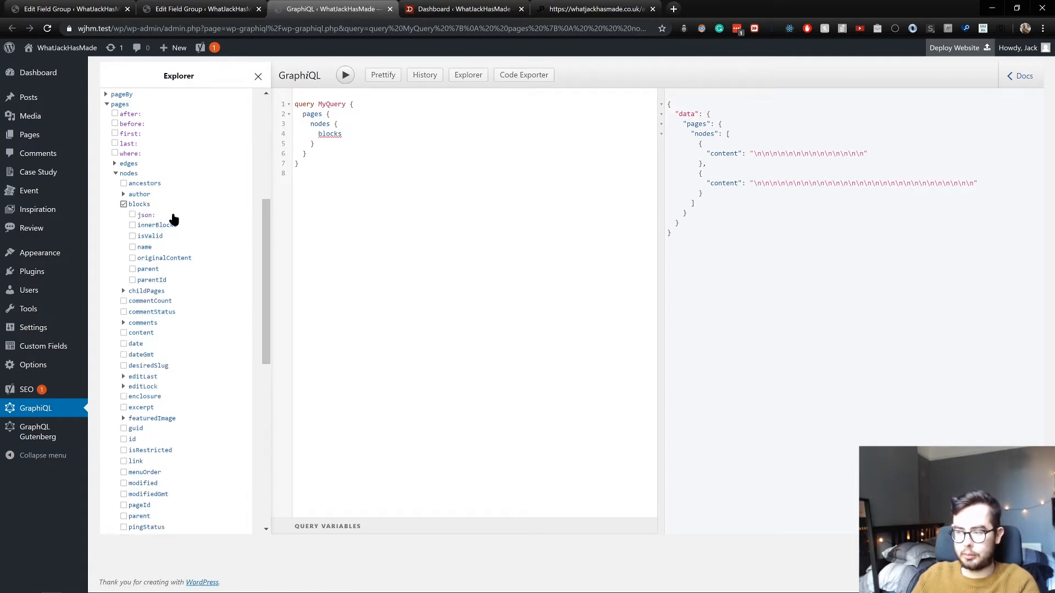
pyautogui.click(133, 247)
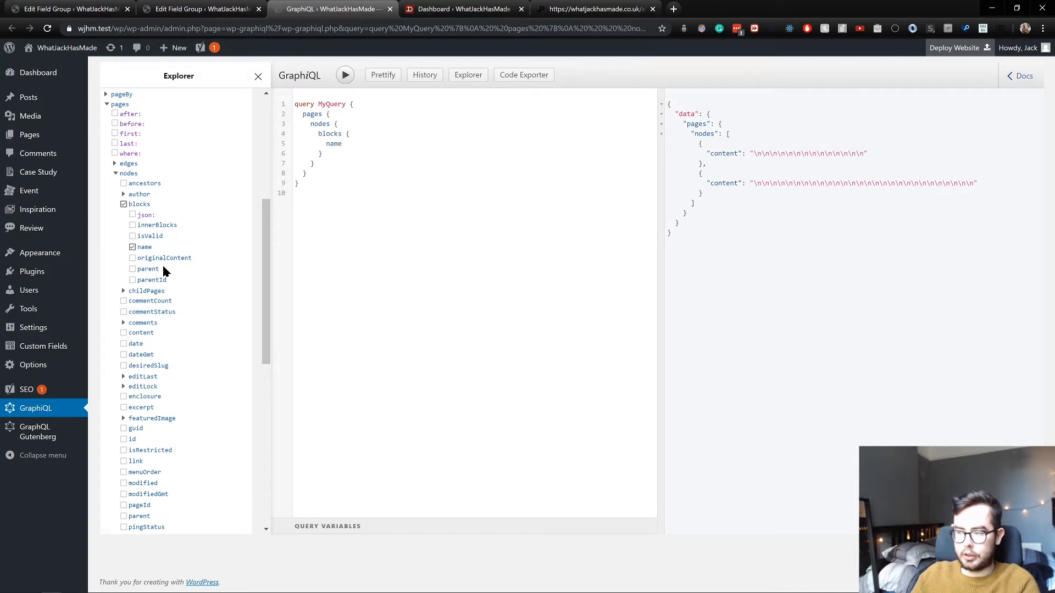
pyautogui.click(133, 258)
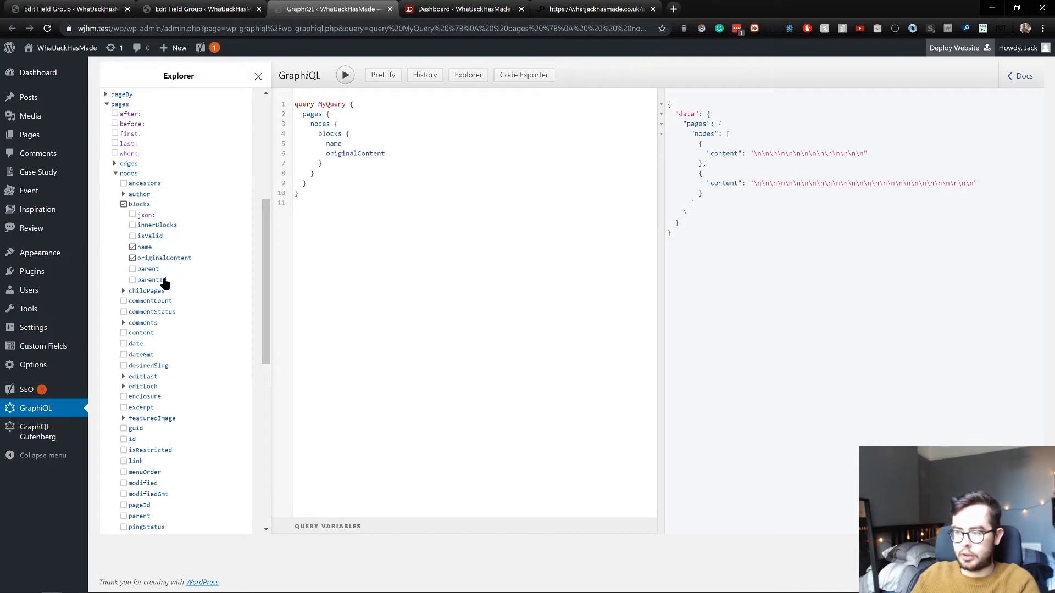
pyautogui.click(133, 224)
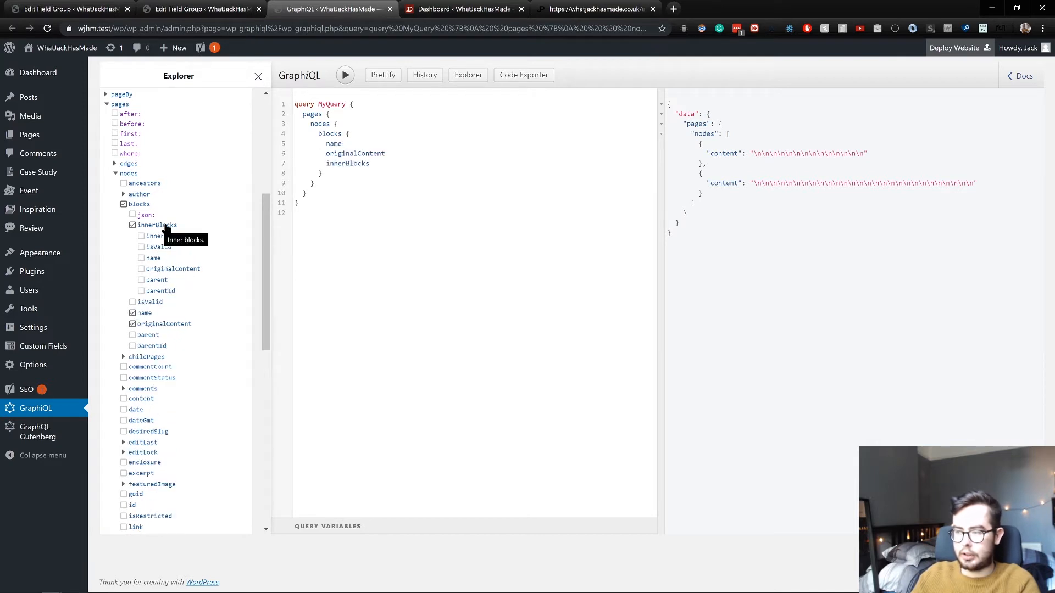
pyautogui.click(133, 224)
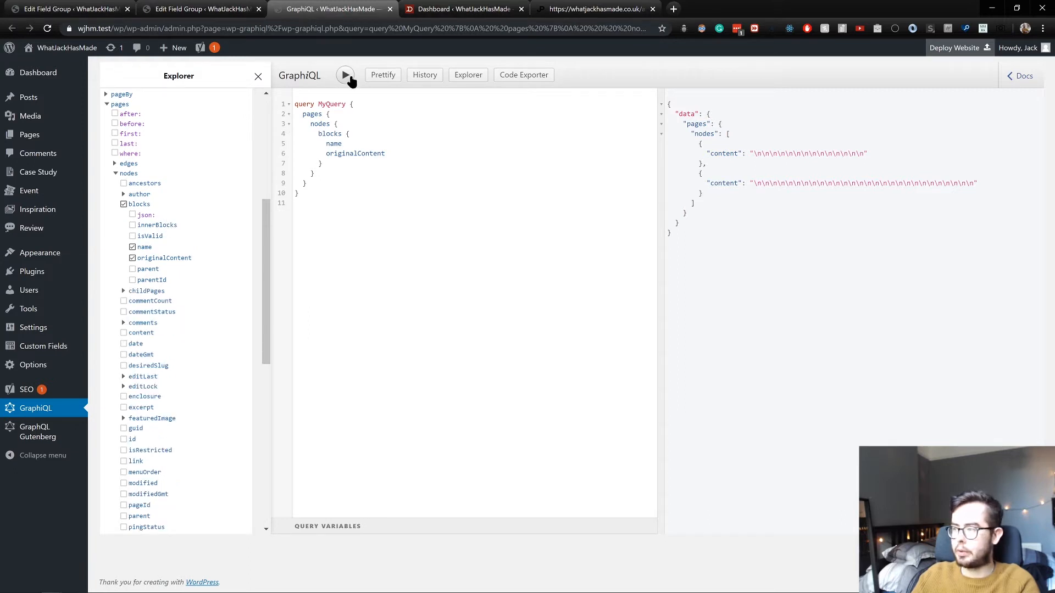
pyautogui.click(343, 75)
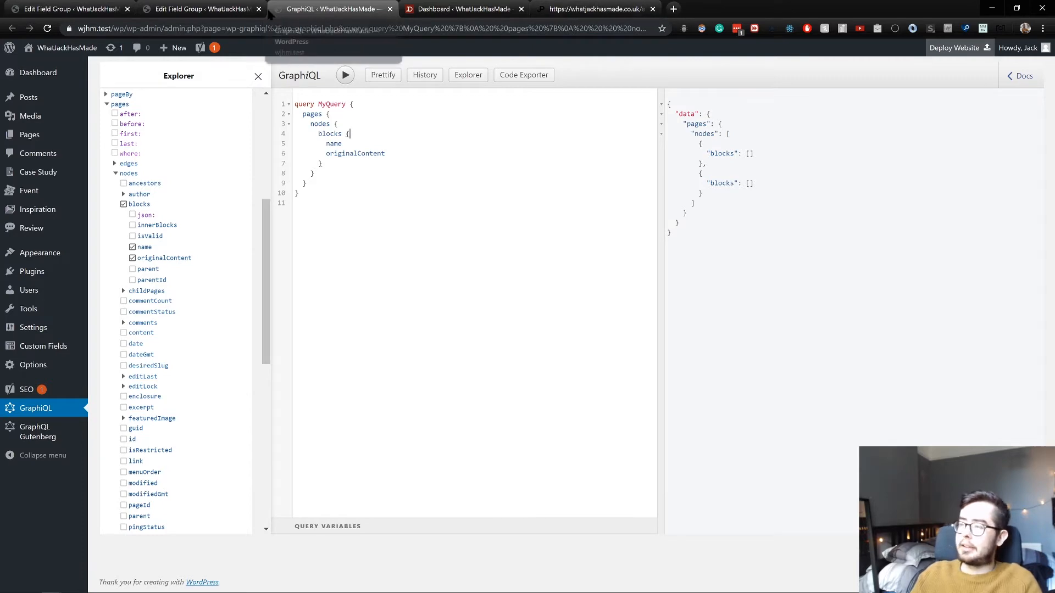
# Turn on Show in GraphQL for the Block: Intro field group, fill its GraphQL field name and update it
pyautogui.click(199, 9)
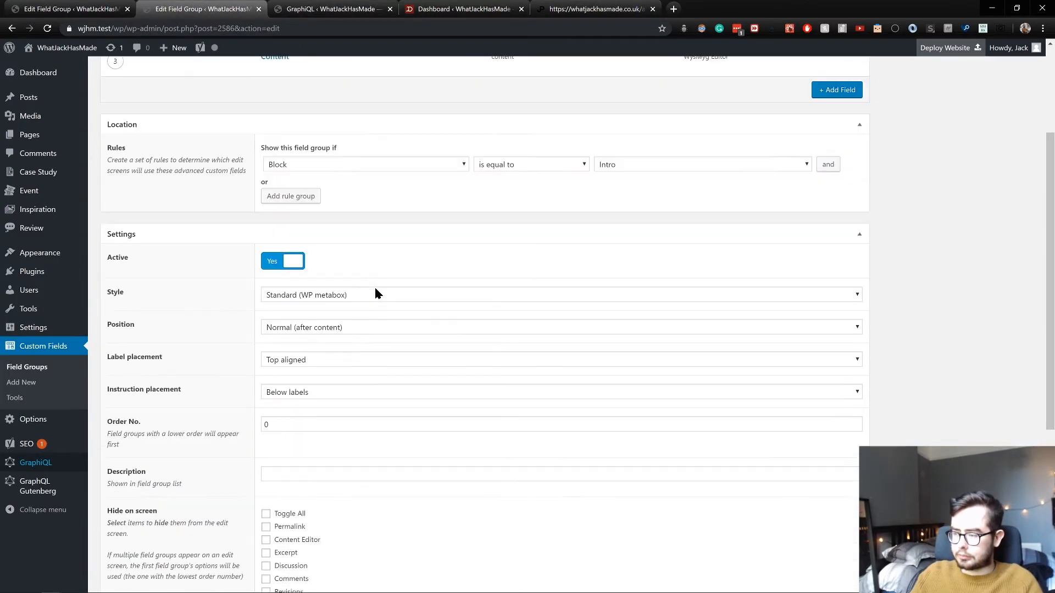
pyautogui.scroll(-3)
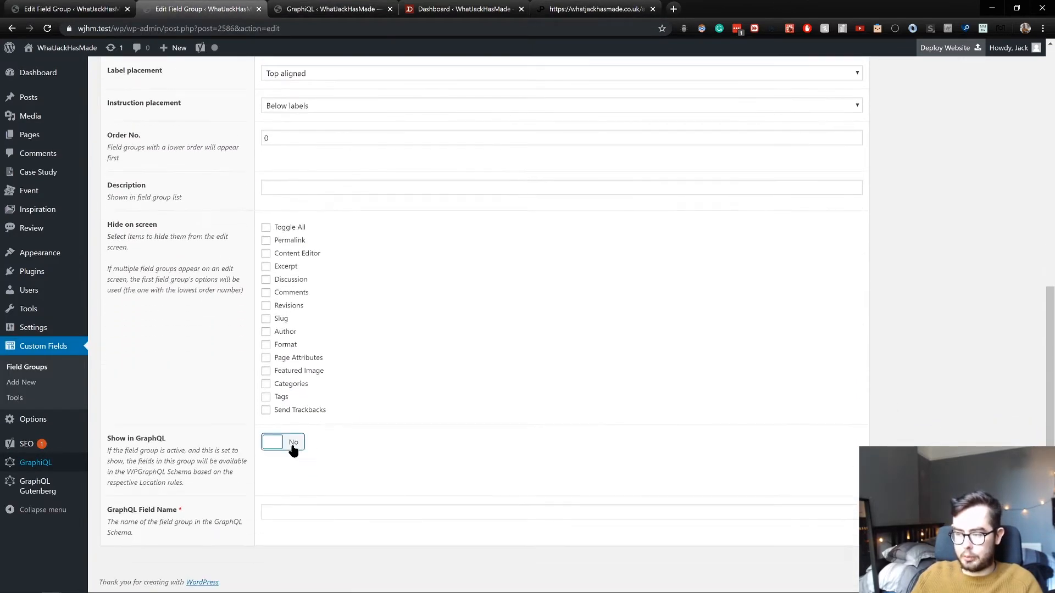
pyautogui.click(283, 442)
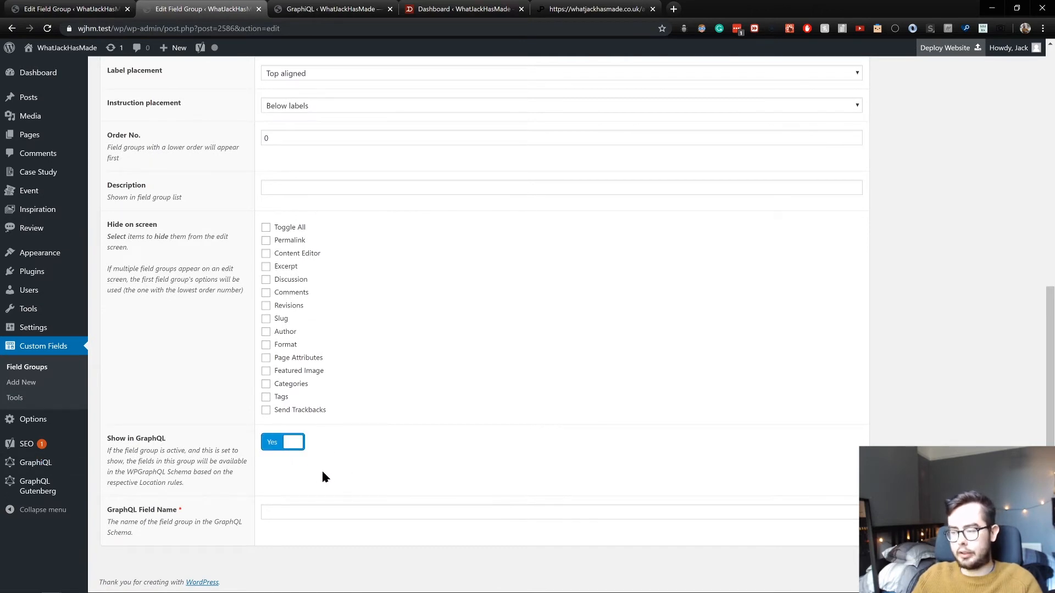
pyautogui.write('AC')
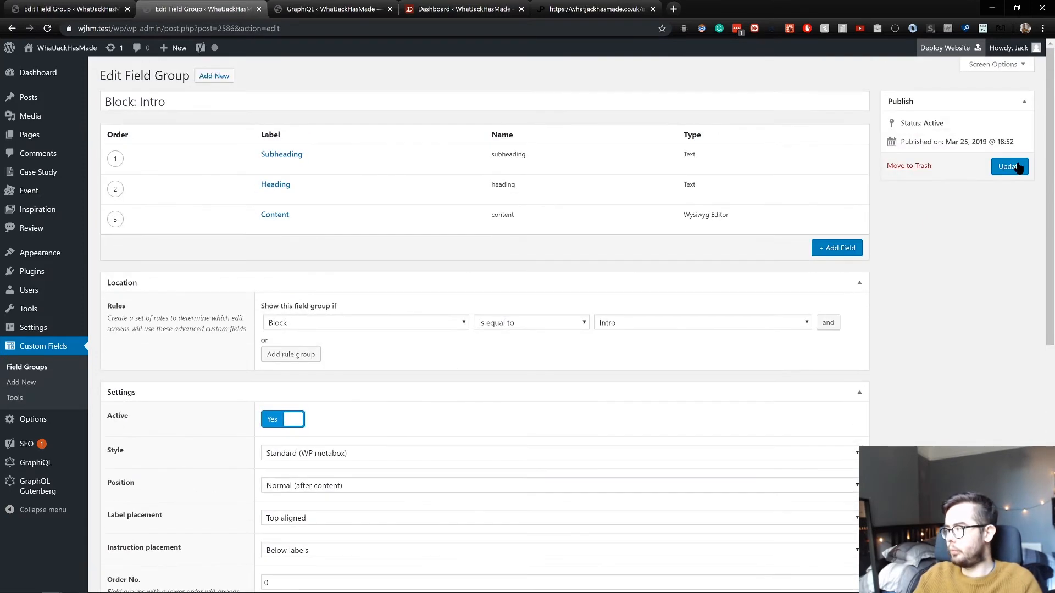
pyautogui.click(1009, 166)
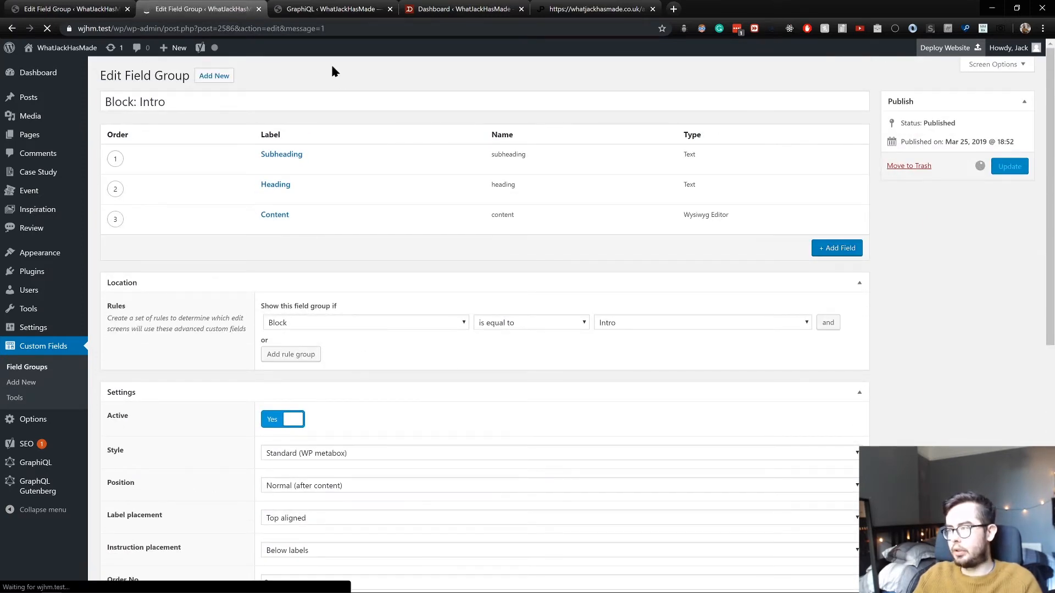
pyautogui.click(1009, 166)
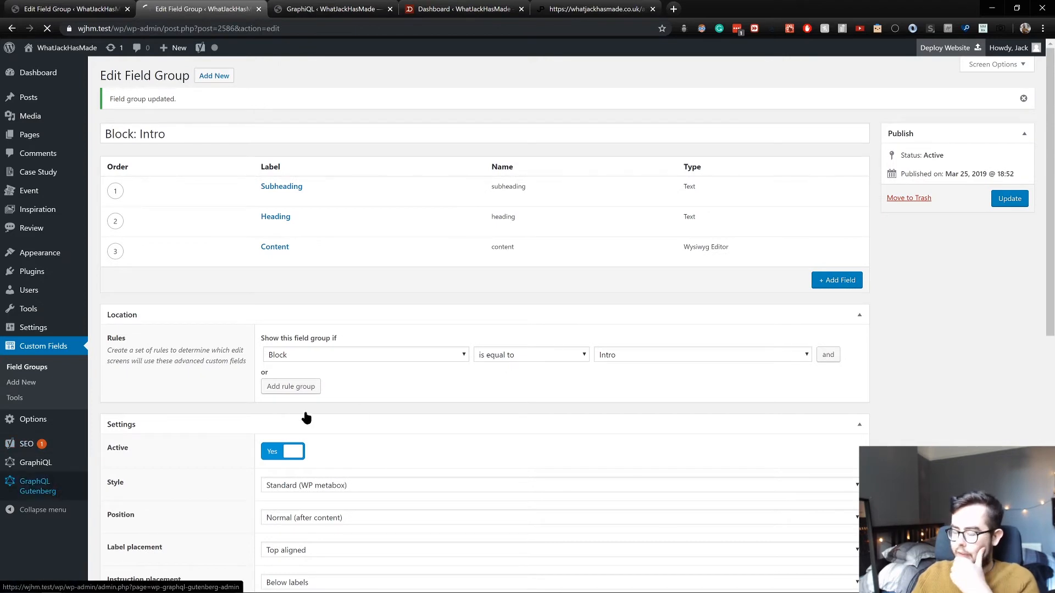
pyautogui.click(37, 486)
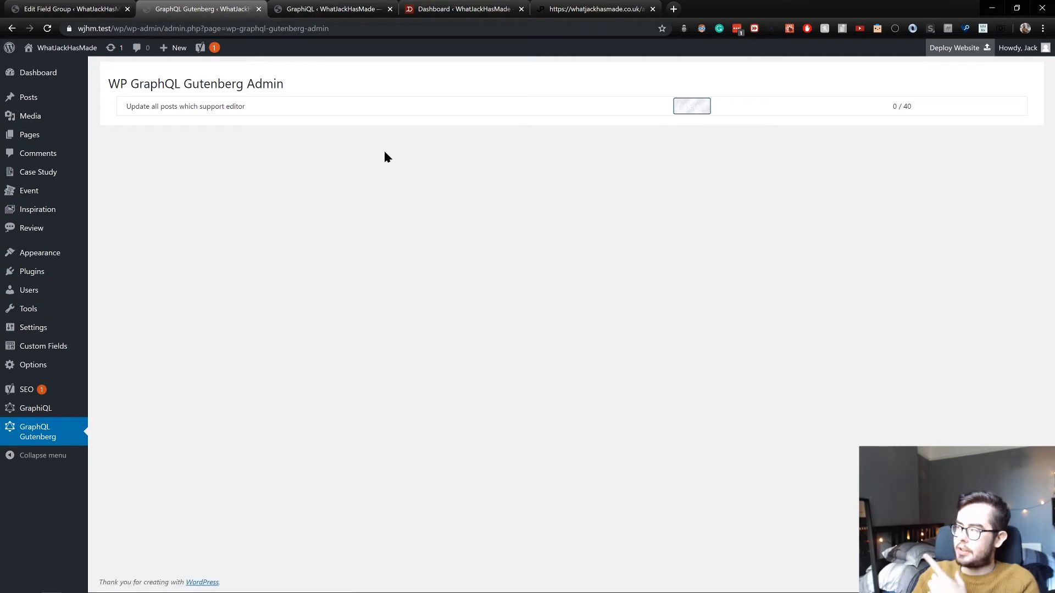
pyautogui.click(691, 106)
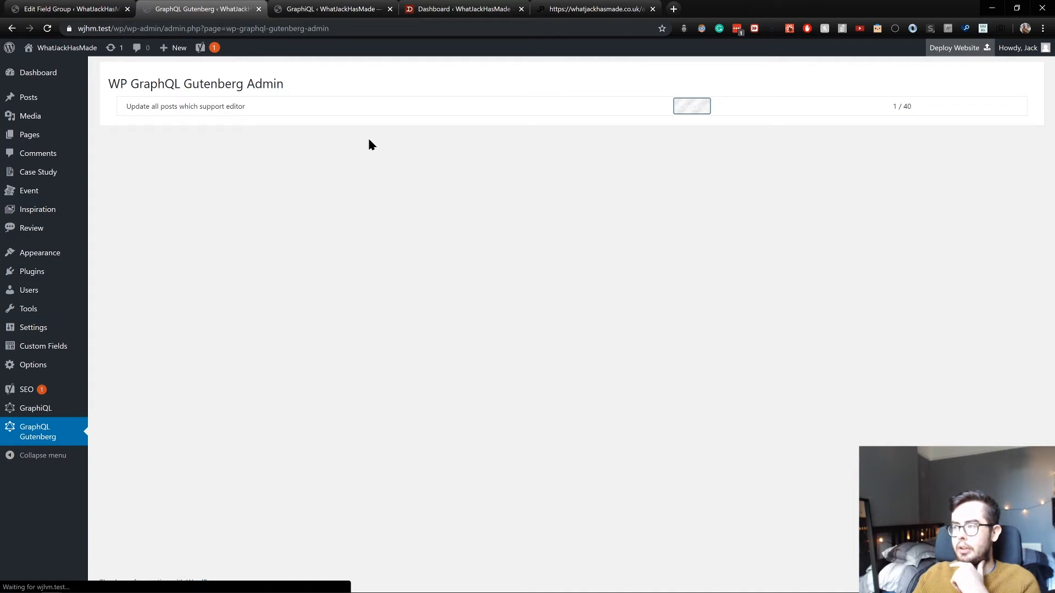
pyautogui.moveTo(367, 144)
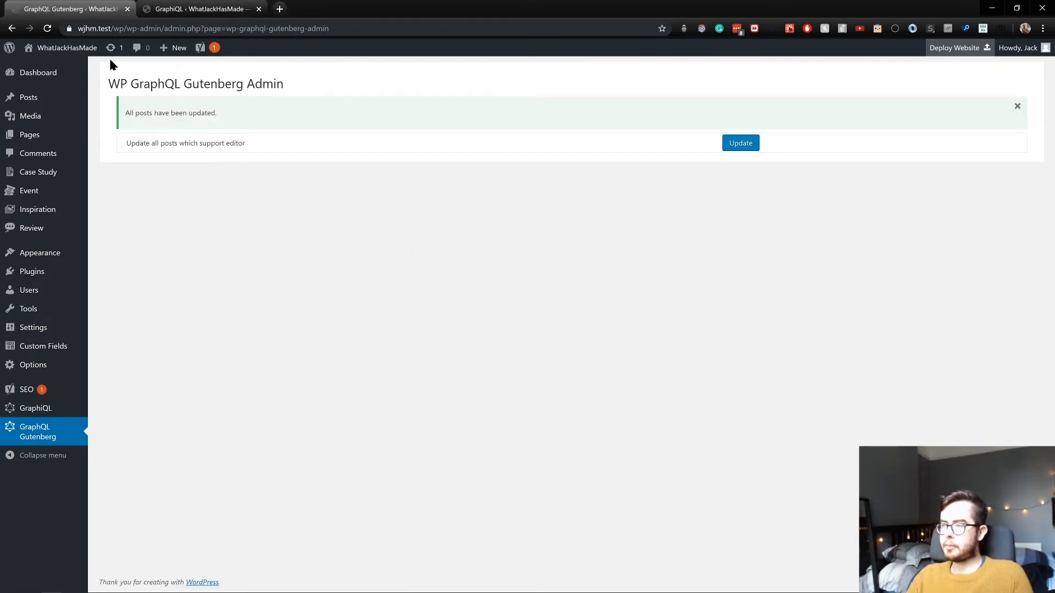
pyautogui.moveTo(138, 309)
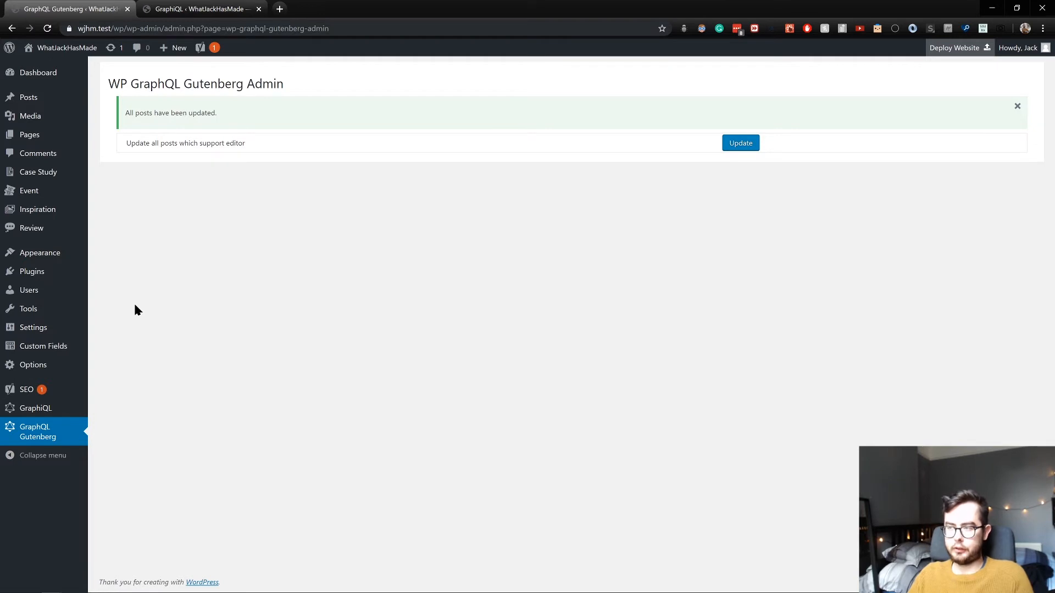
pyautogui.moveTo(660, 130)
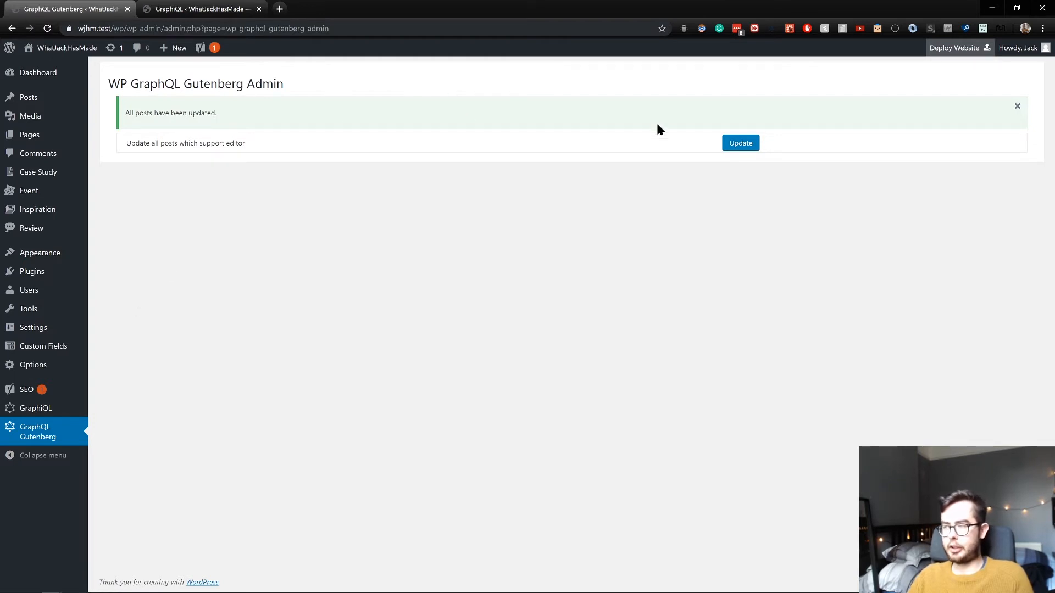
pyautogui.moveTo(561, 122)
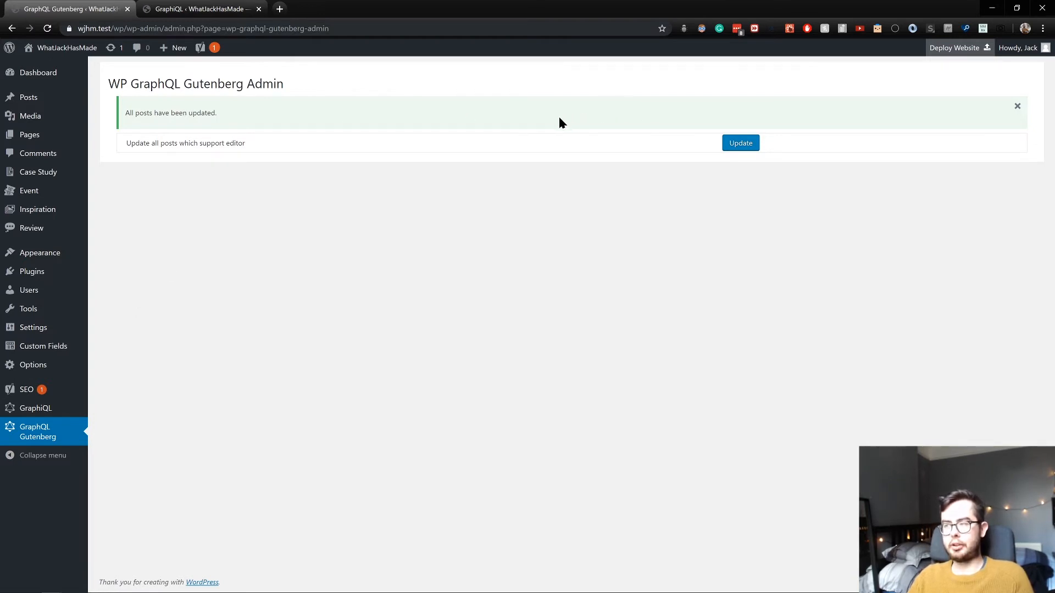
pyautogui.moveTo(300, 131)
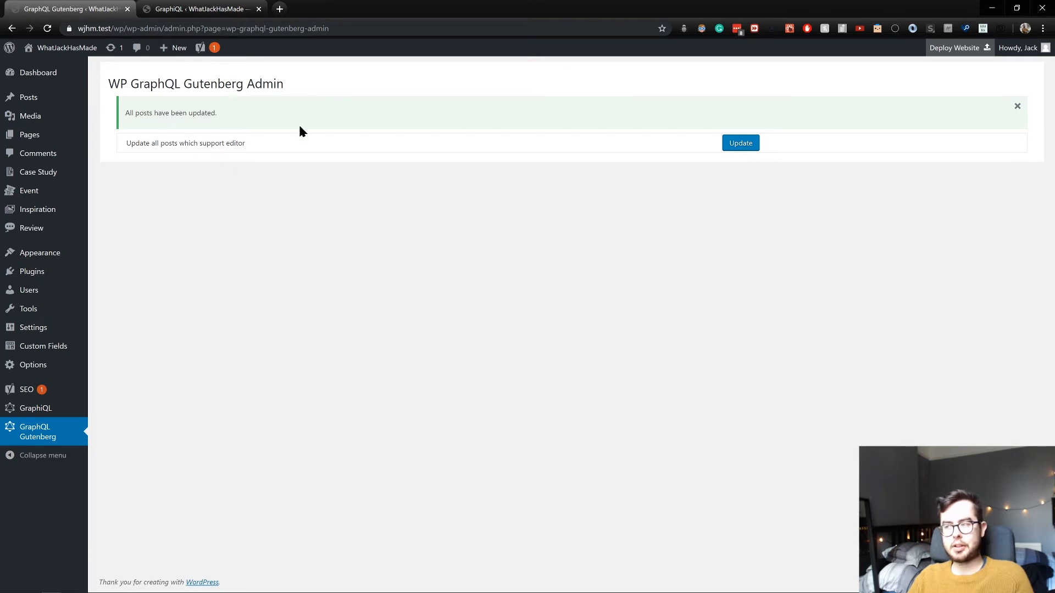
pyautogui.doubleClick(171, 143)
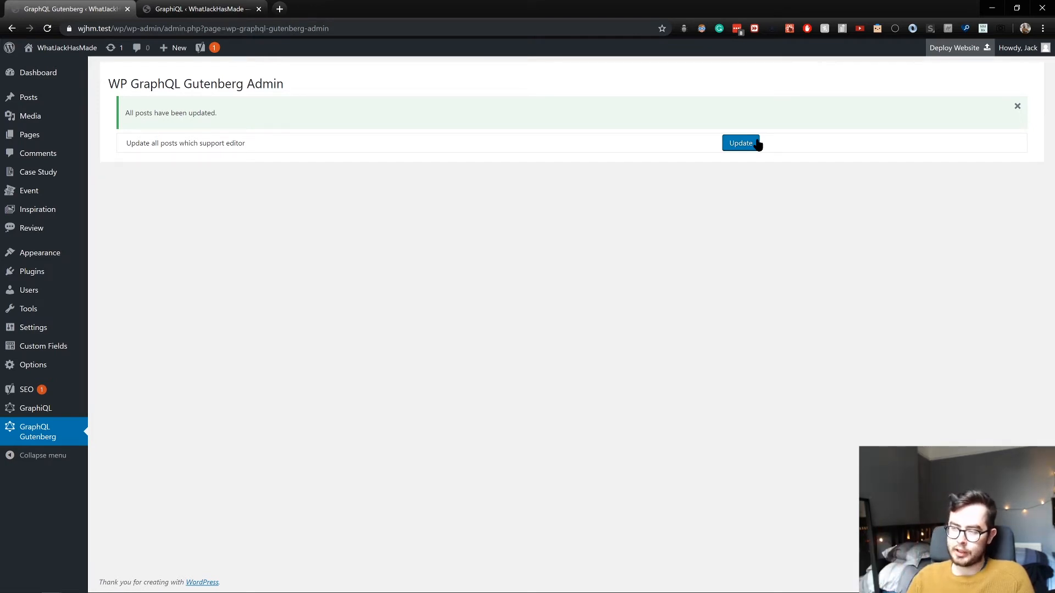
pyautogui.moveTo(666, 214)
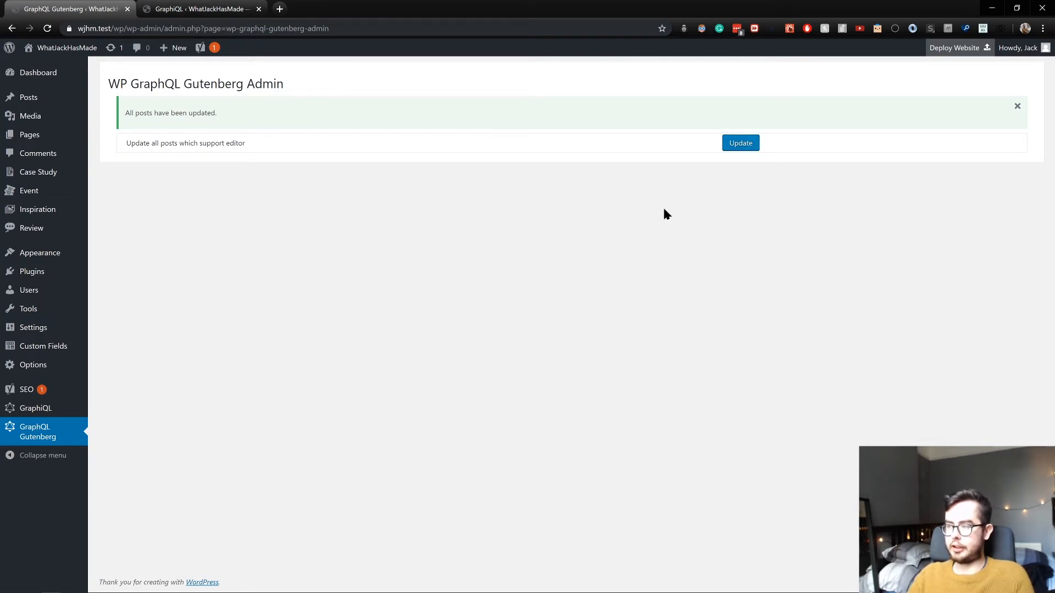
pyautogui.moveTo(226, 270)
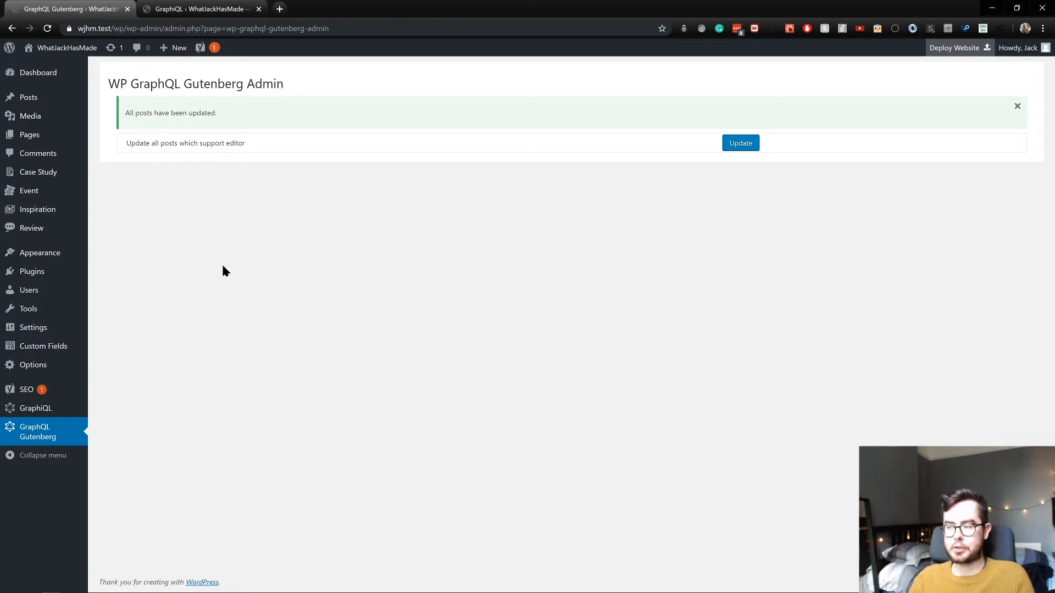
pyautogui.moveTo(151, 403)
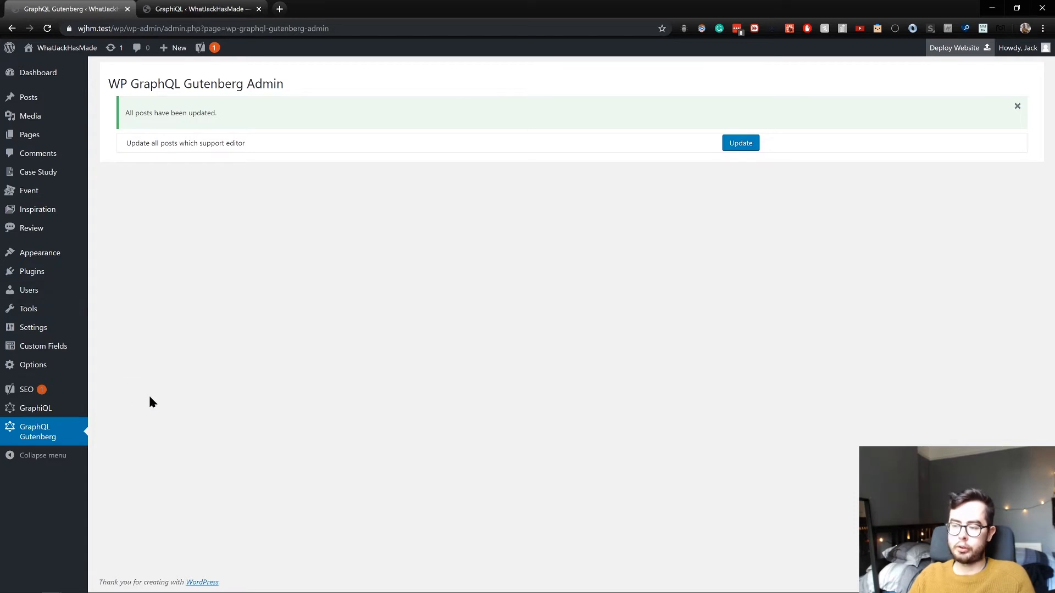
pyautogui.moveTo(165, 309)
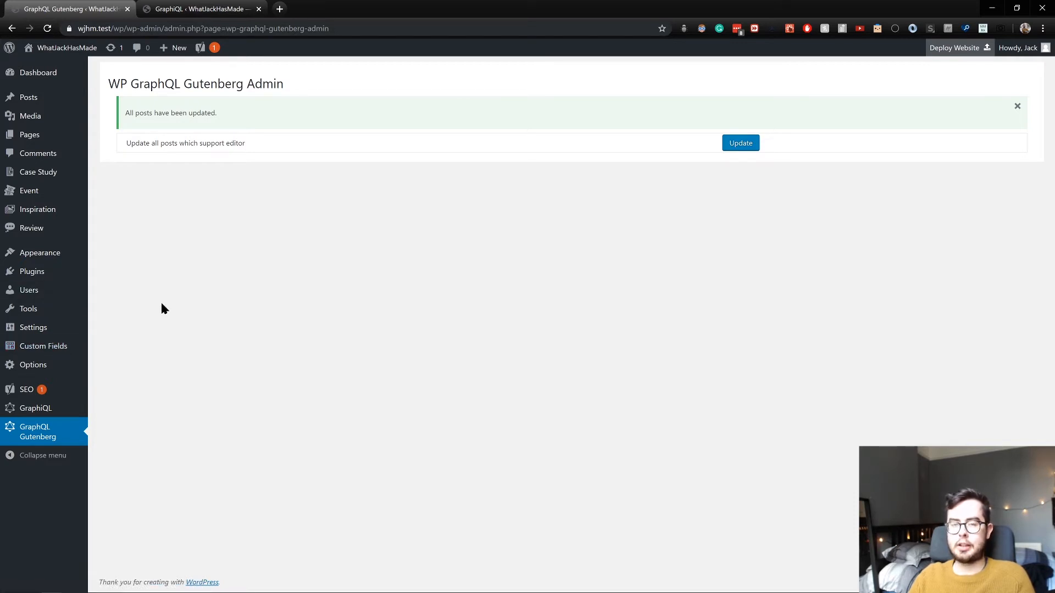
pyautogui.moveTo(210, 299)
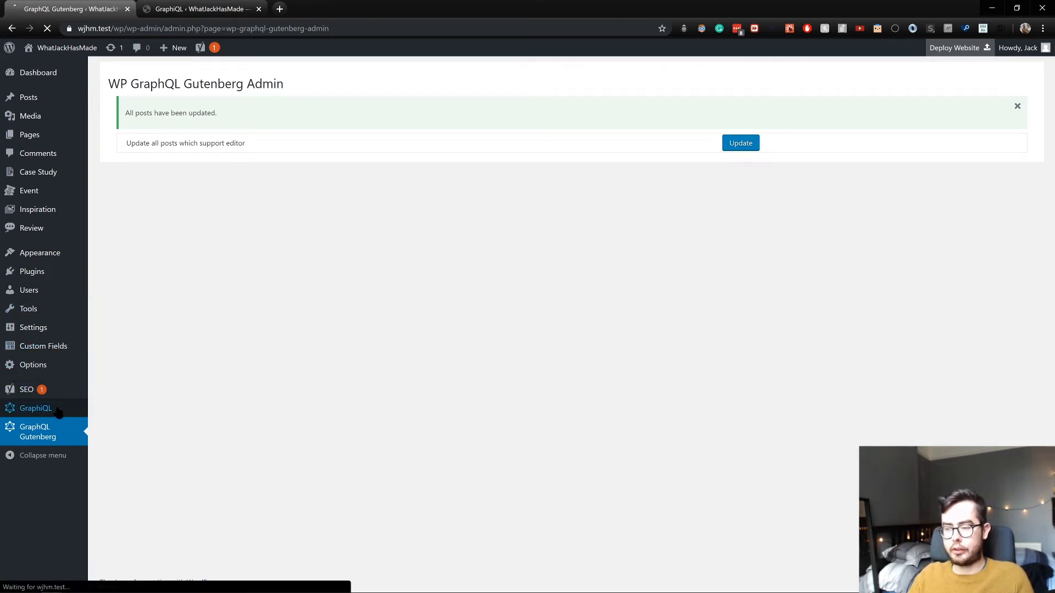
# Start a new GraphiQL query on pages > nodes > blocks in the Explorer
pyautogui.click(35, 409)
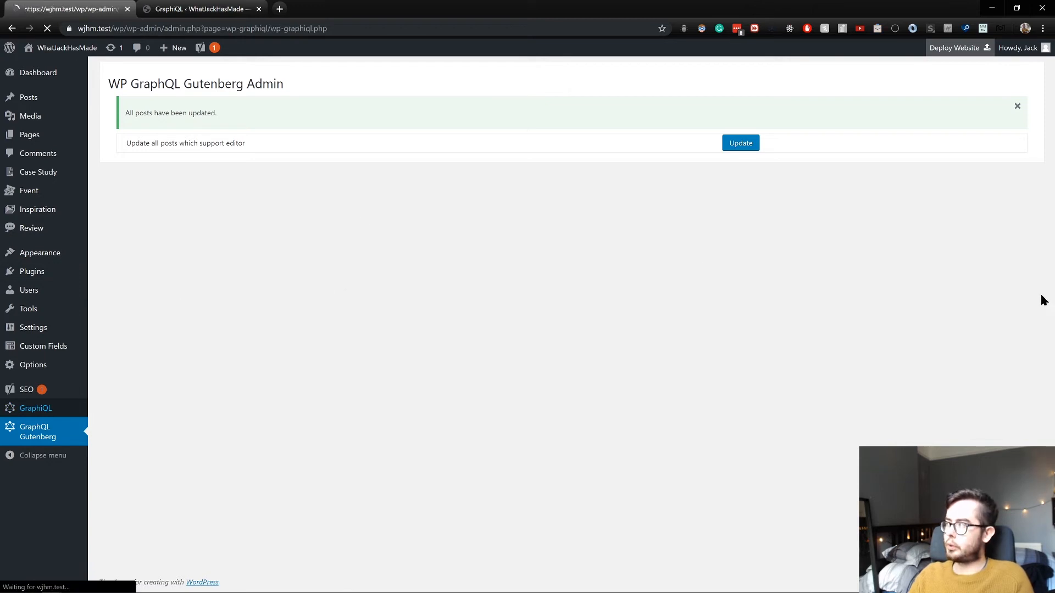
pyautogui.click(35, 408)
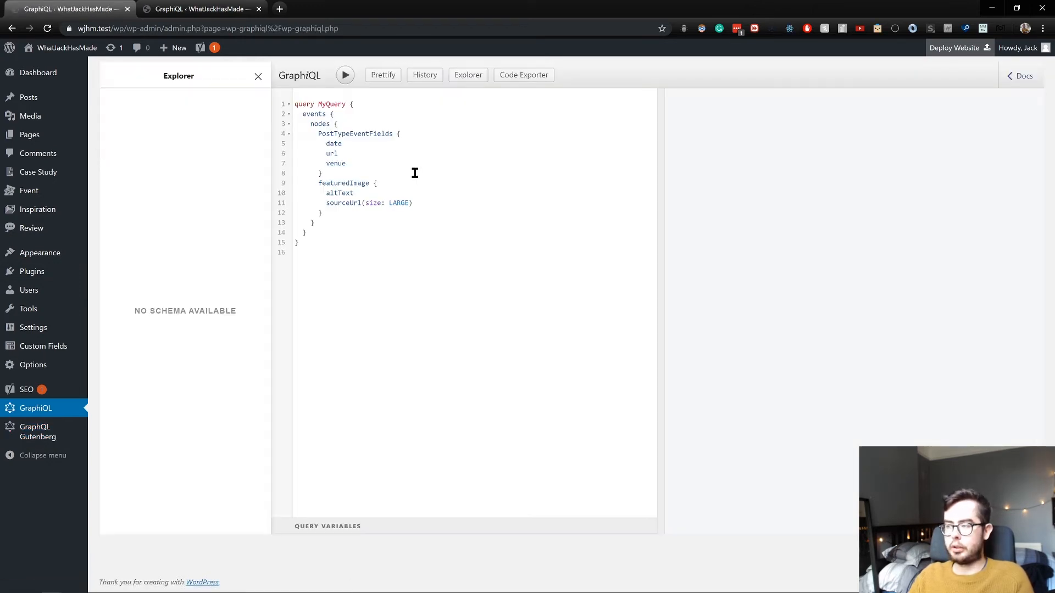
pyautogui.moveTo(386, 192)
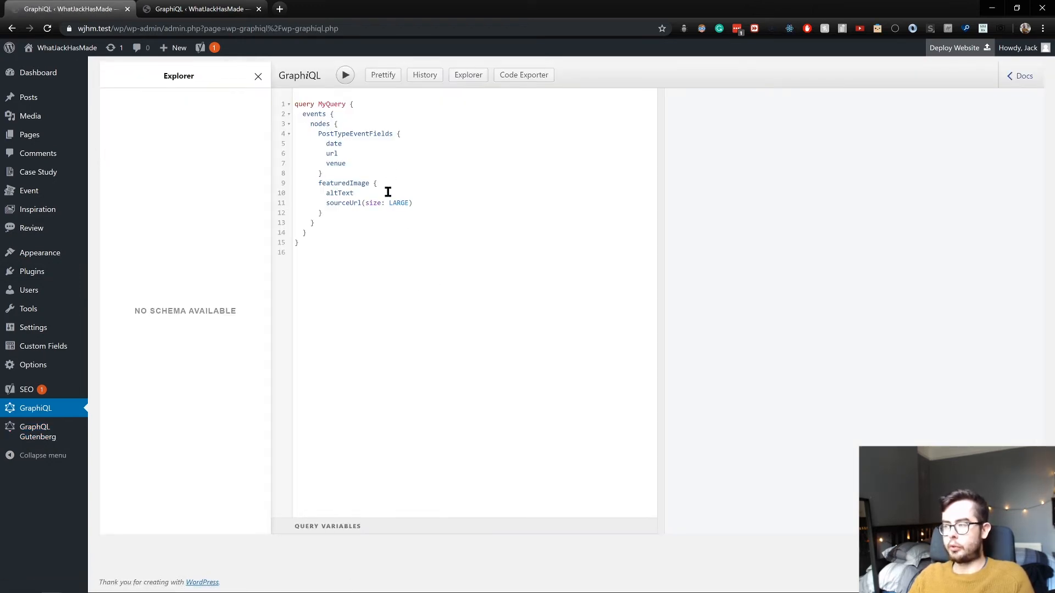
pyautogui.moveTo(369, 202)
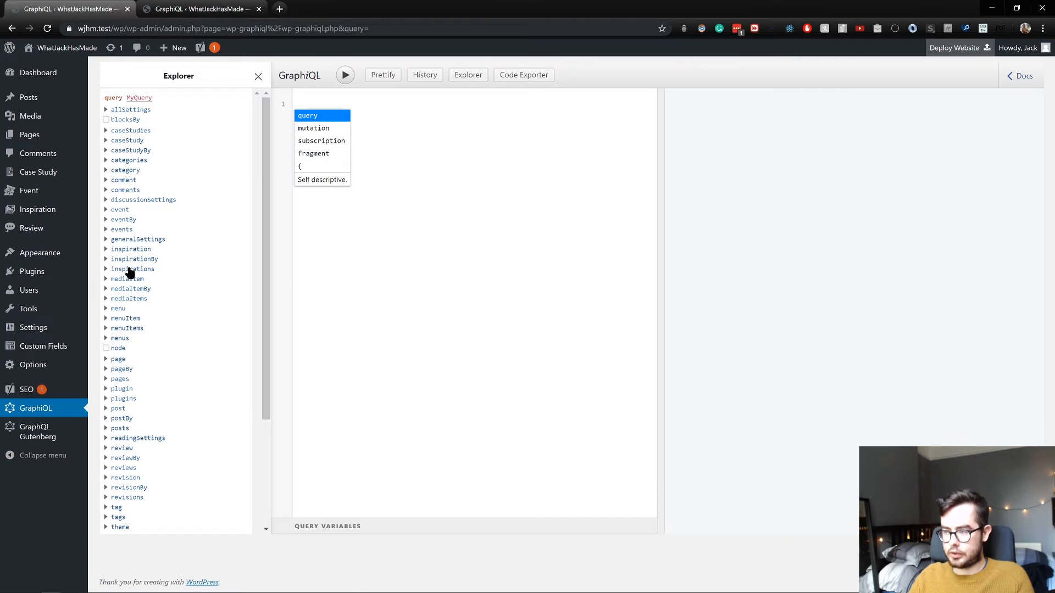
pyautogui.scroll(-3)
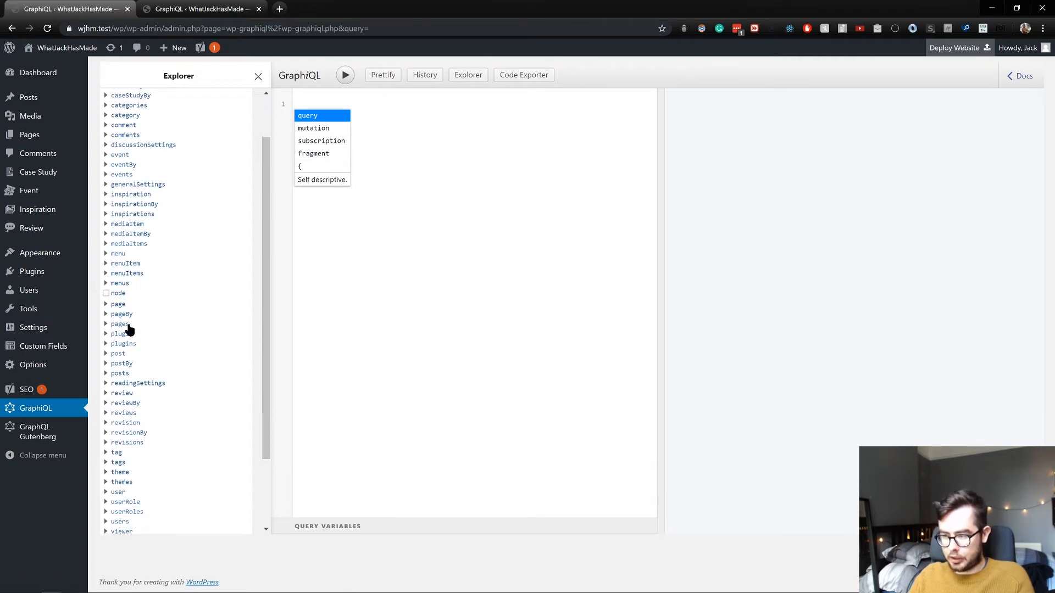
pyautogui.click(120, 323)
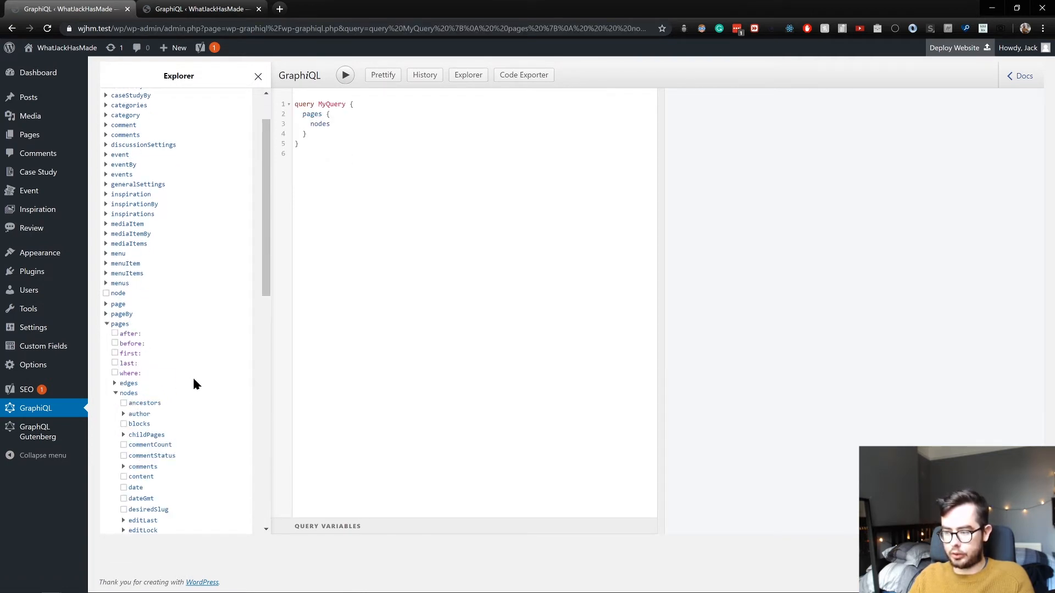
pyautogui.click(123, 434)
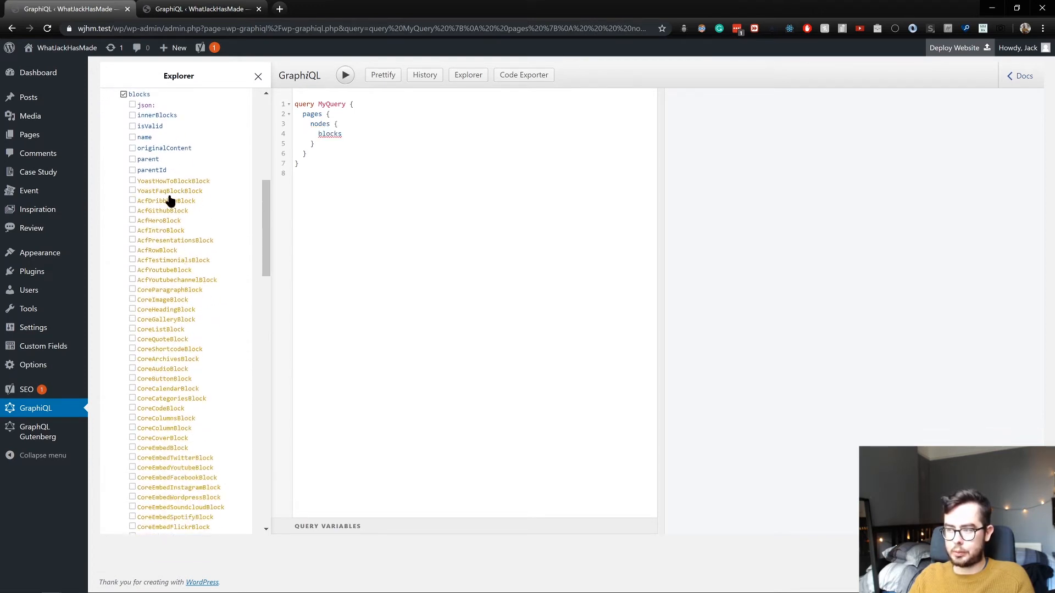
pyautogui.scroll(-3)
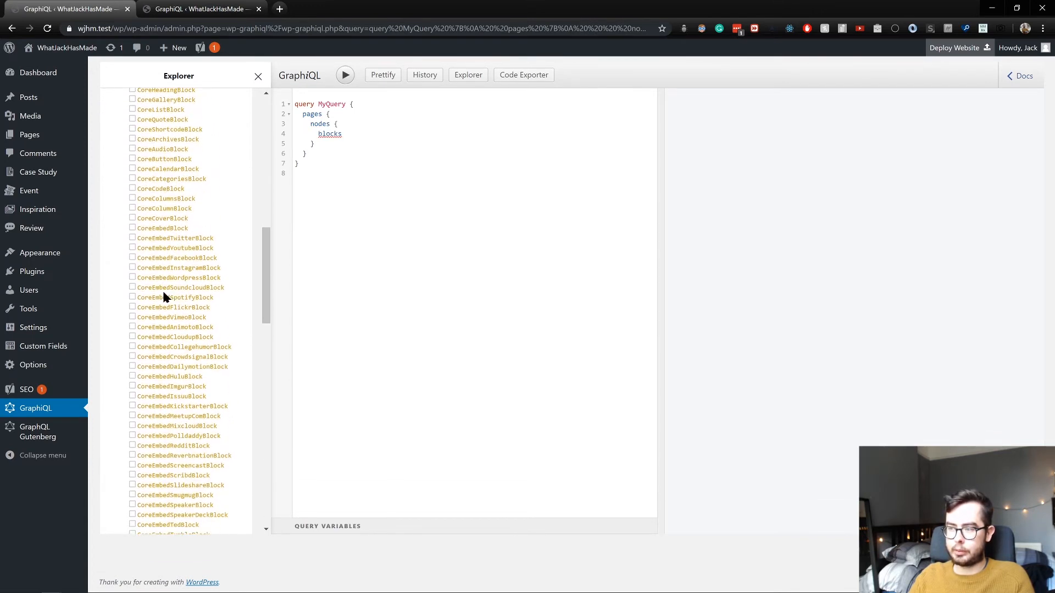
pyautogui.scroll(-3)
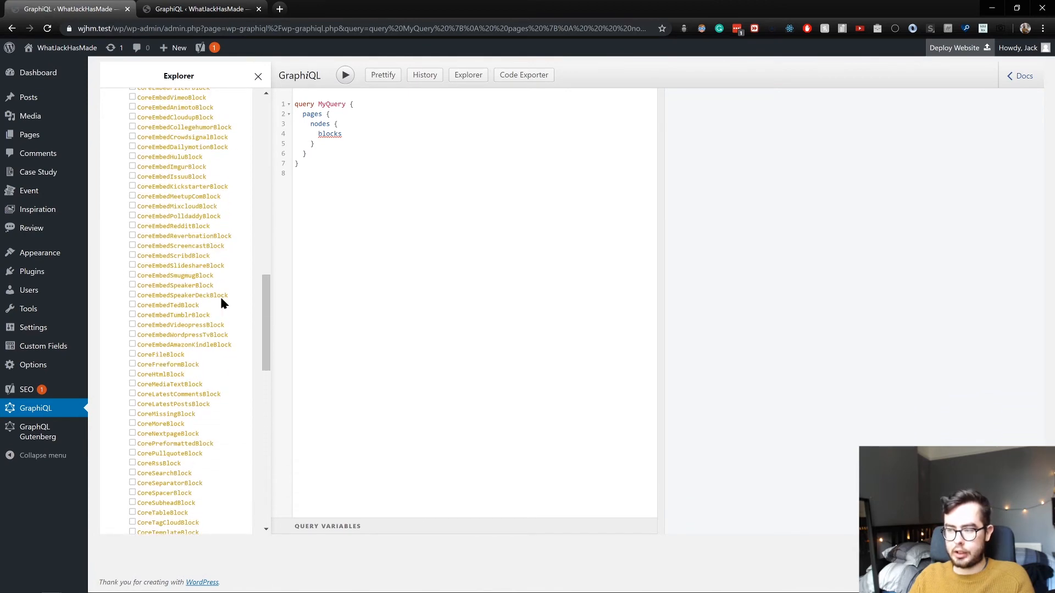
pyautogui.scroll(-3)
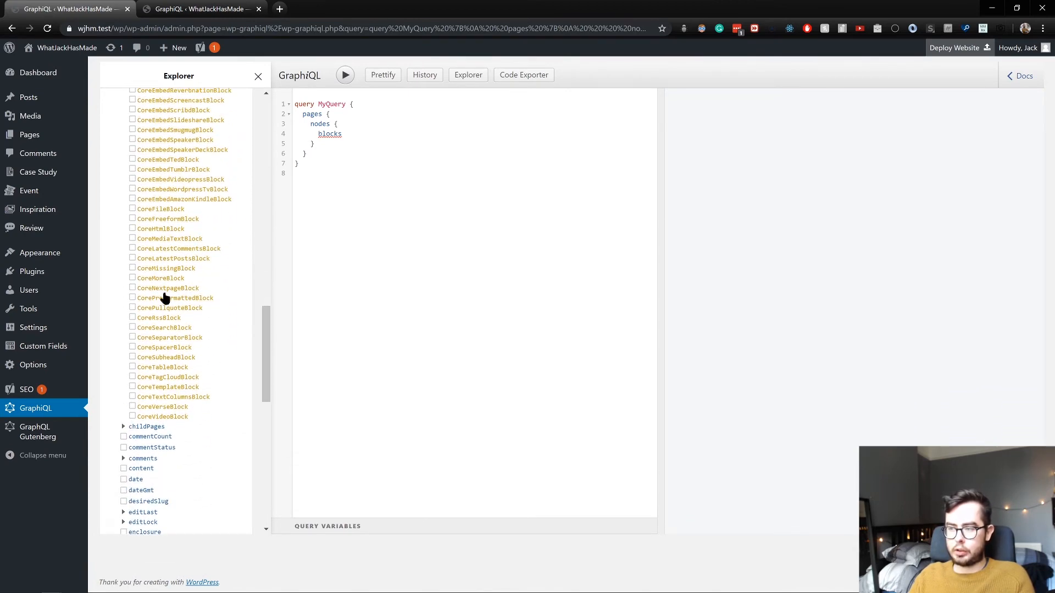
pyautogui.scroll(3)
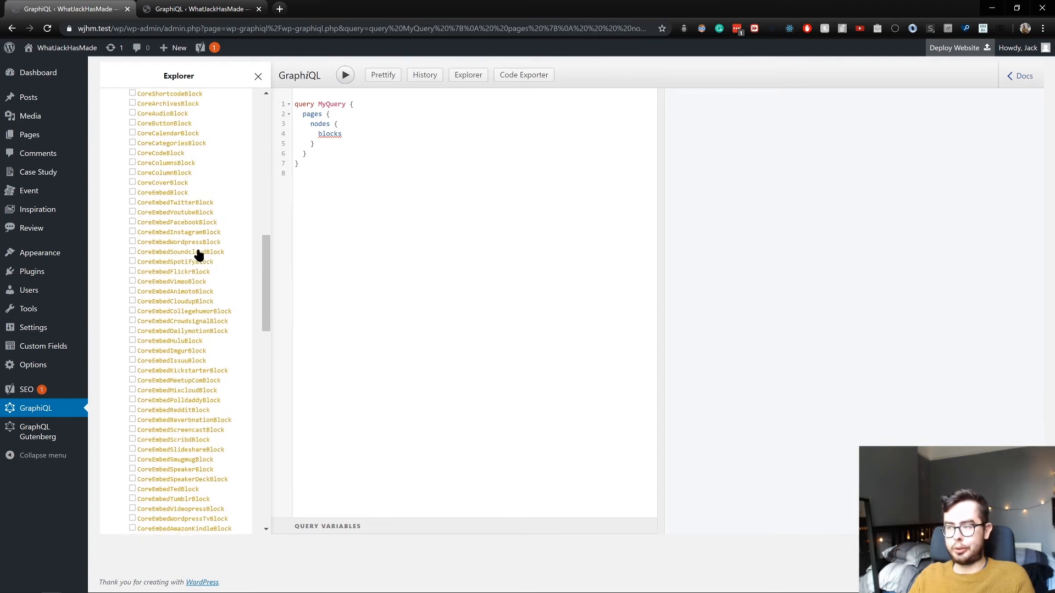
pyautogui.scroll(3)
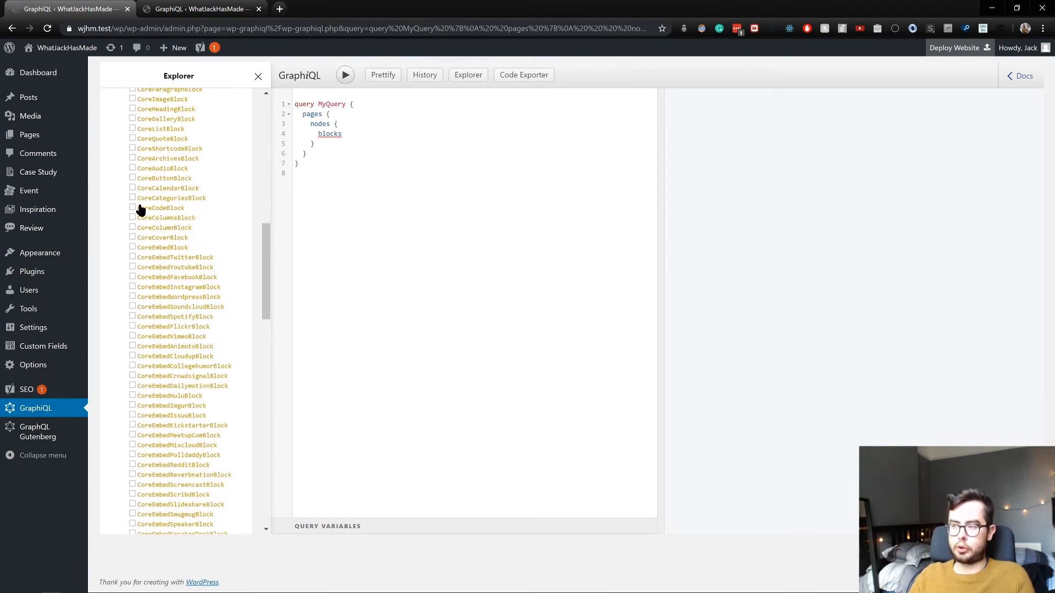
pyautogui.moveTo(253, 242)
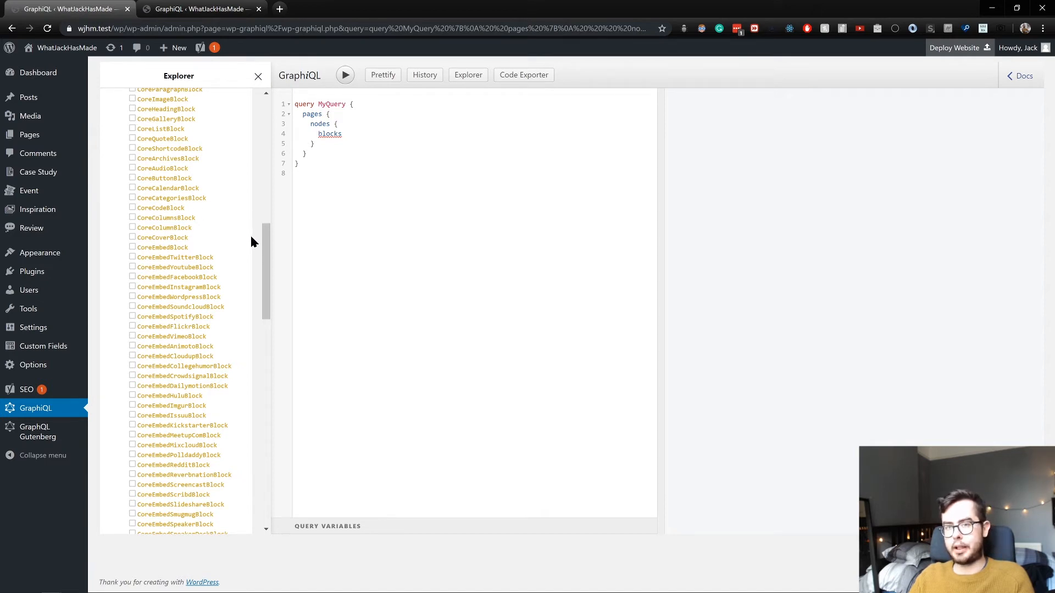
pyautogui.moveTo(178, 212)
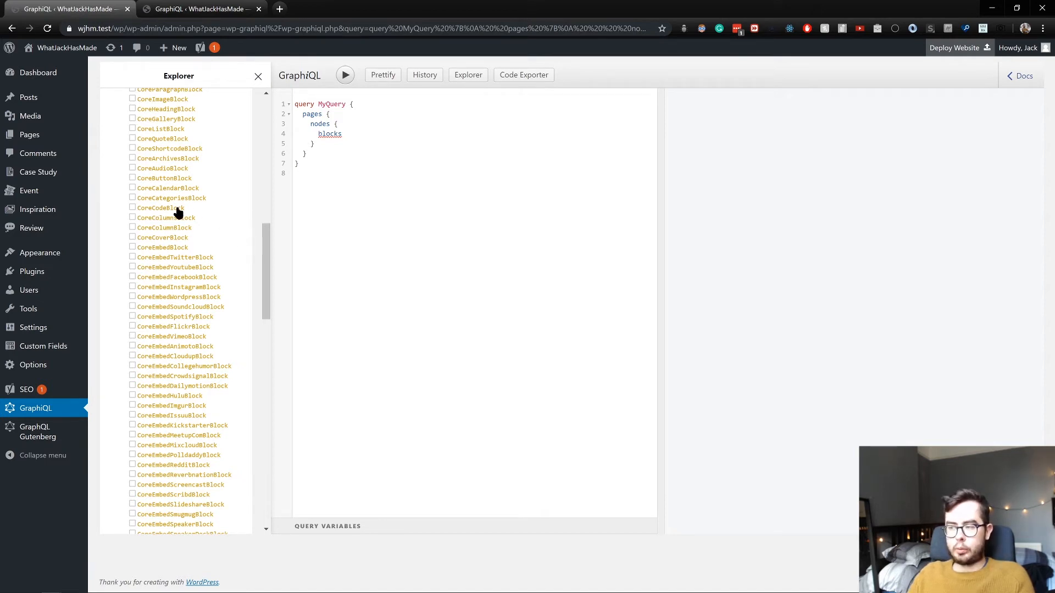
# Narrow the blocks to an AcfIntroBlock fragment requesting its name and run the query
pyautogui.click(133, 208)
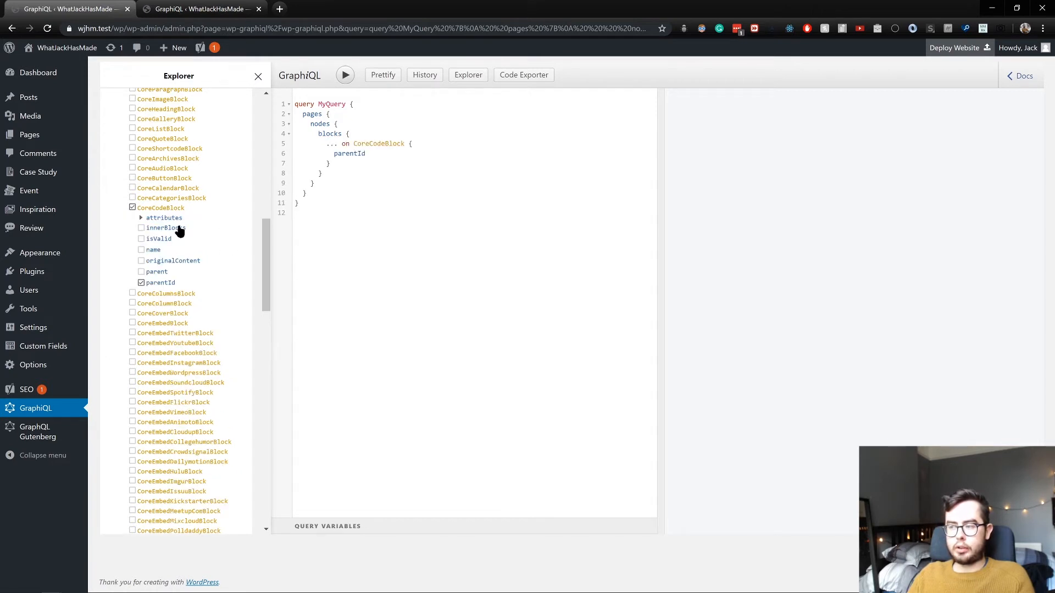
pyautogui.moveTo(145, 205)
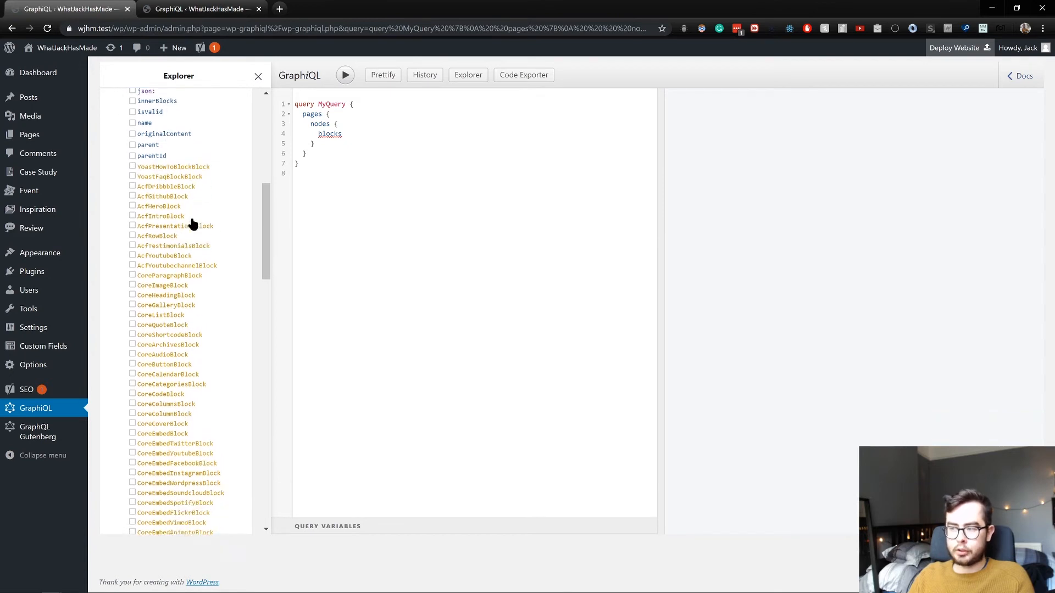
pyautogui.scroll(-3)
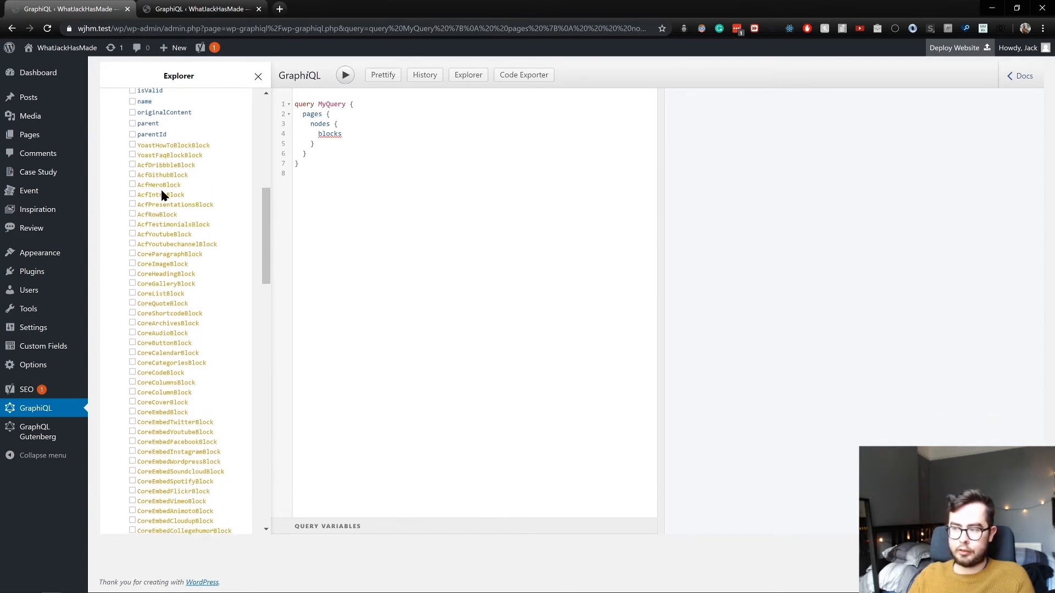
pyautogui.moveTo(192, 207)
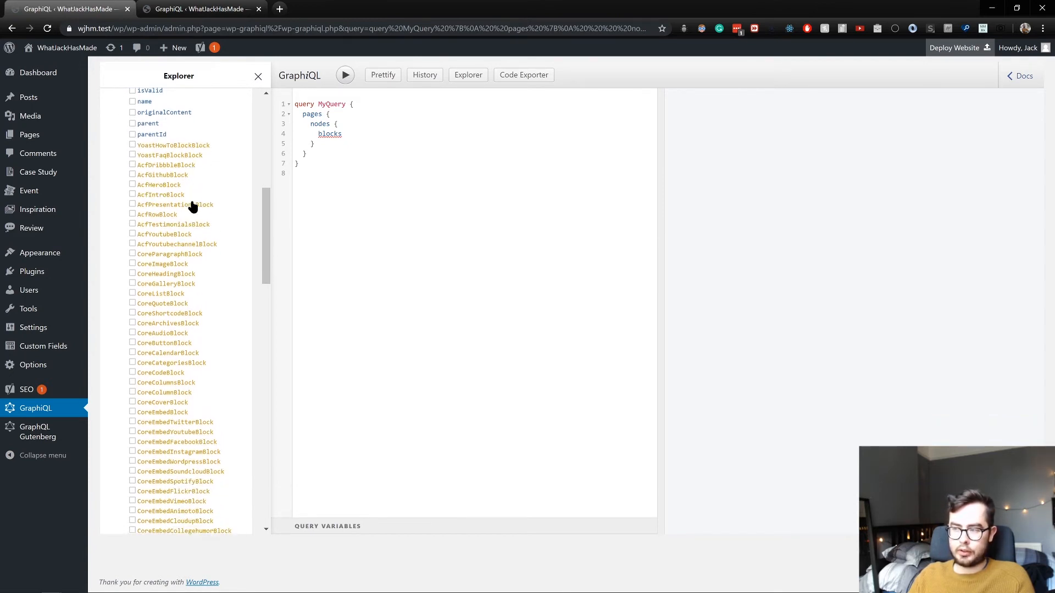
pyautogui.click(133, 194)
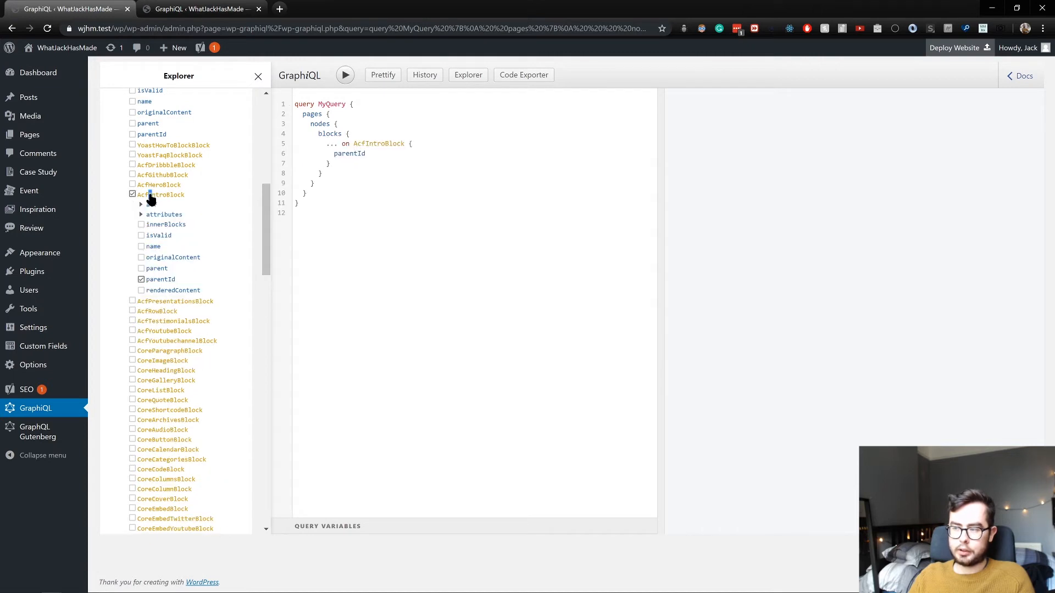
pyautogui.click(141, 204)
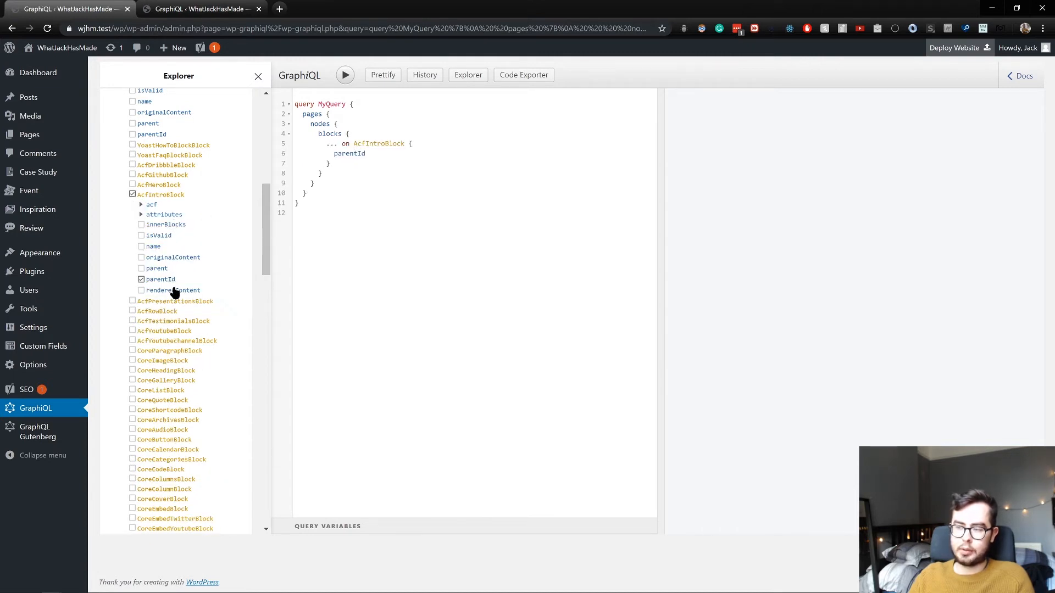
pyautogui.click(142, 246)
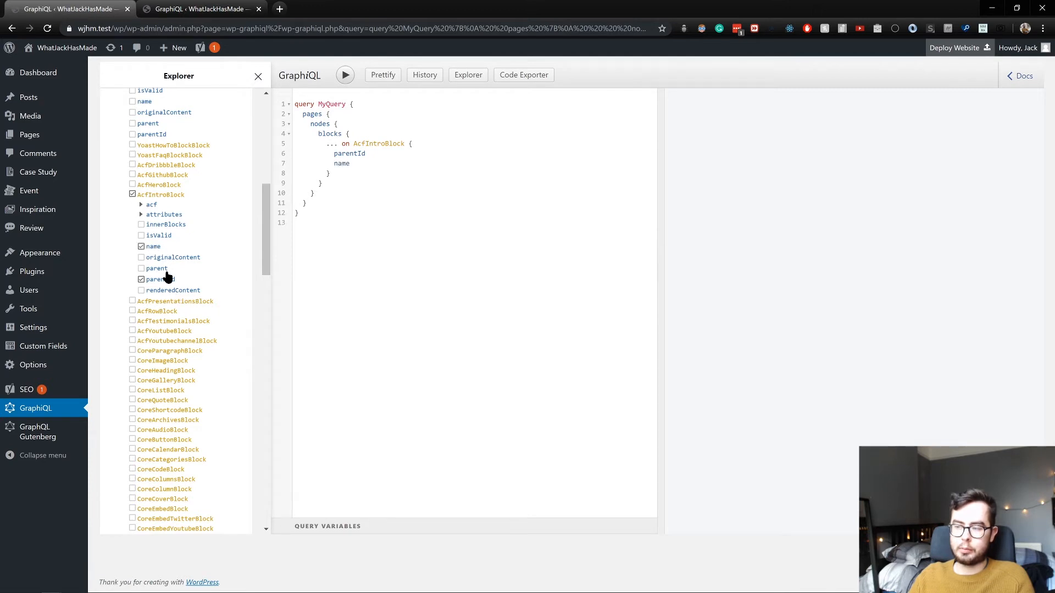
pyautogui.click(142, 279)
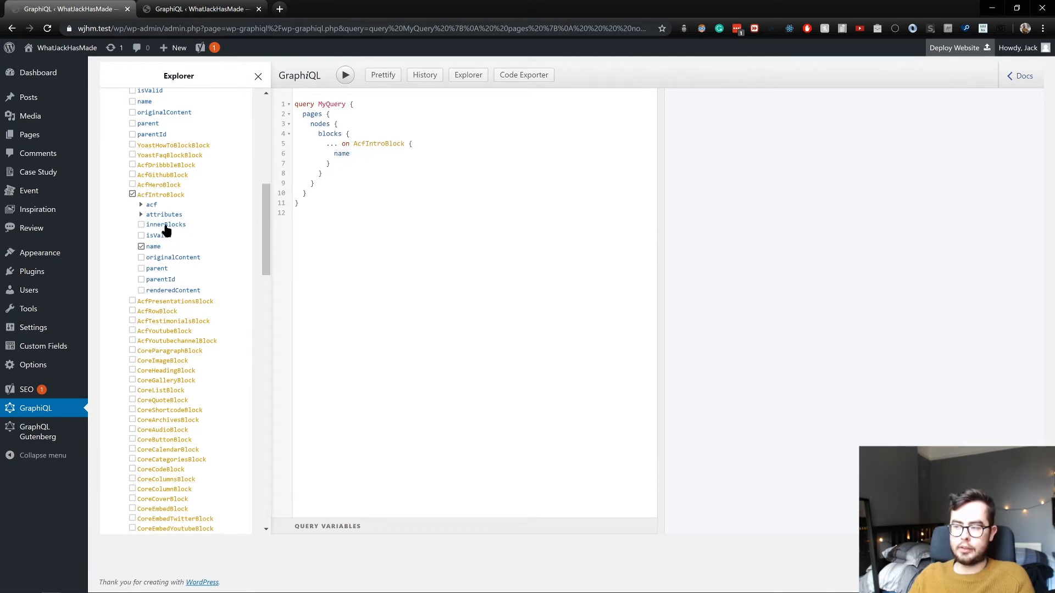
pyautogui.click(344, 75)
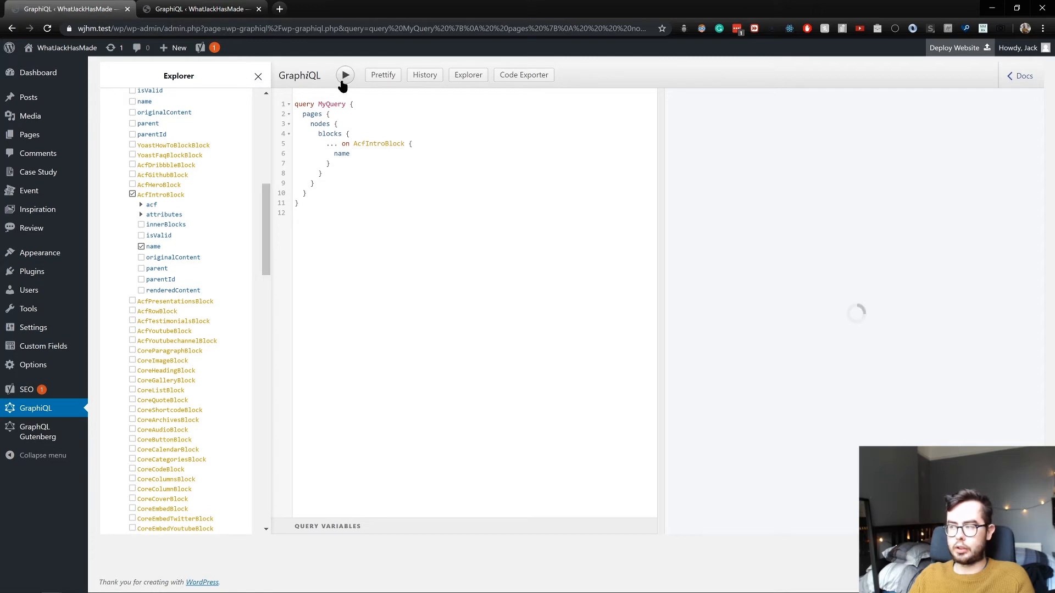
# Add the AcfIntroBlock's acf content, heading and subheading fields to the query and run it
pyautogui.click(344, 75)
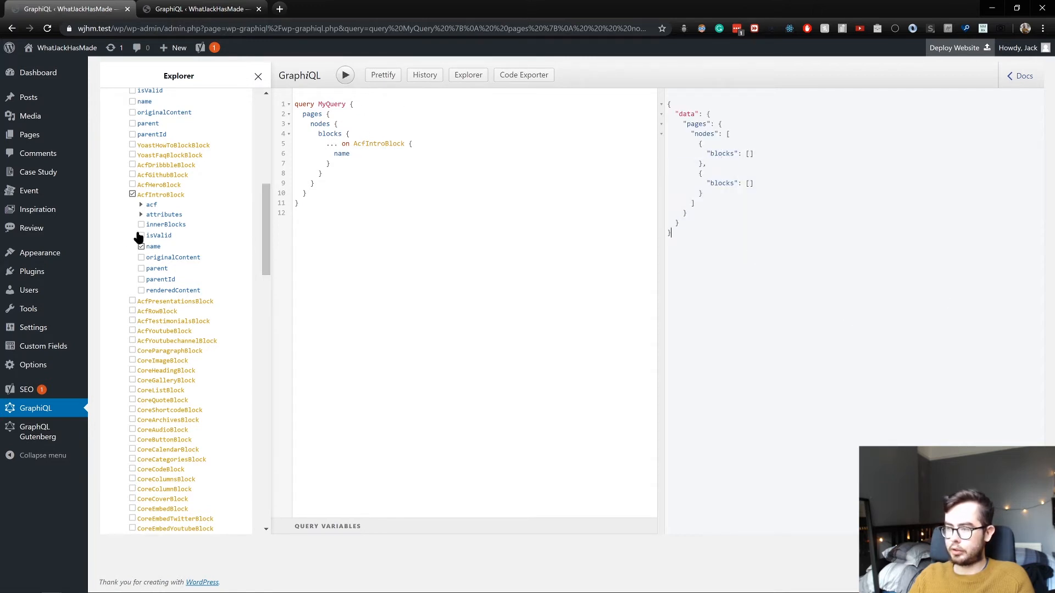
pyautogui.click(152, 204)
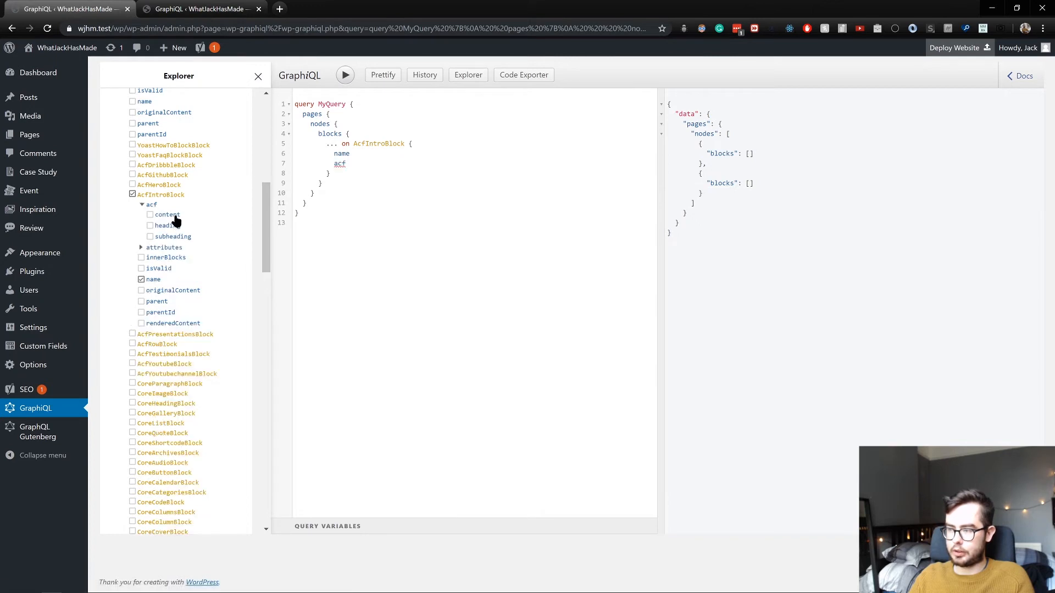
pyautogui.click(151, 225)
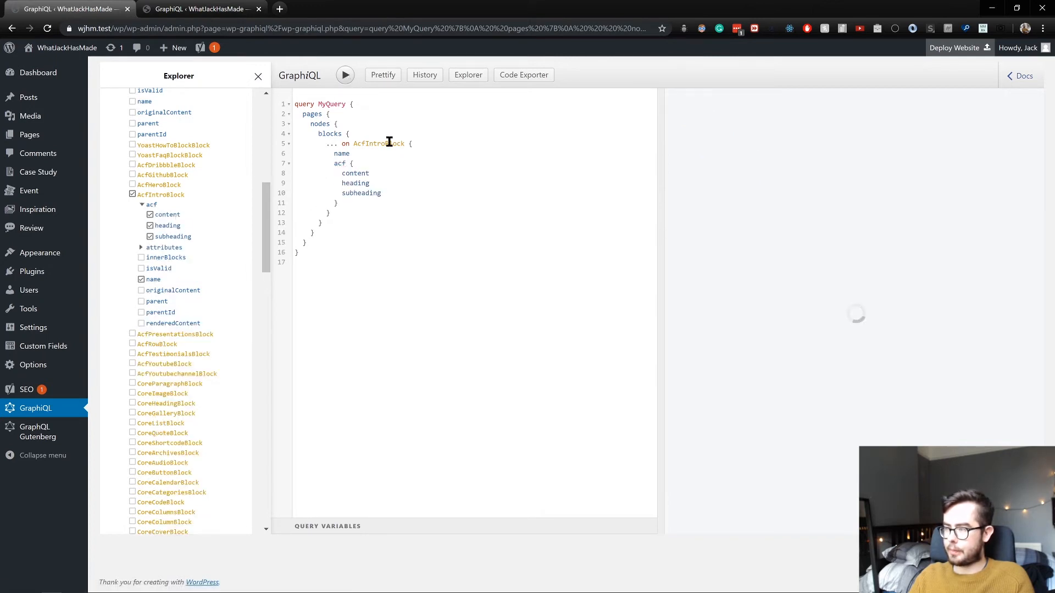
pyautogui.click(344, 75)
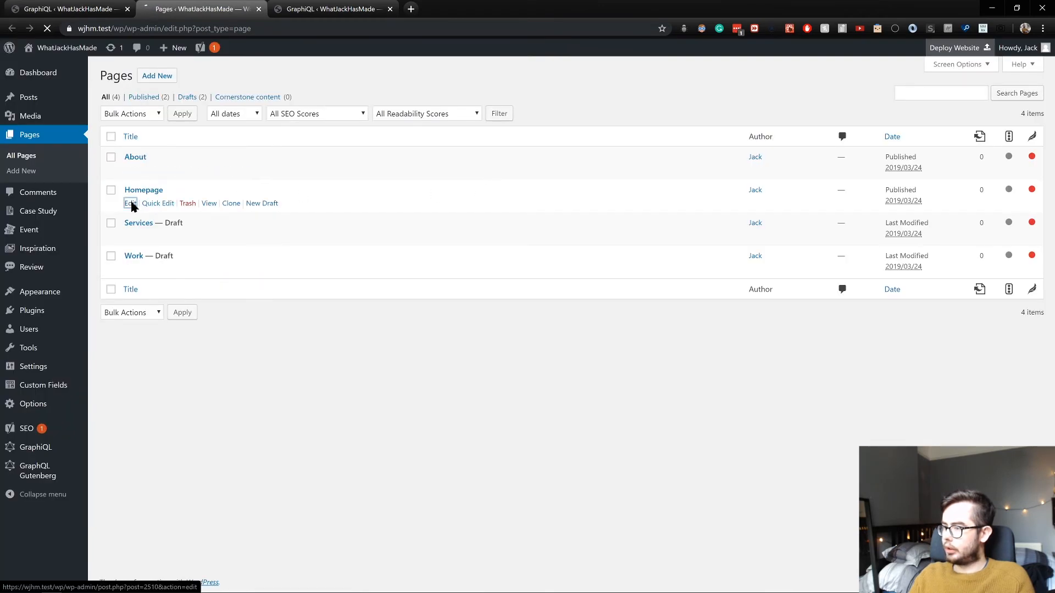
# Edit the Homepage and update it so its ACF blocks are stored afresh
pyautogui.click(129, 204)
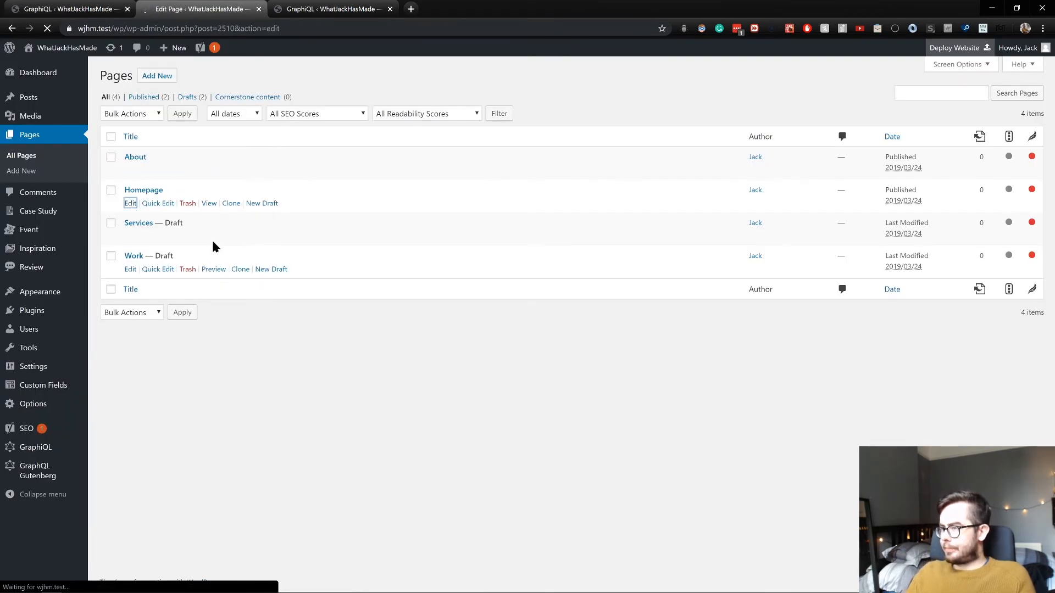
pyautogui.click(129, 203)
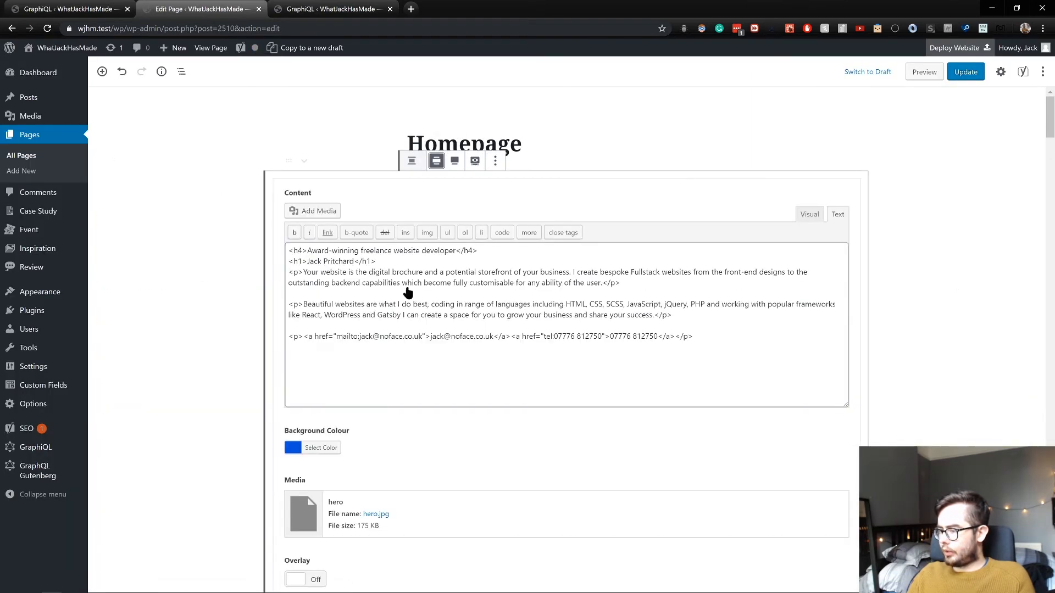
pyautogui.click(965, 72)
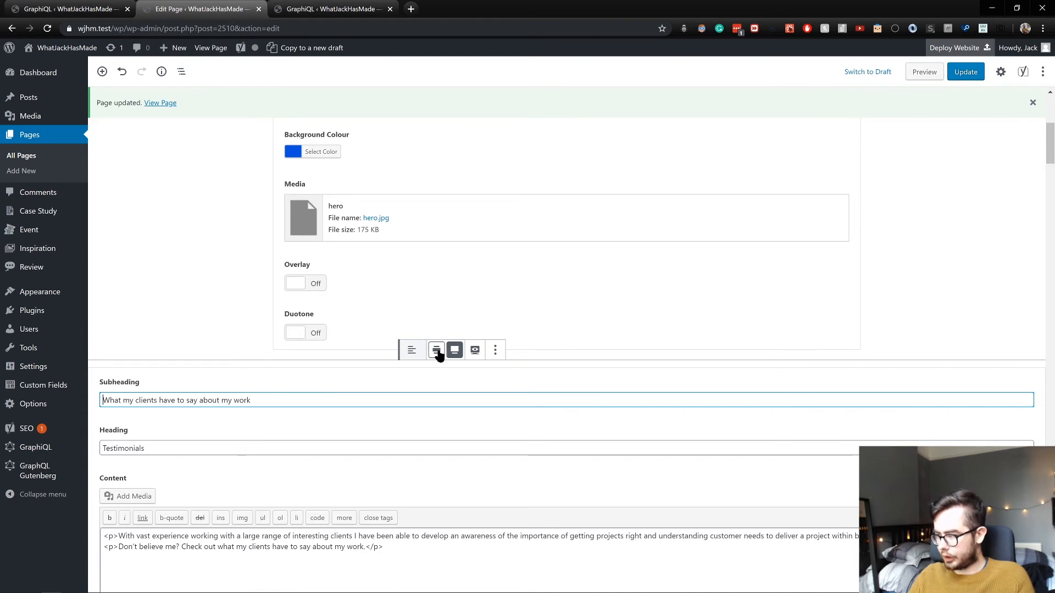
pyautogui.click(965, 71)
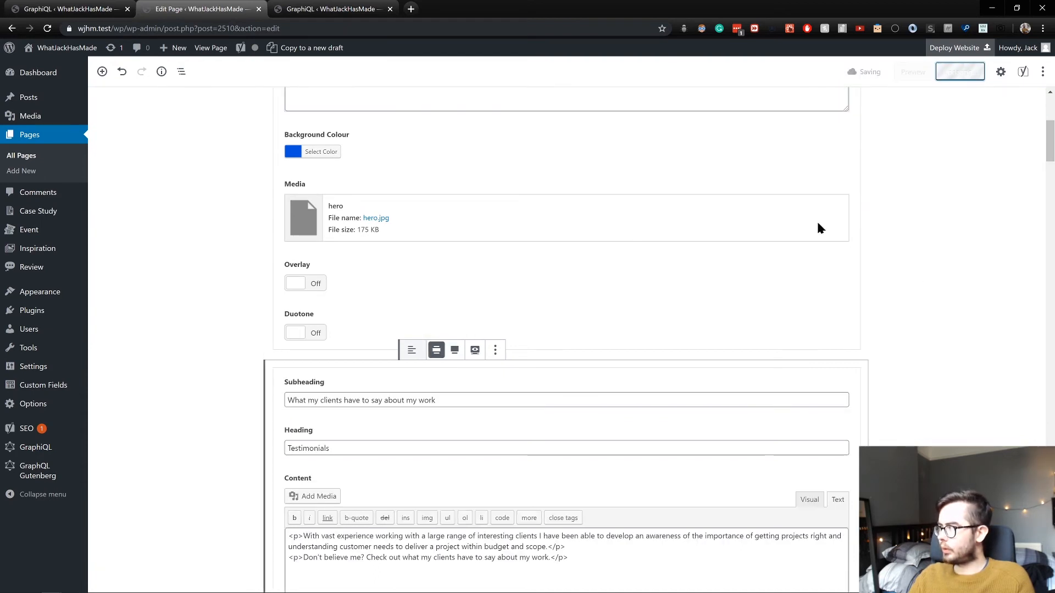
# Rerun the blocks query to see acf/hero, acf/intro and acf/testimonials names, then go back to the Homepage editor
pyautogui.click(330, 9)
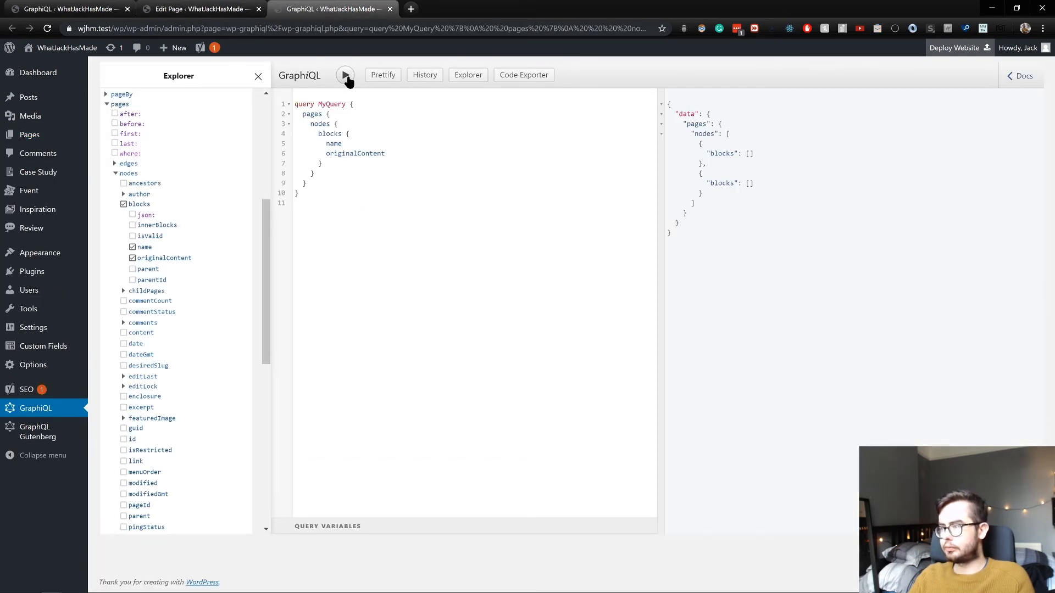
pyautogui.click(344, 74)
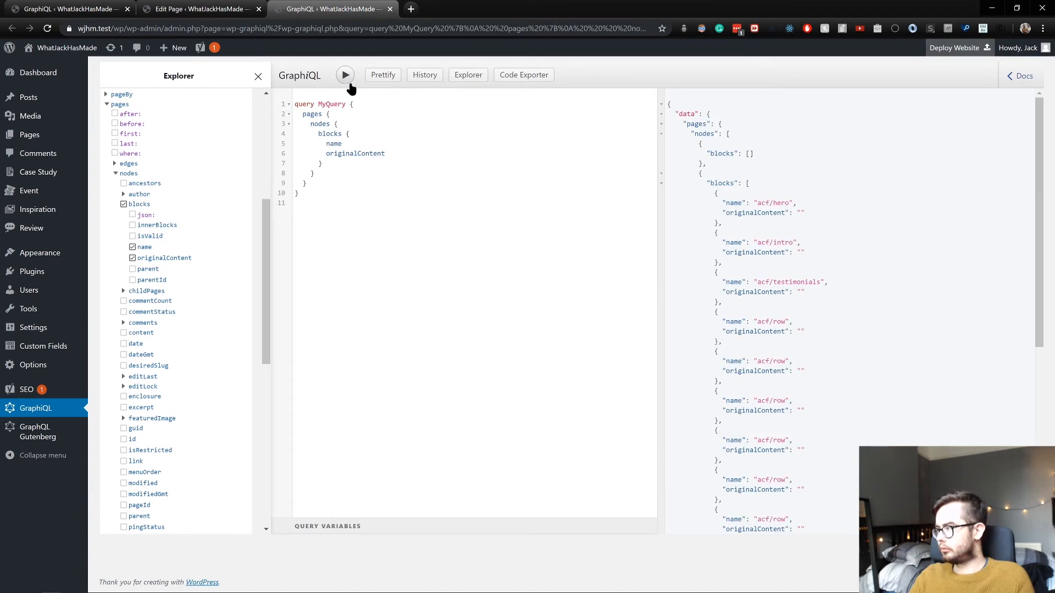
pyautogui.scroll(-3)
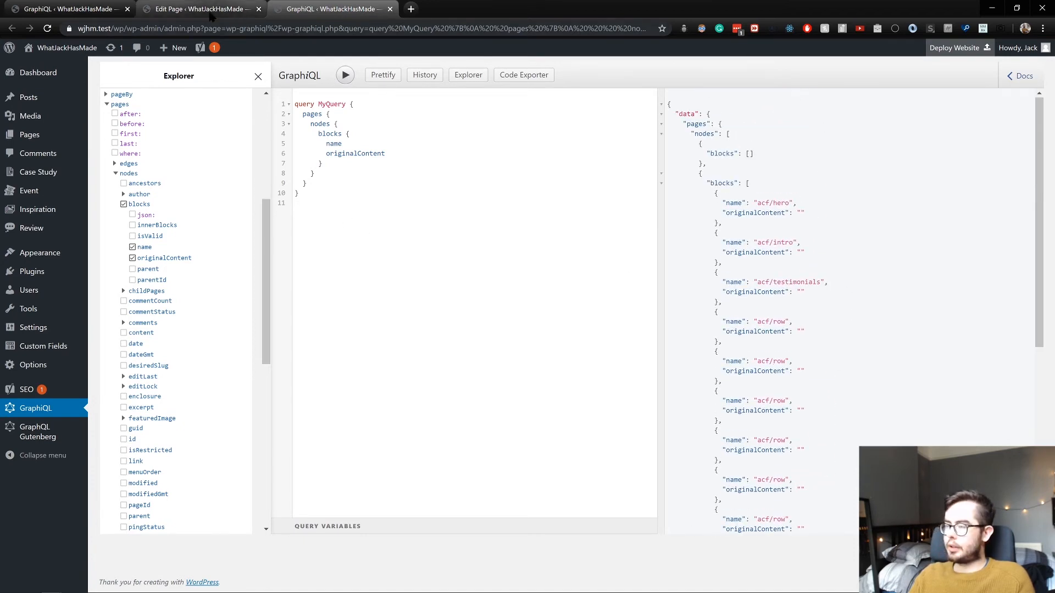
pyautogui.click(199, 9)
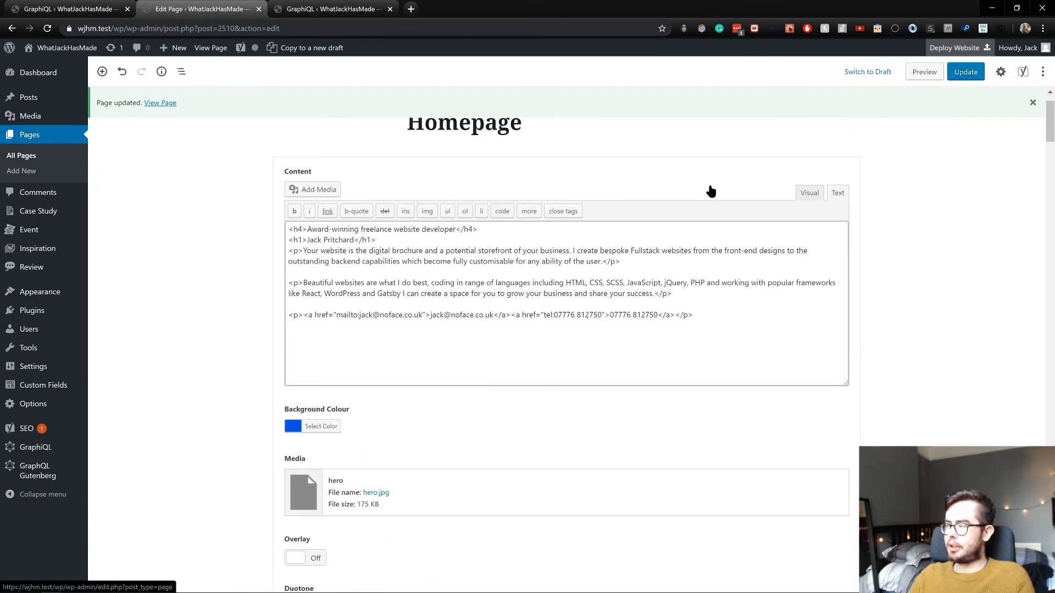
# From All Pages, edit the About page and save it again
pyautogui.click(20, 155)
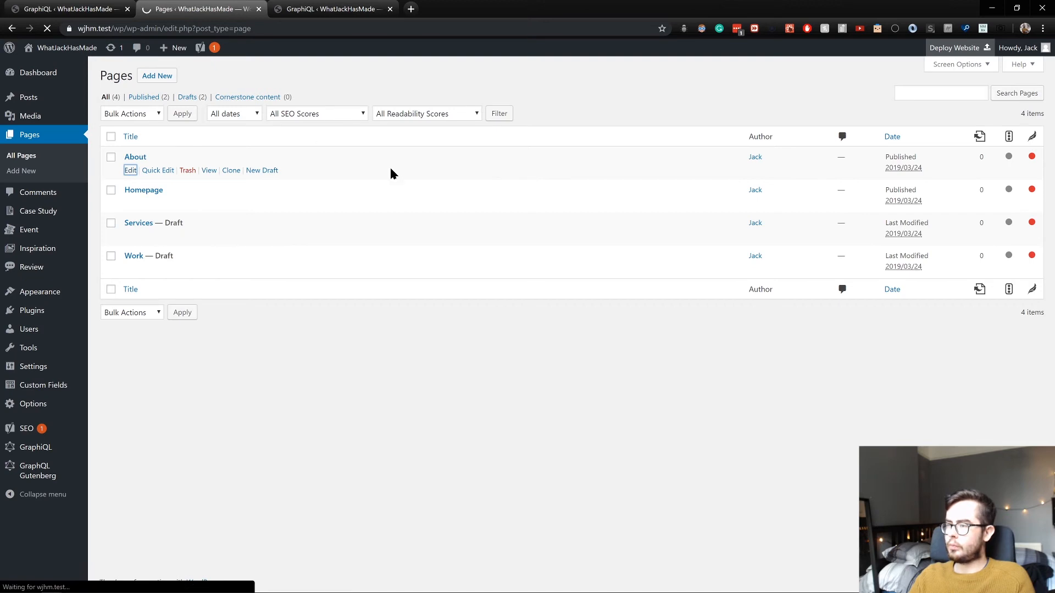
pyautogui.click(129, 170)
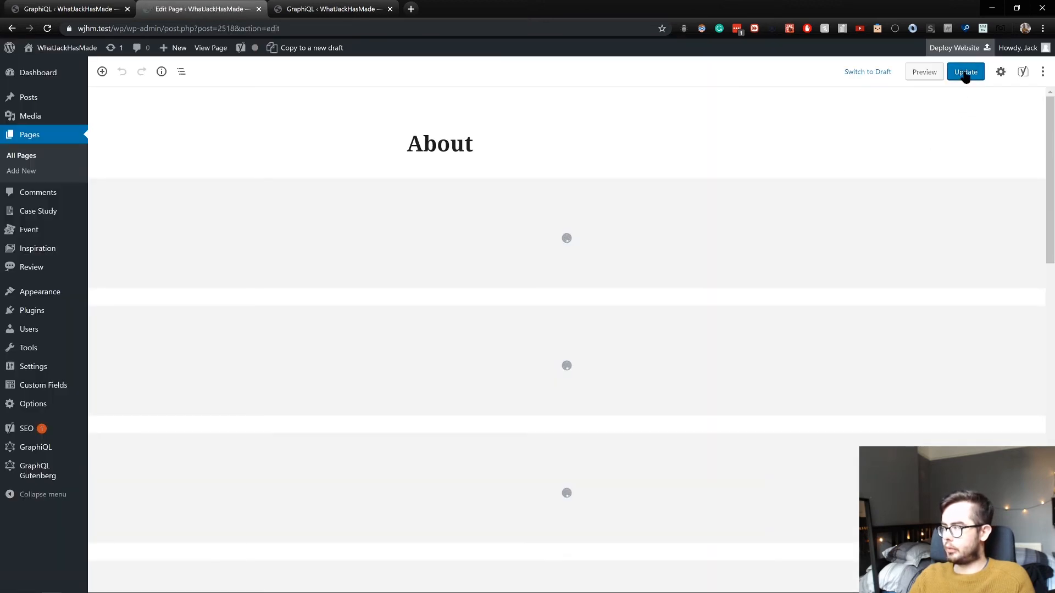
pyautogui.click(330, 9)
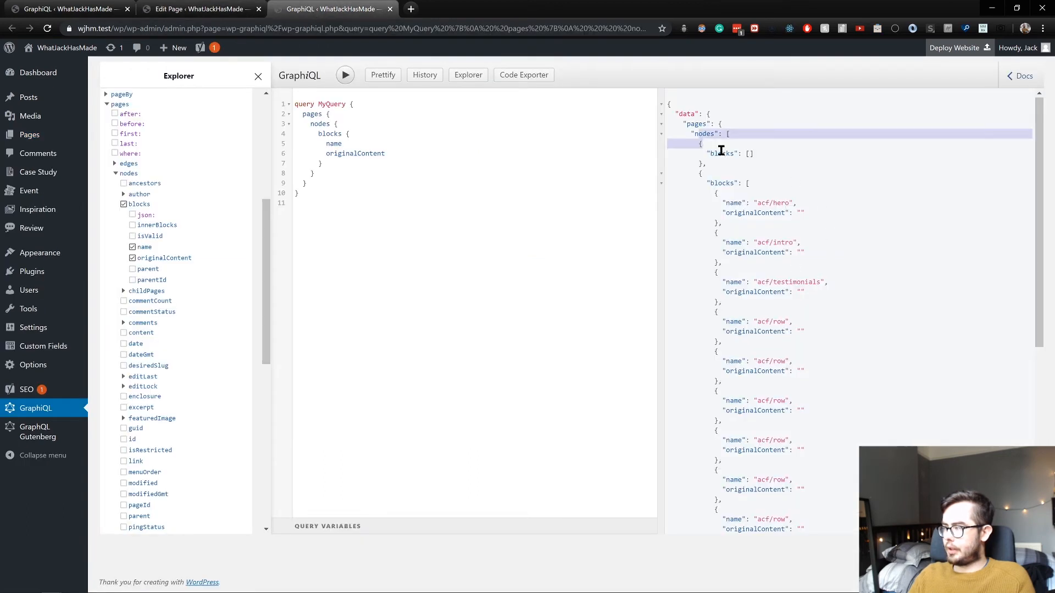
# Rerun the blocks query for both pages, then drop originalContent and the blocks field from it
pyautogui.click(344, 75)
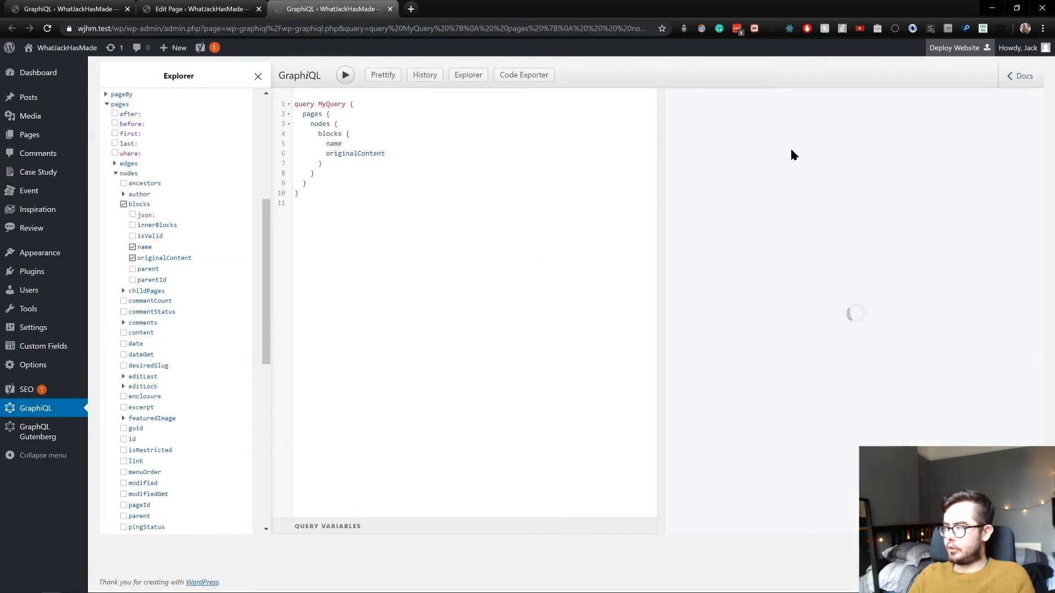
pyautogui.click(344, 74)
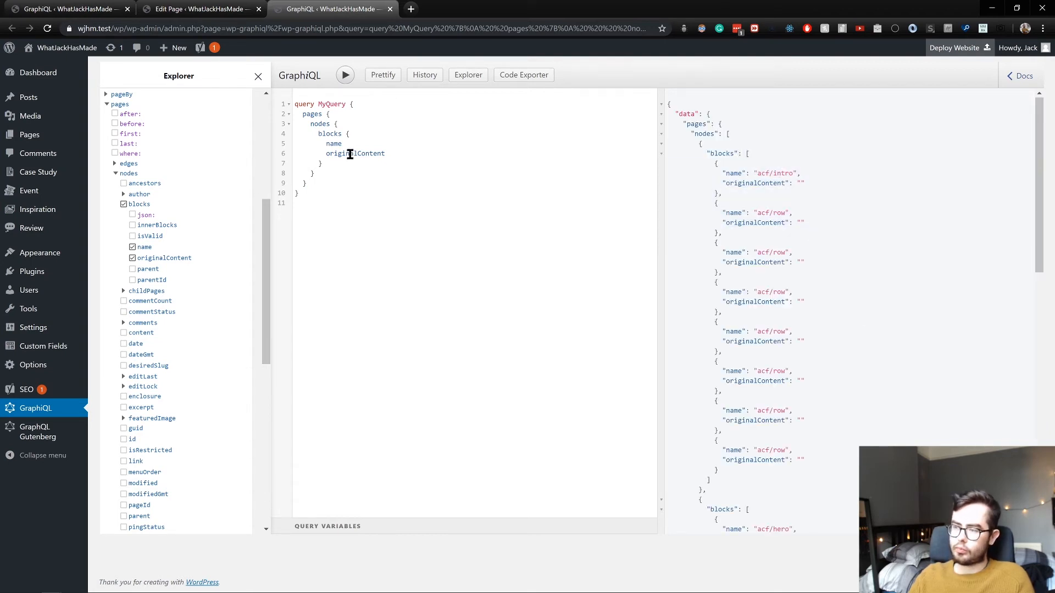
pyautogui.click(133, 257)
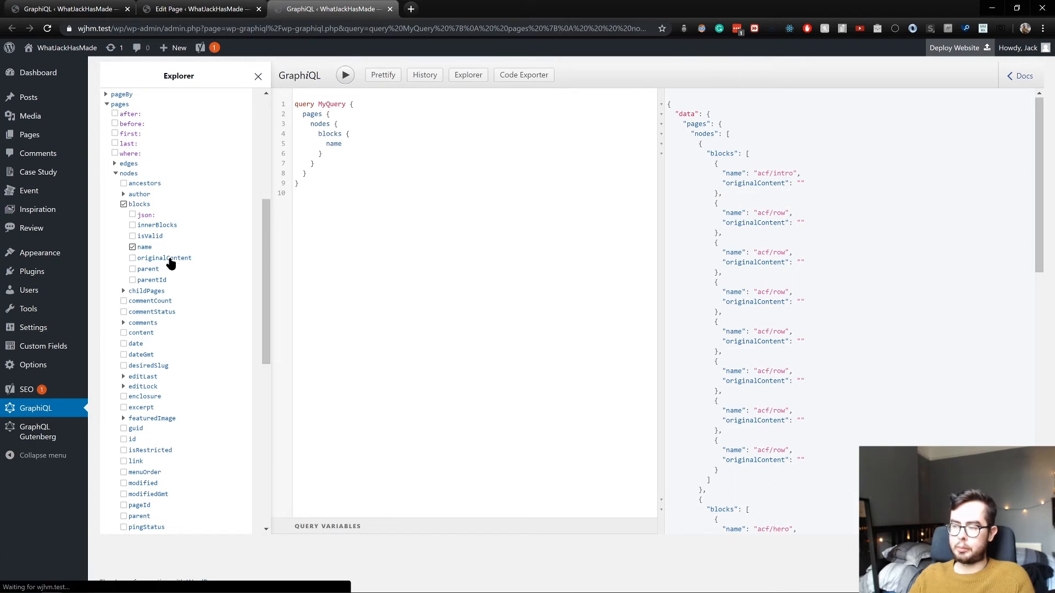
pyautogui.moveTo(204, 227)
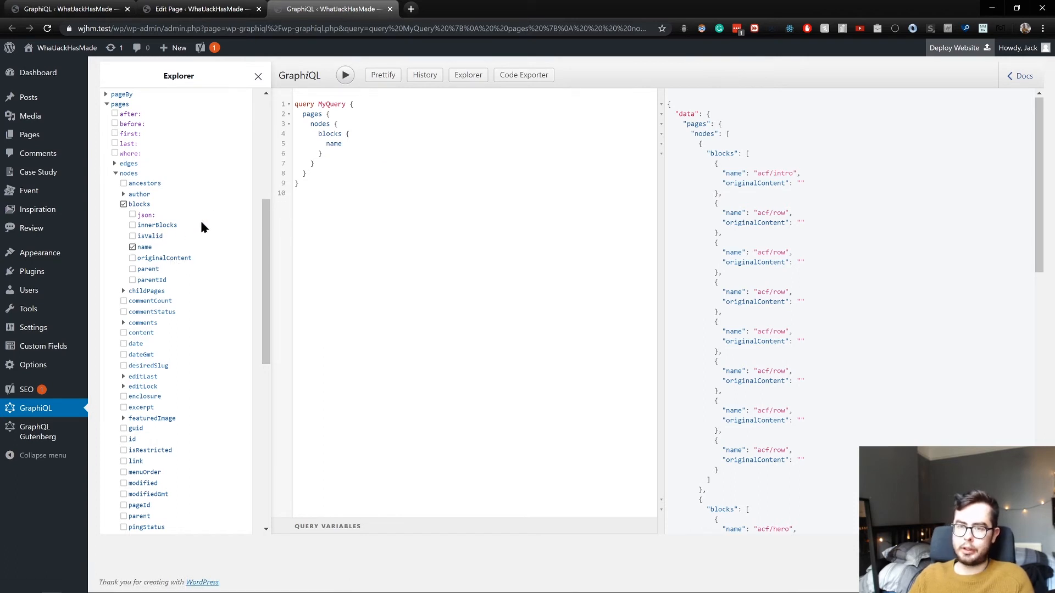
pyautogui.moveTo(159, 225)
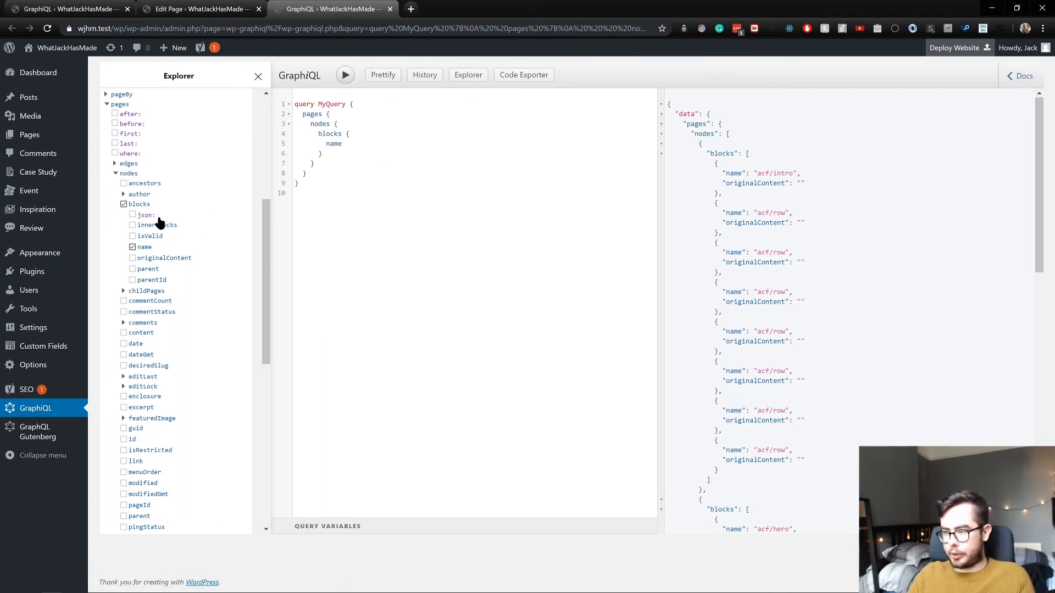
pyautogui.moveTo(179, 235)
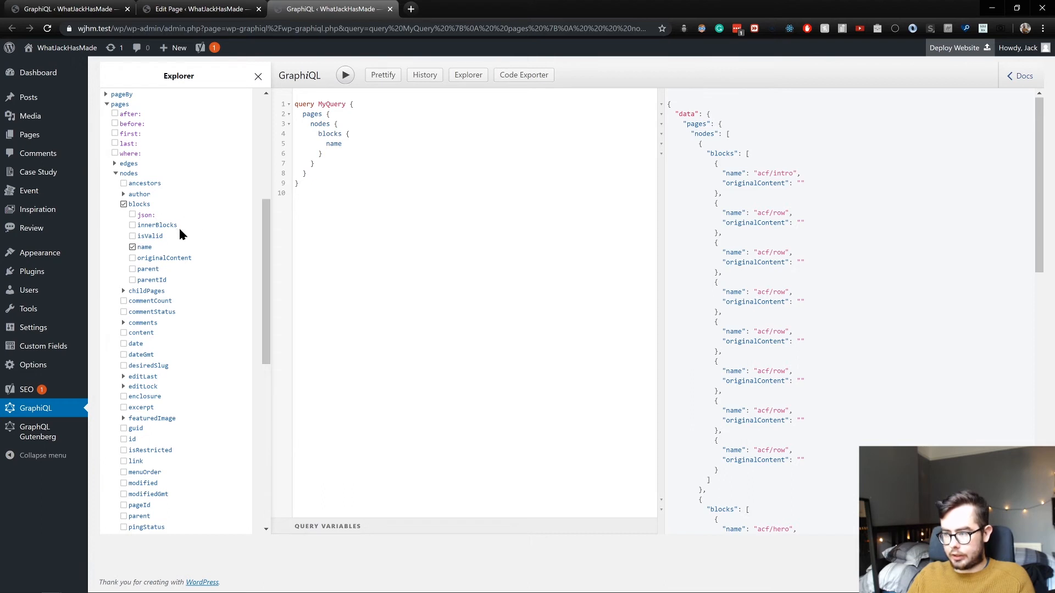
pyautogui.scroll(-3)
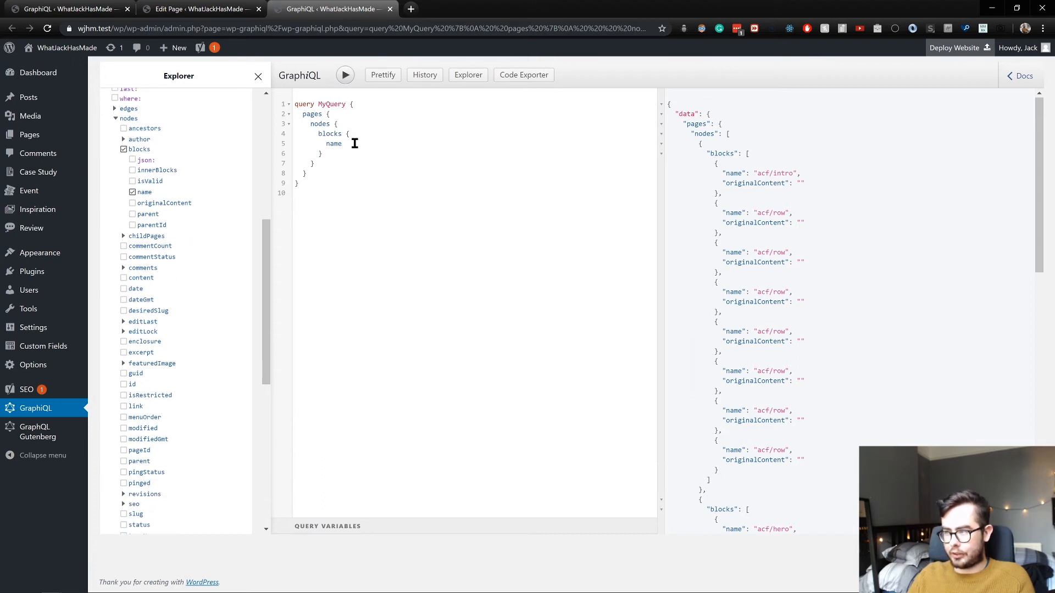
pyautogui.click(124, 148)
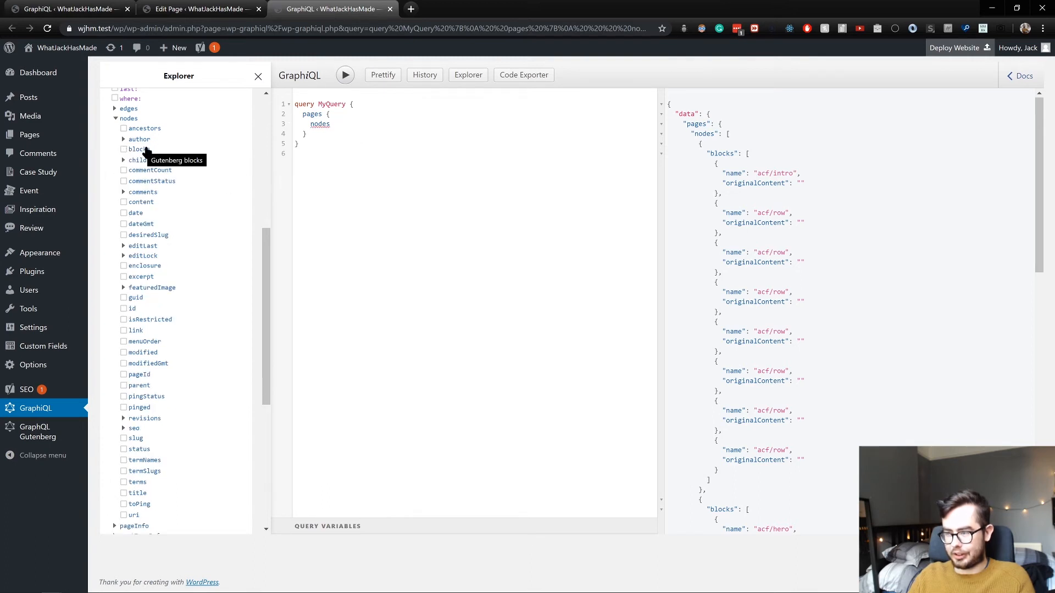
# Rebuild a fresh pages > nodes > blocks selection in the Explorer
pyautogui.scroll(3)
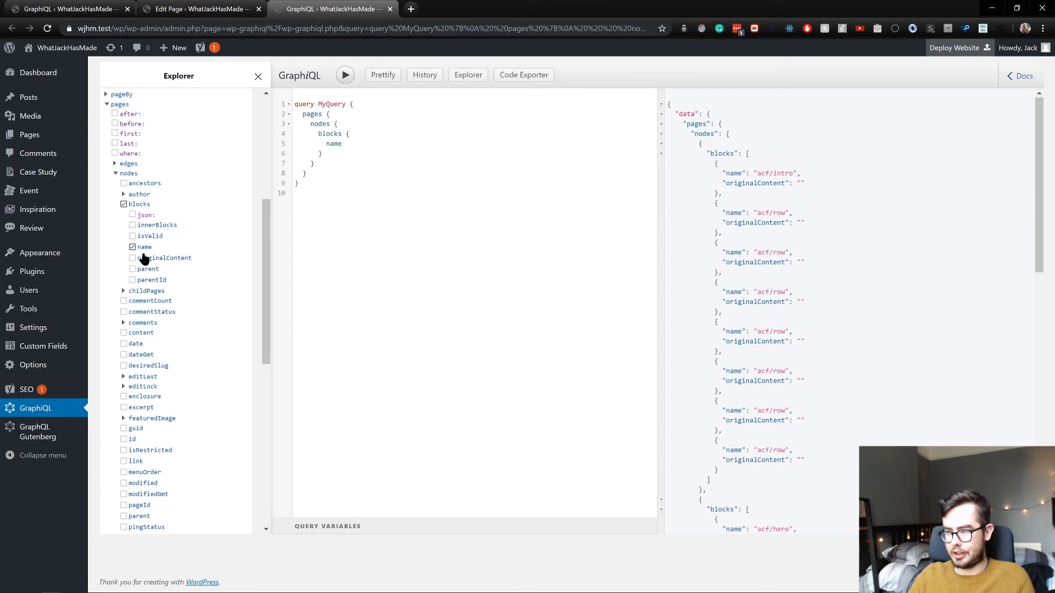
pyautogui.scroll(-3)
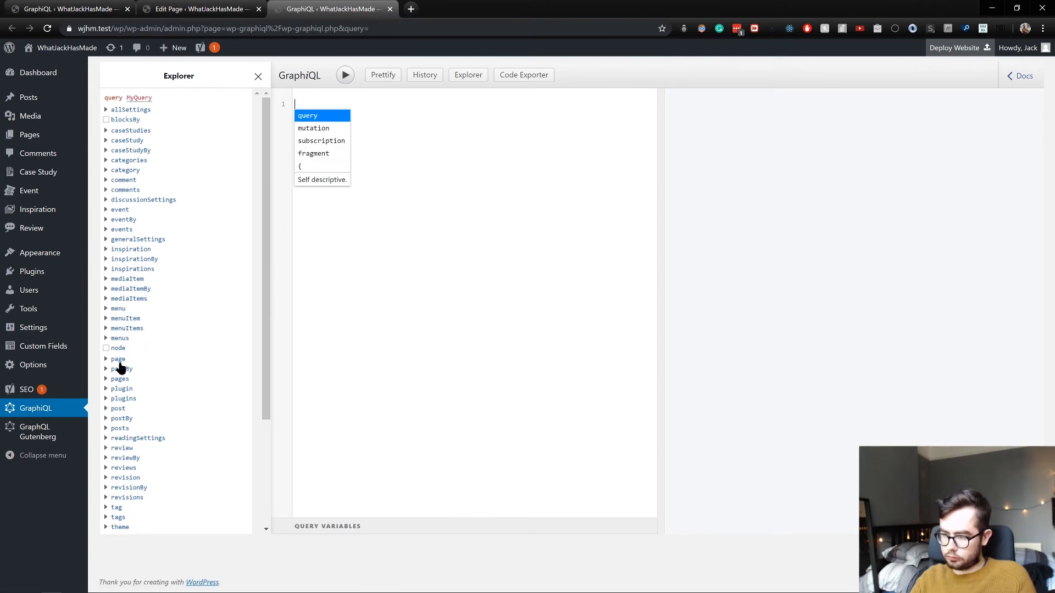
pyautogui.click(120, 378)
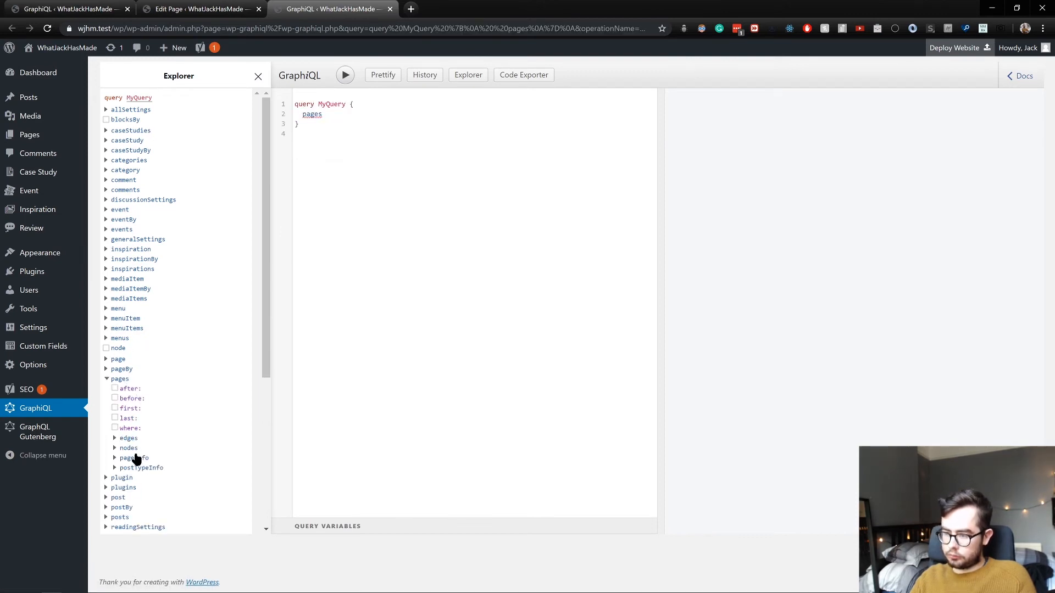
pyautogui.click(127, 448)
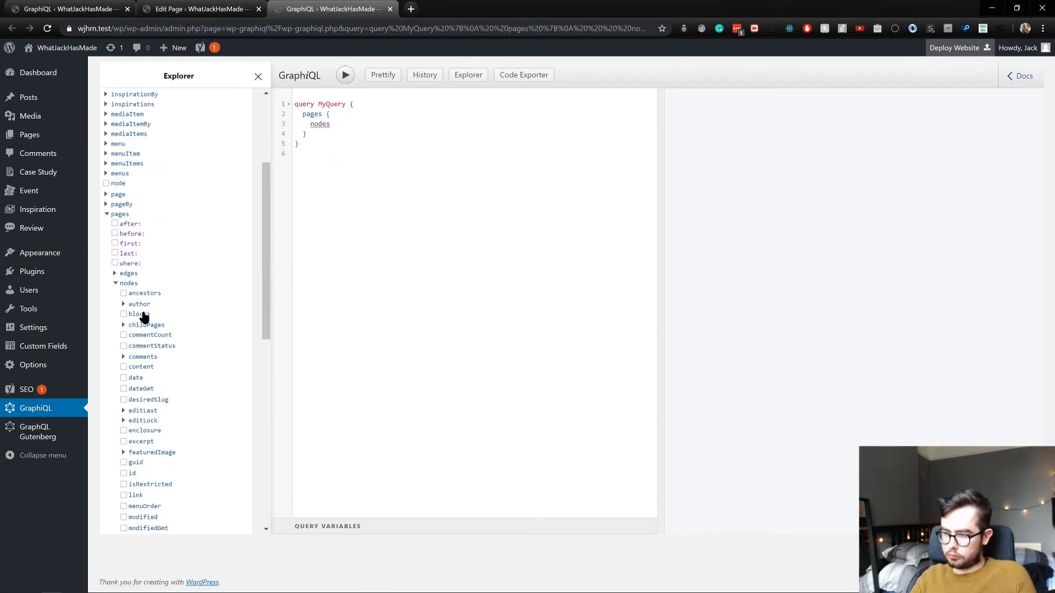
pyautogui.click(124, 315)
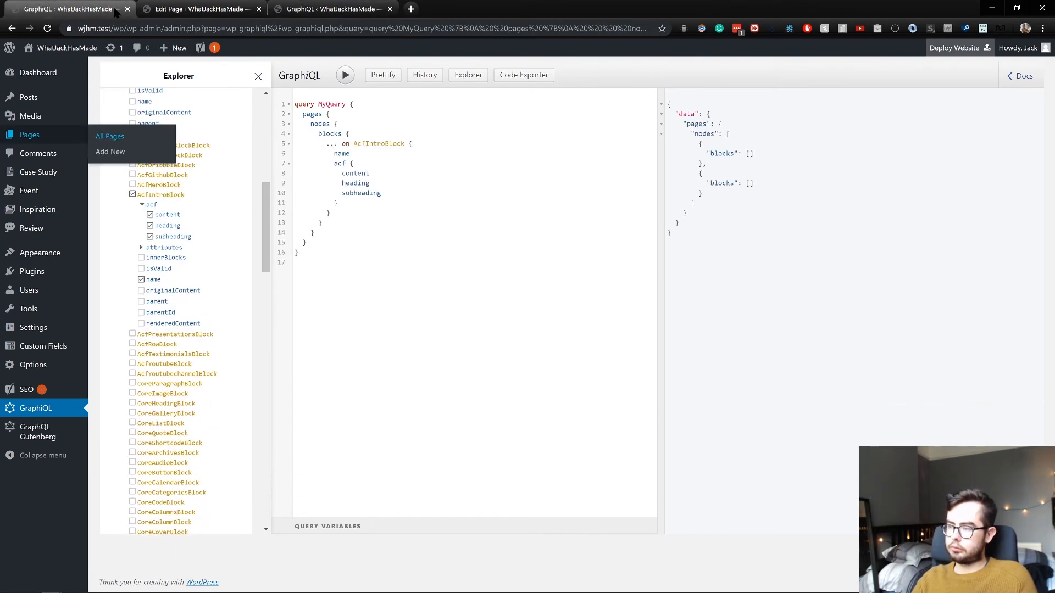
# Switch to the AcfIntroBlock query and run it, returning each acf/intro block's content, heading and subheading
pyautogui.click(196, 9)
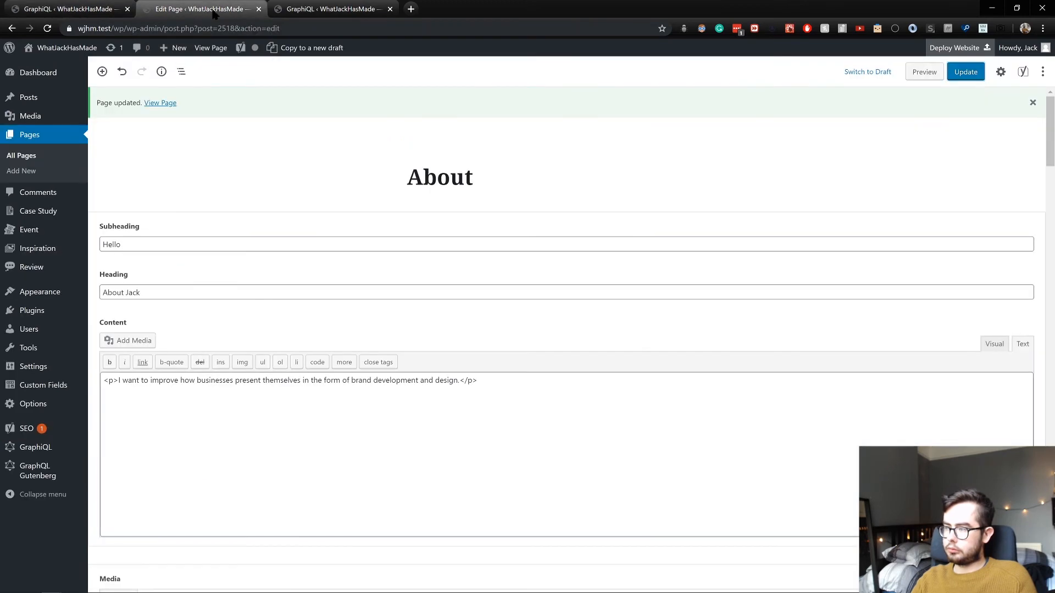
pyautogui.moveTo(329, 9)
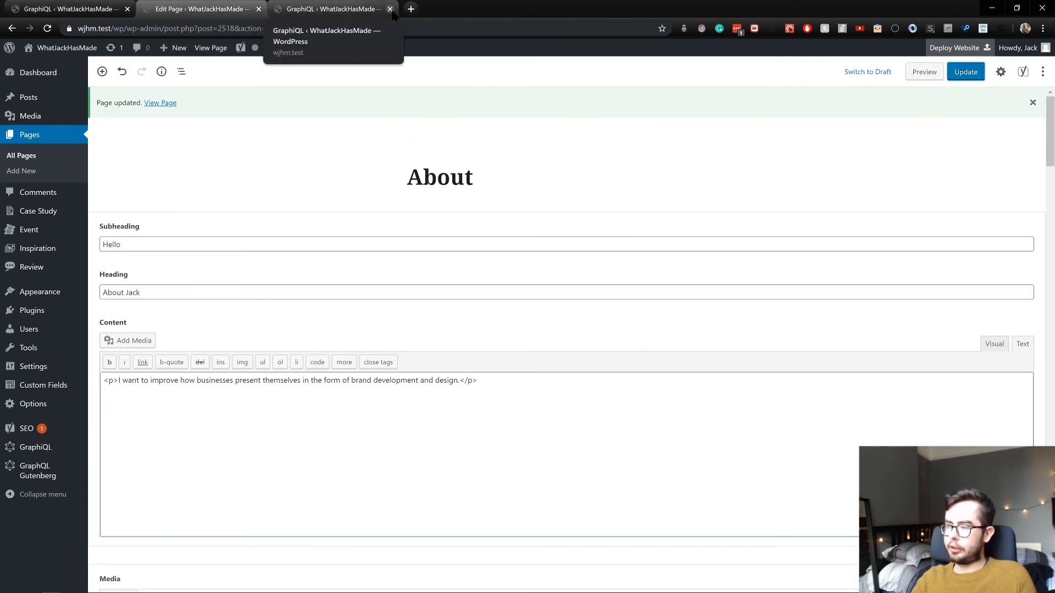
pyautogui.click(389, 9)
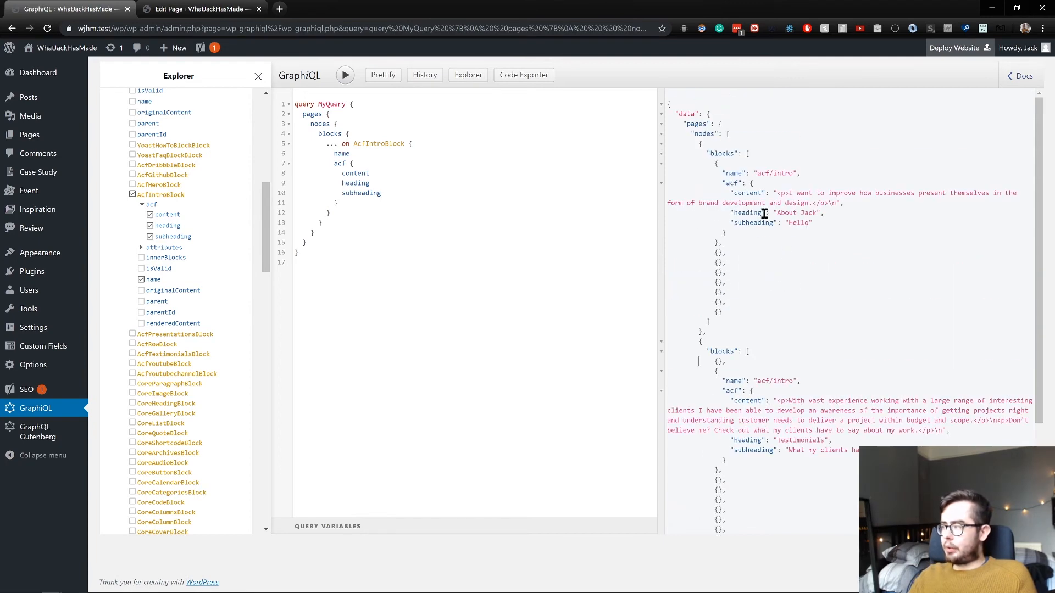
pyautogui.moveTo(714, 152)
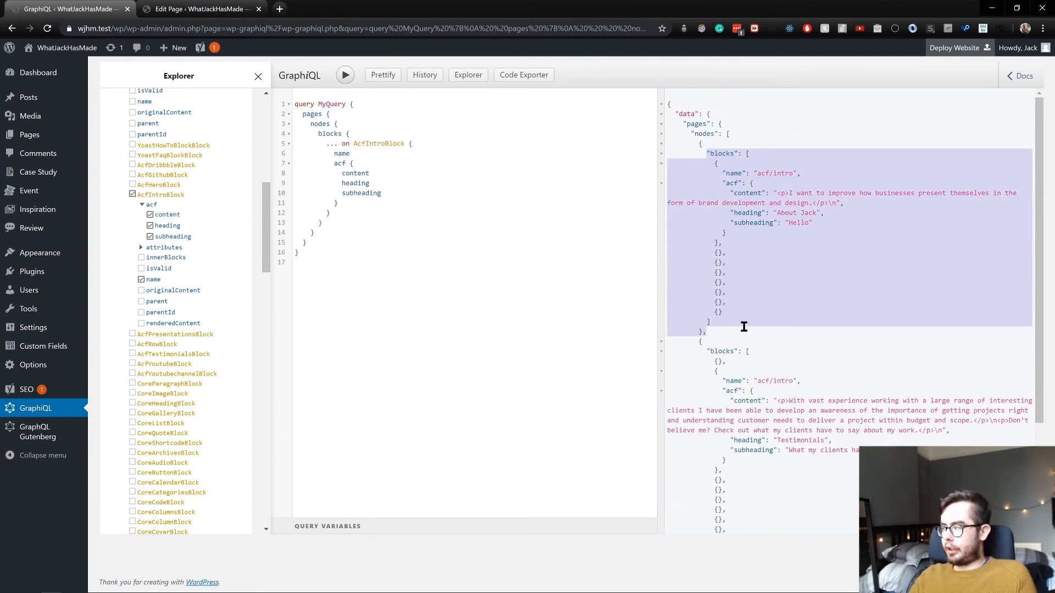
pyautogui.click(518, 160)
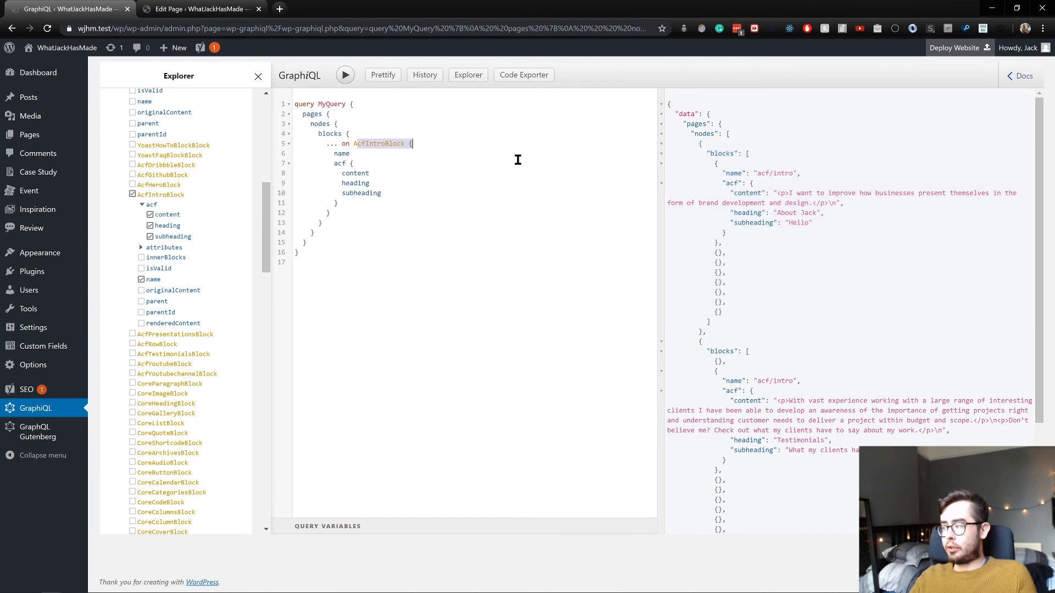
pyautogui.moveTo(810, 131)
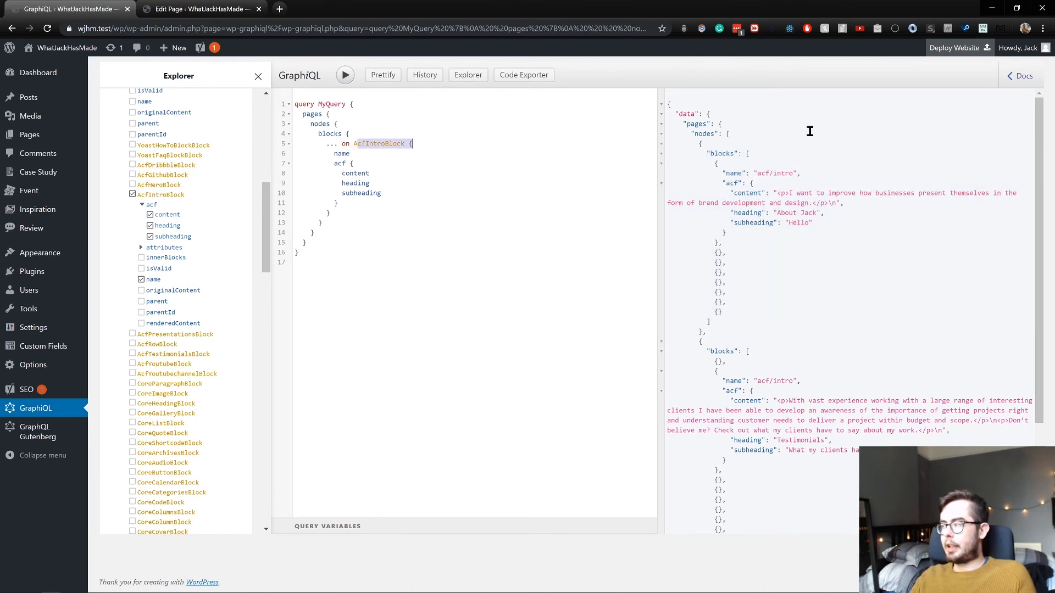
pyautogui.moveTo(851, 459)
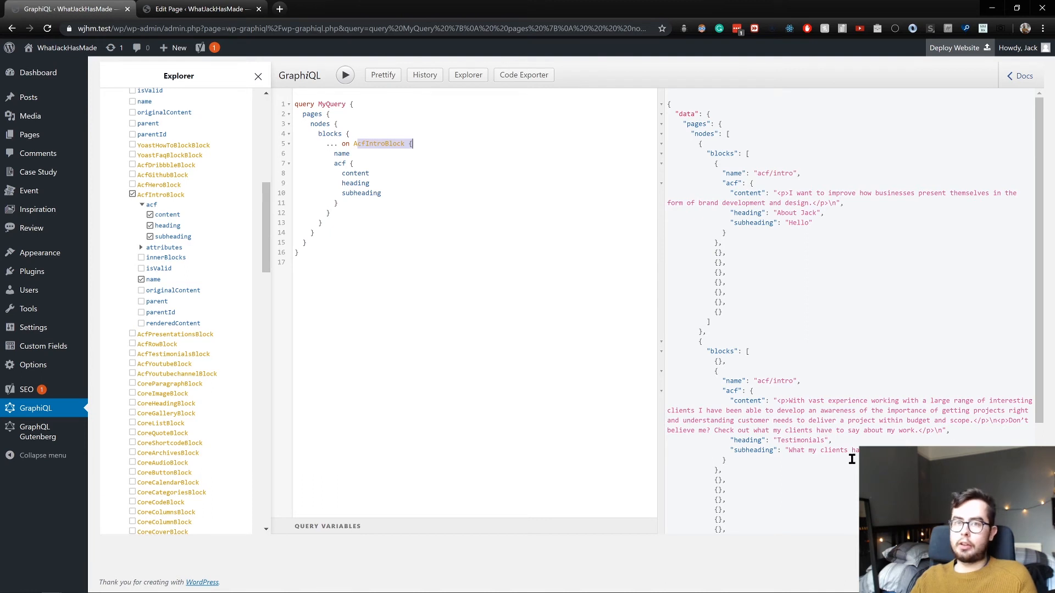
pyautogui.moveTo(681, 283)
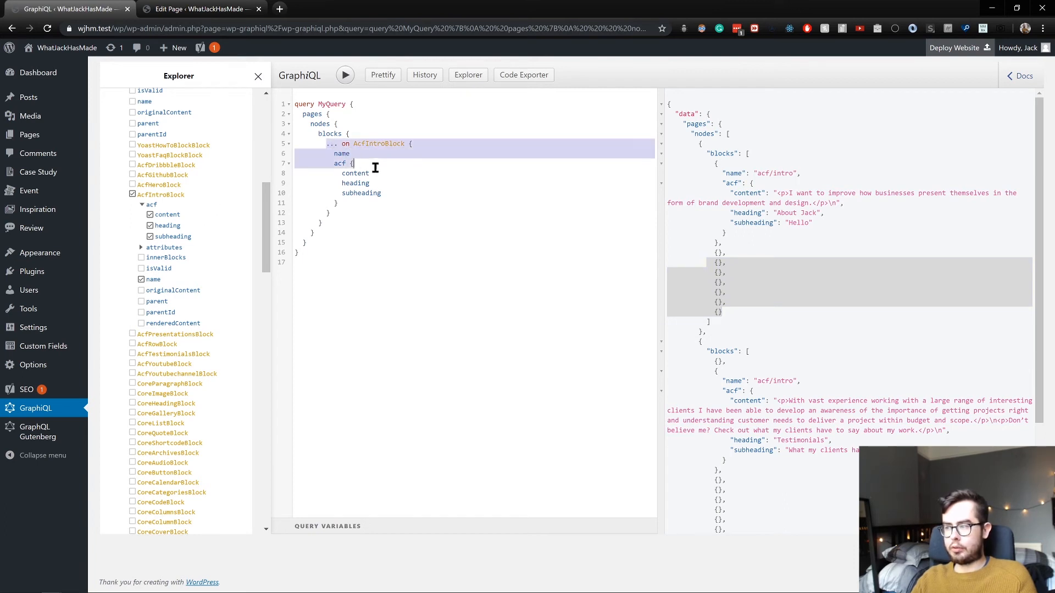
# Move the name field from the AcfIntroBlock fragment to directly under blocks and prettify the query
pyautogui.click(348, 154)
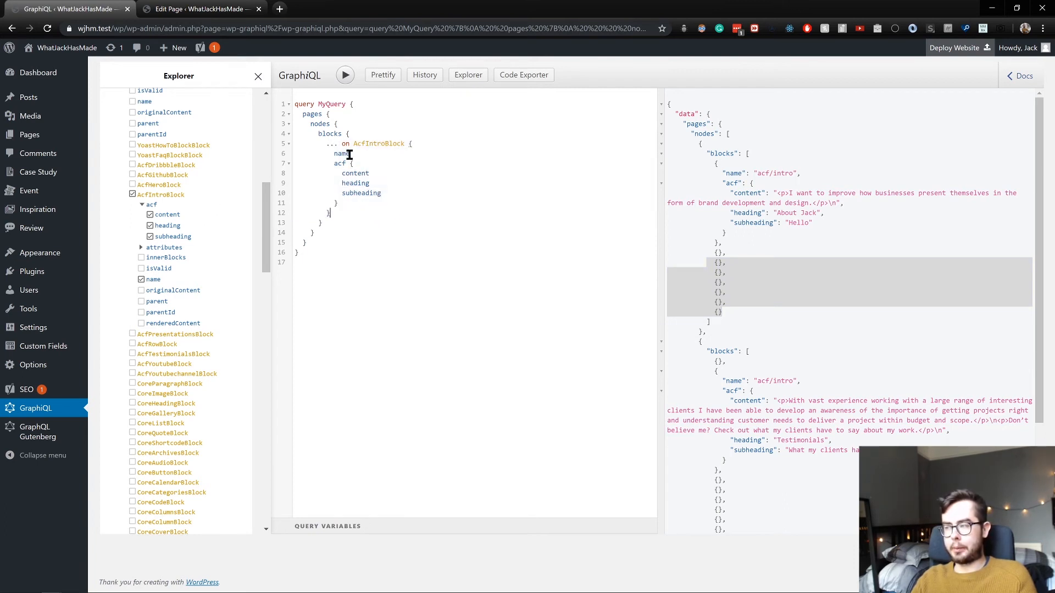
pyautogui.click(343, 154)
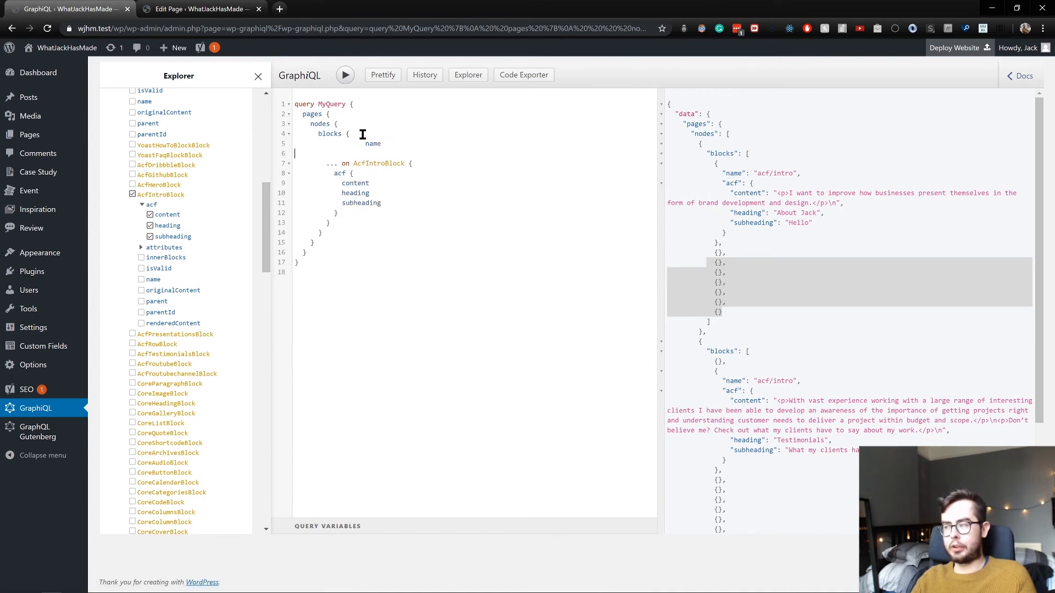
pyautogui.click(133, 101)
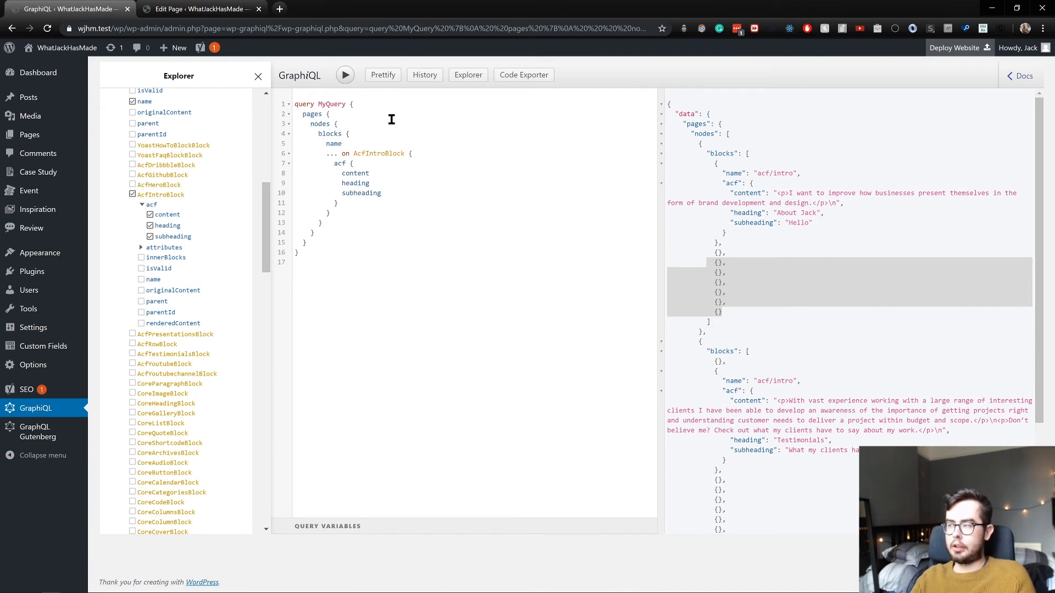
# Run the query so results list acf/row, acf/hero and acf/testimonials block names
pyautogui.click(344, 75)
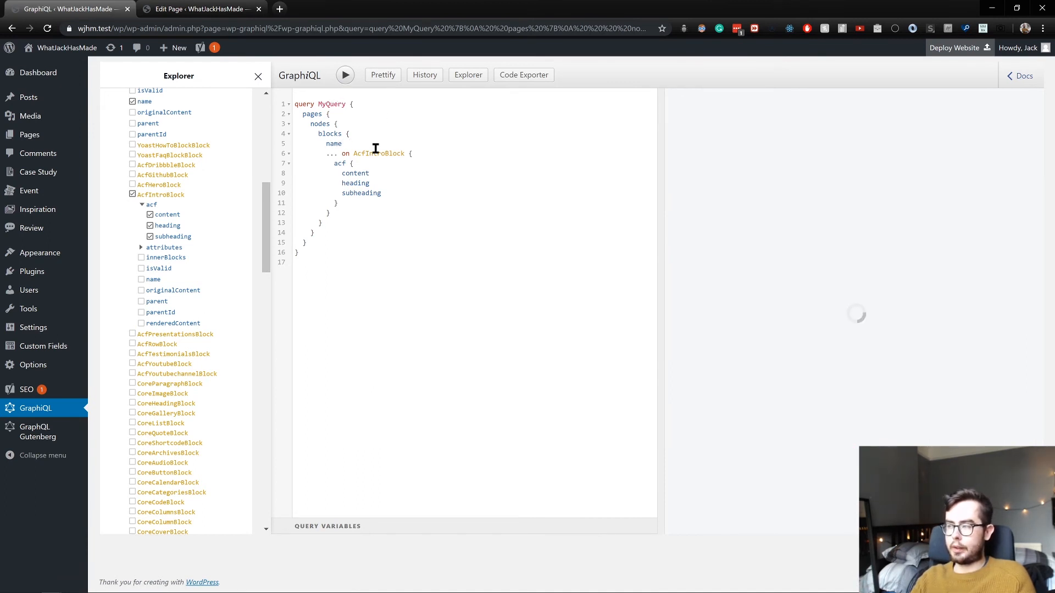
pyautogui.click(344, 75)
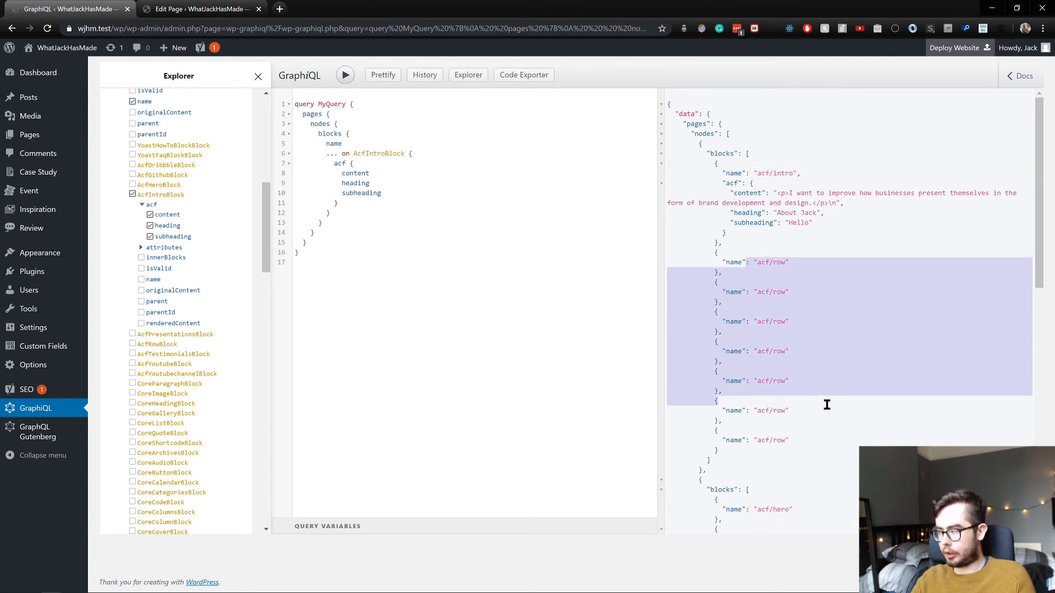
pyautogui.scroll(-3)
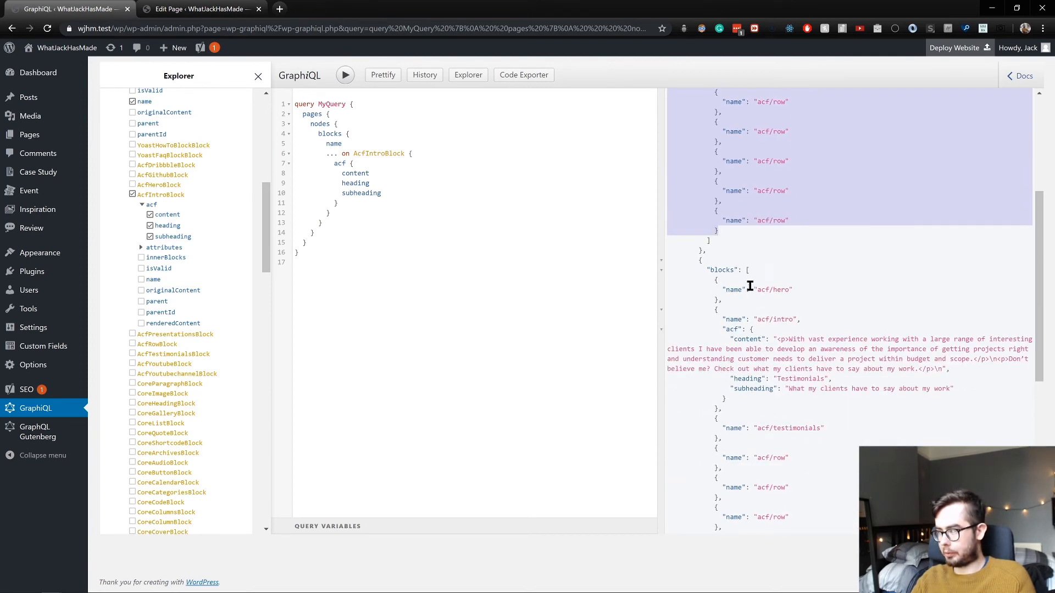
pyautogui.scroll(-3)
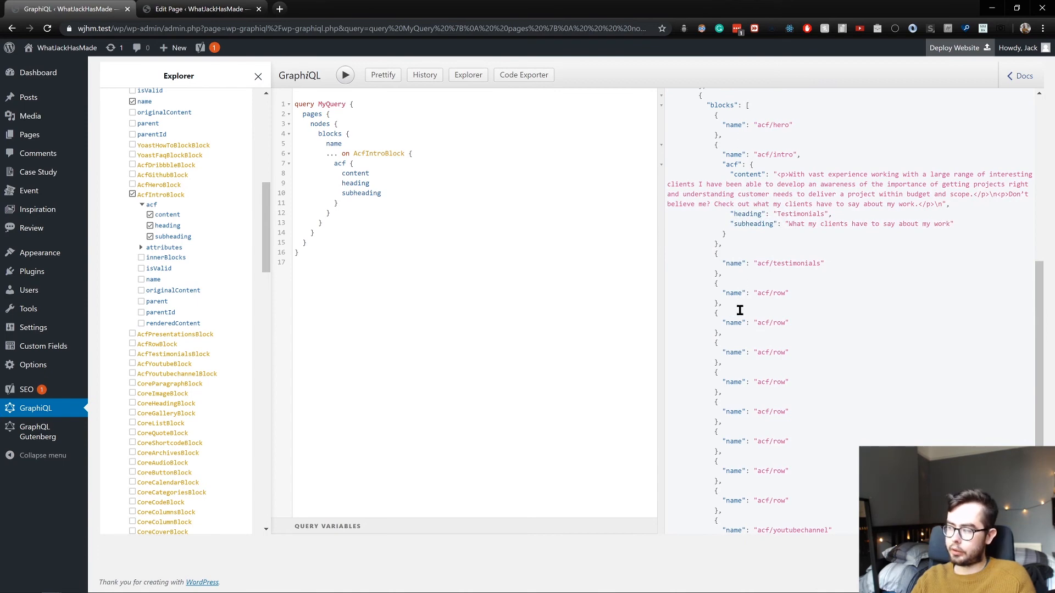
pyautogui.scroll(-3)
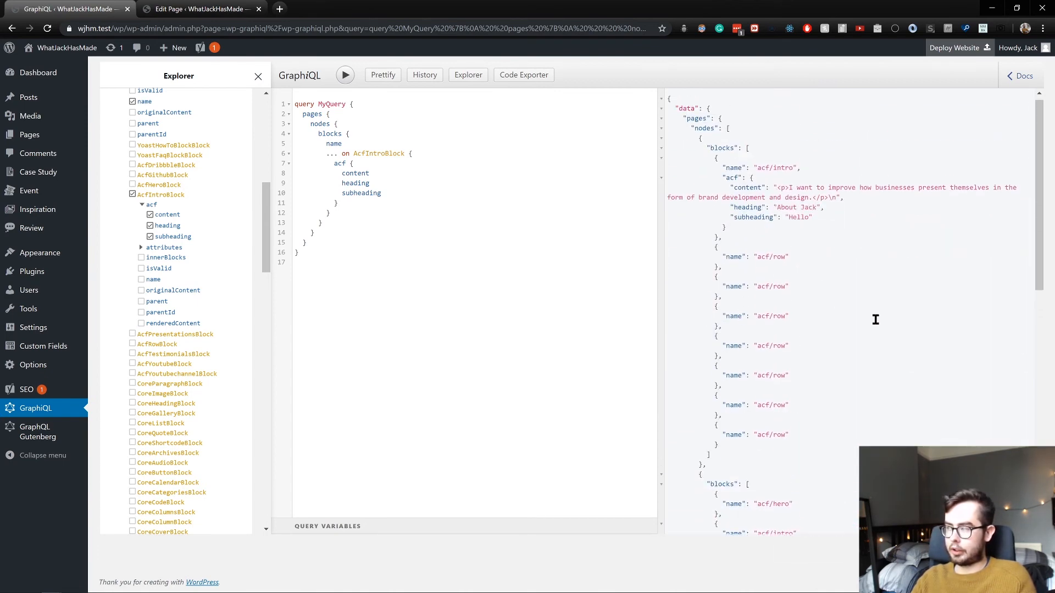
pyautogui.moveTo(647, 278)
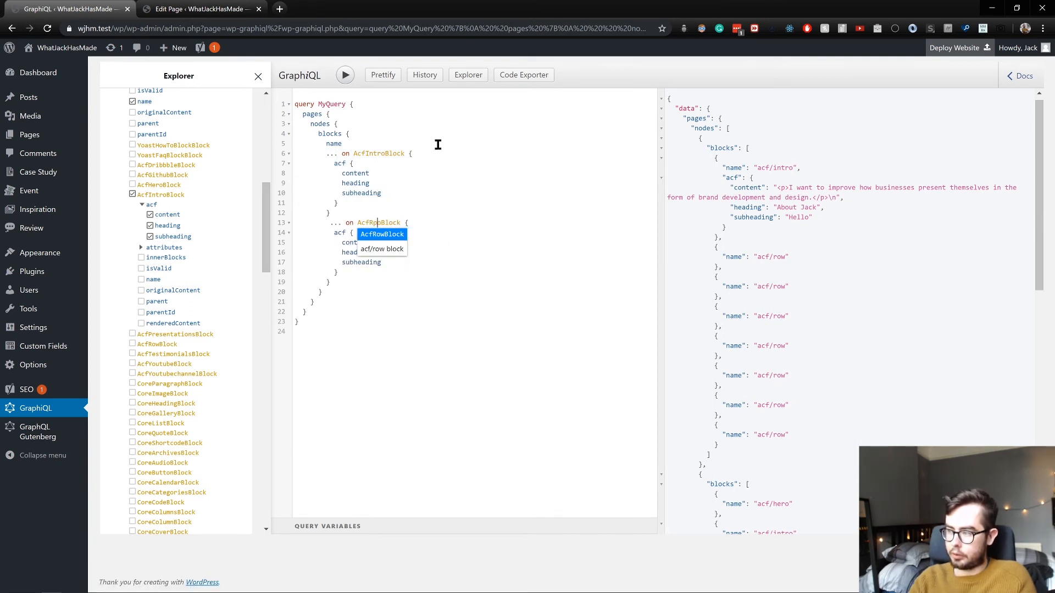
# Add an AcfRowBlock fragment selecting acf content, link and media altText and sourceUrl
pyautogui.click(381, 233)
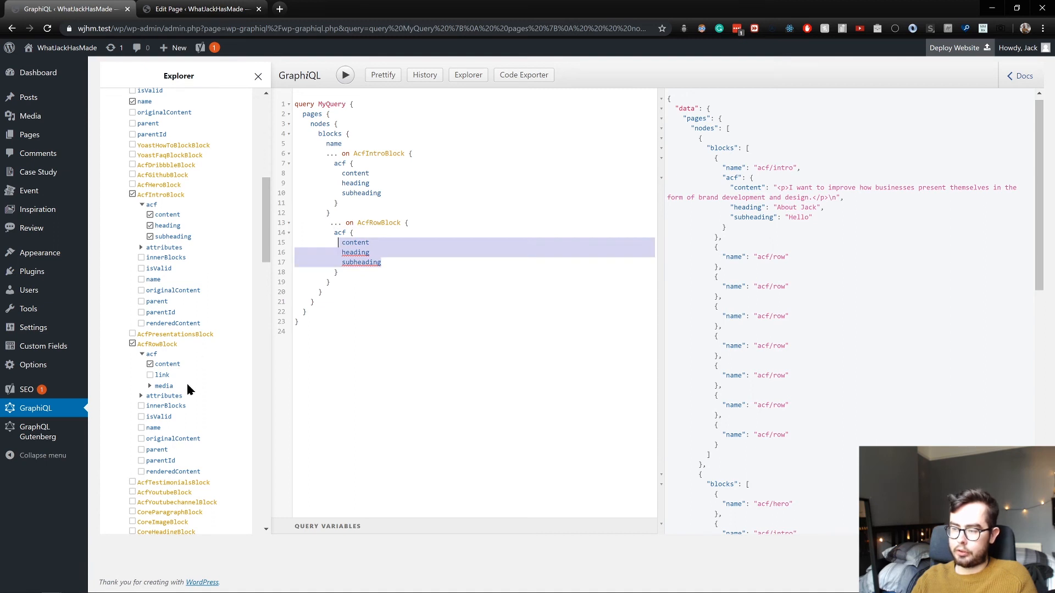
pyautogui.moveTo(216, 468)
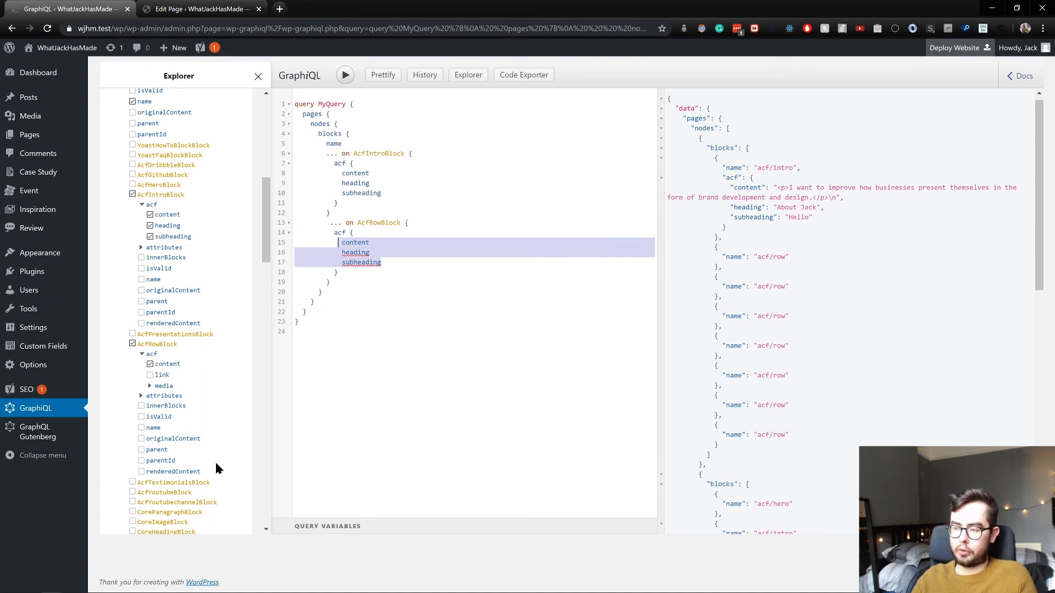
pyautogui.click(164, 385)
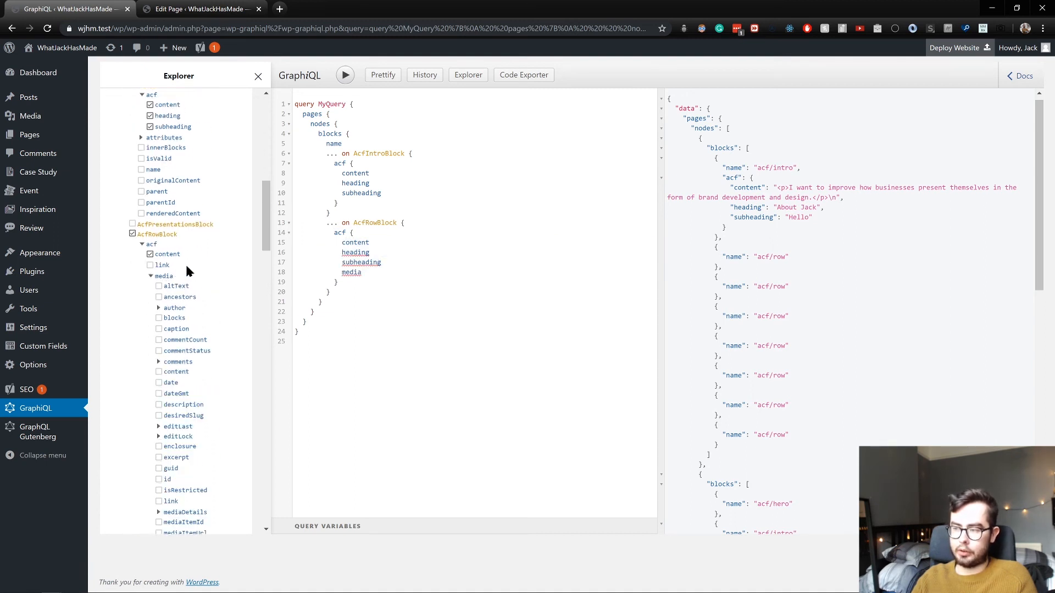
pyautogui.click(151, 264)
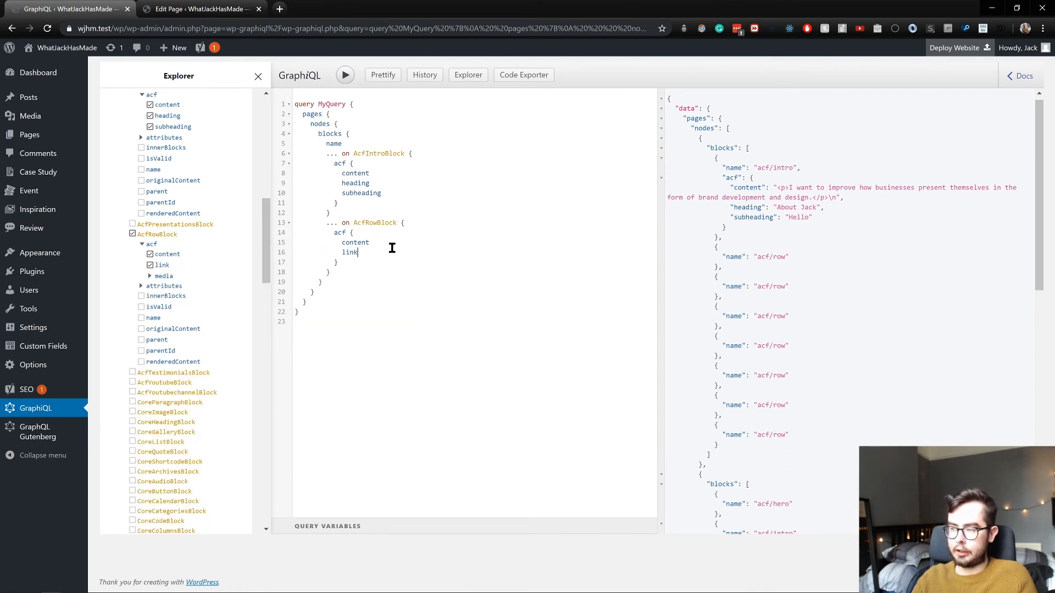
pyautogui.click(164, 276)
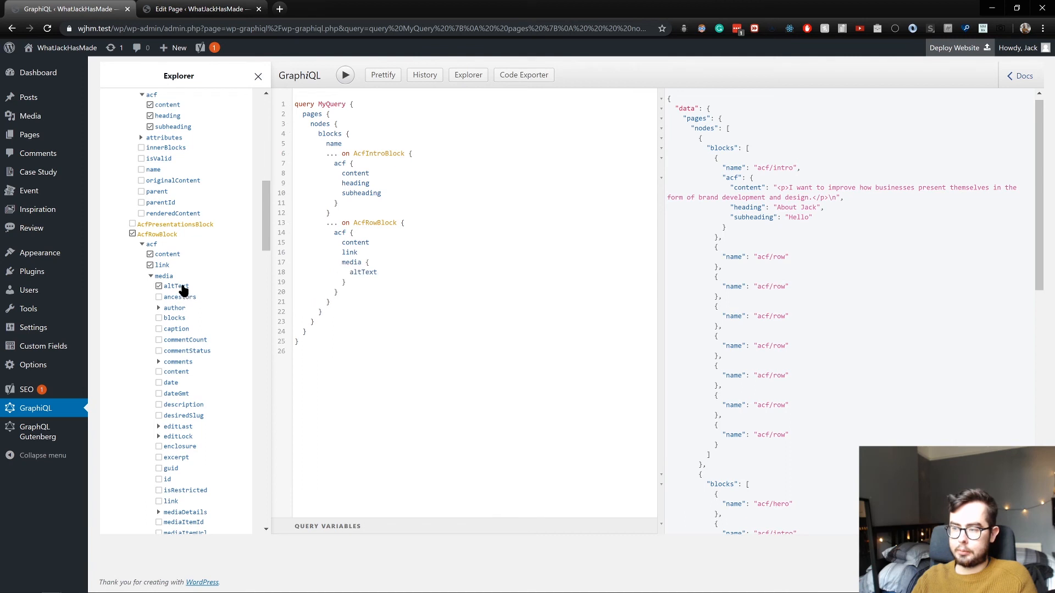
# Run the query to return each row's content, link and media alt text and source URL
pyautogui.click(344, 75)
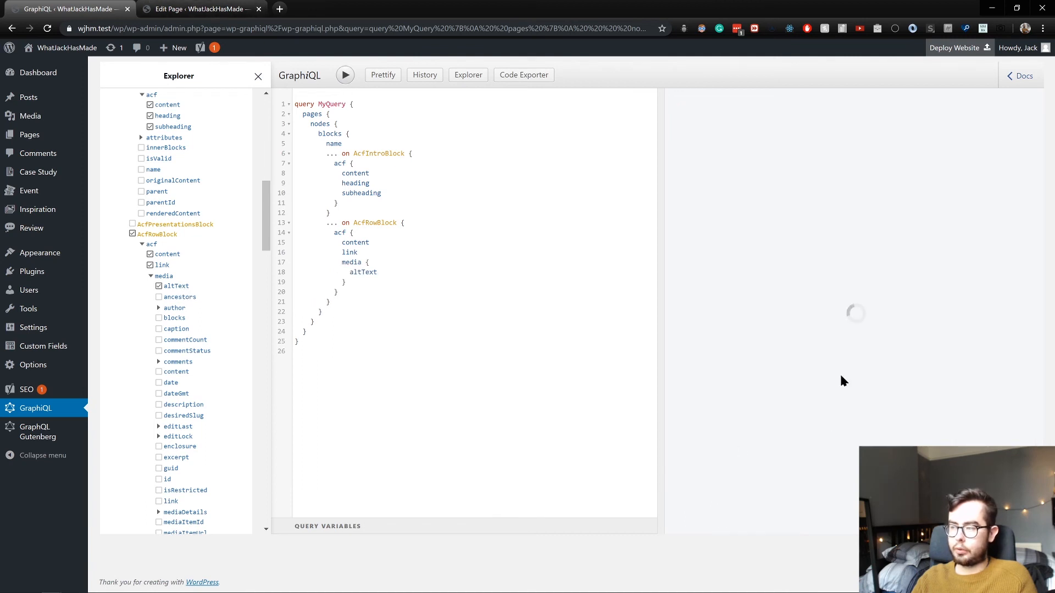
pyautogui.click(344, 75)
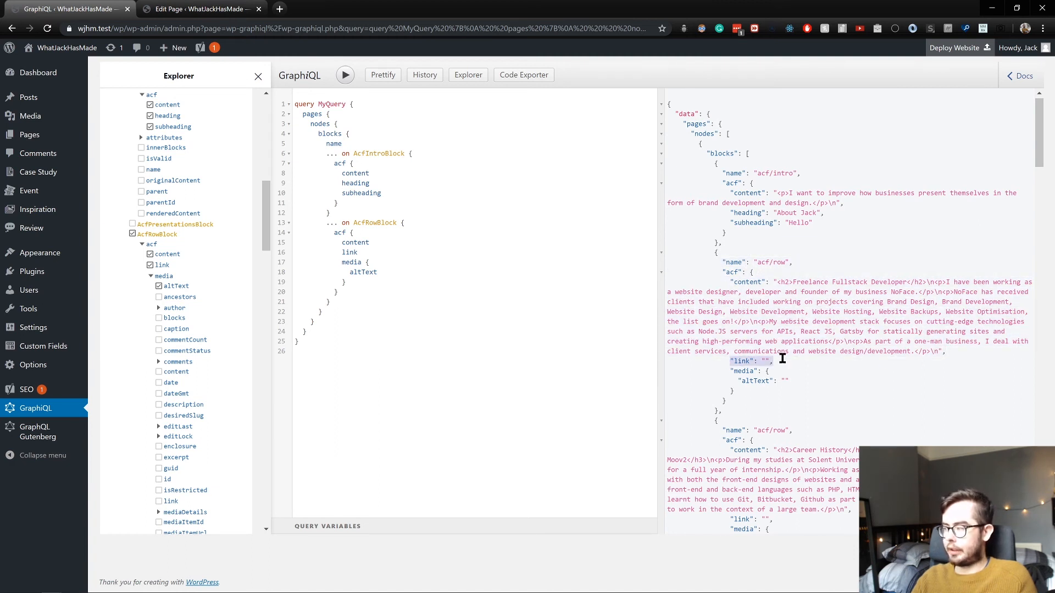
pyautogui.scroll(-3)
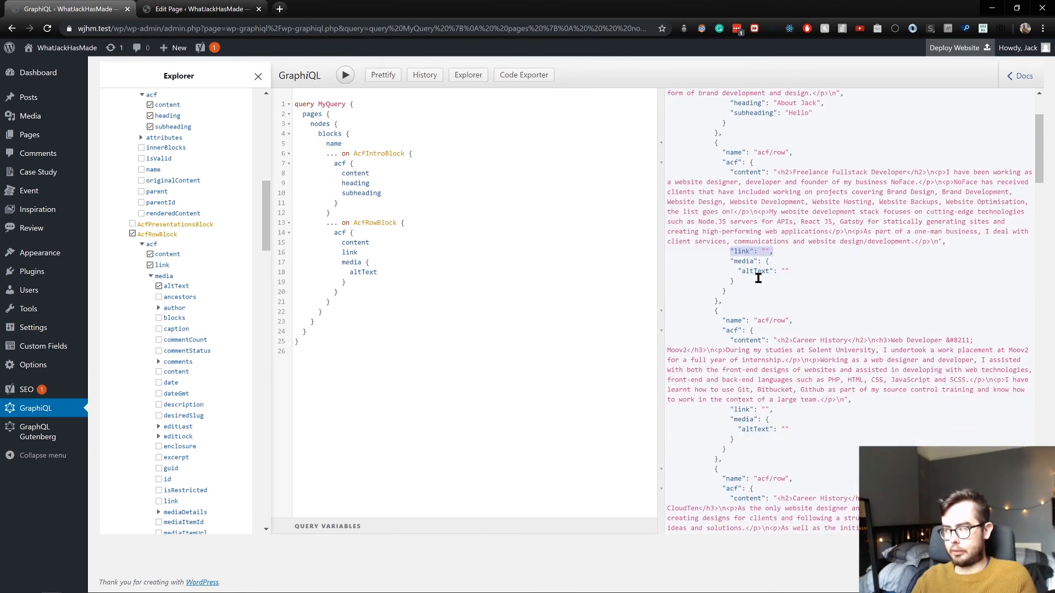
pyautogui.click(378, 271)
pyautogui.write('sourceUrl')
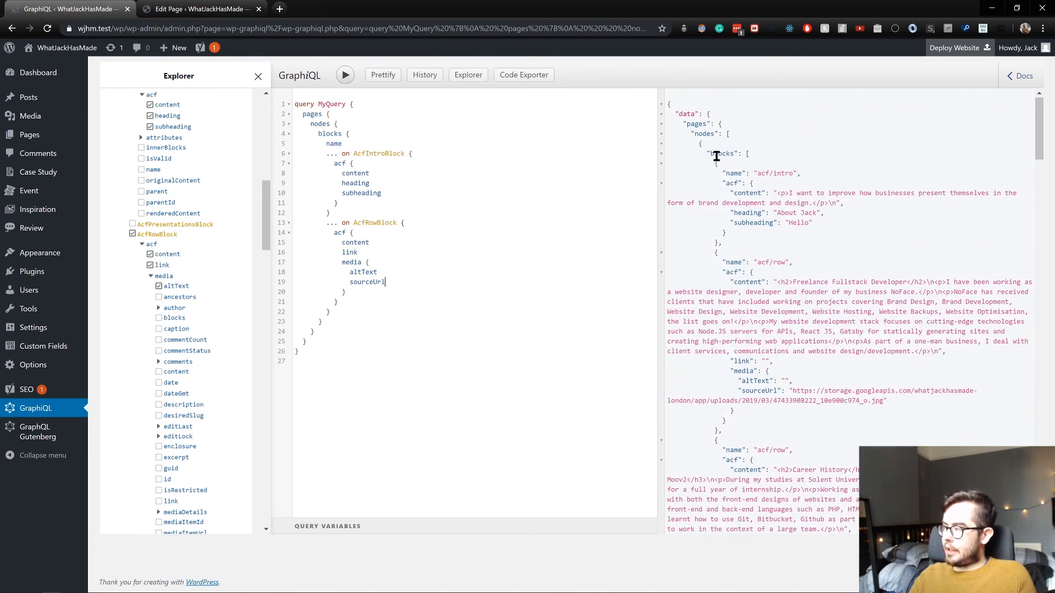
pyautogui.moveTo(884, 229)
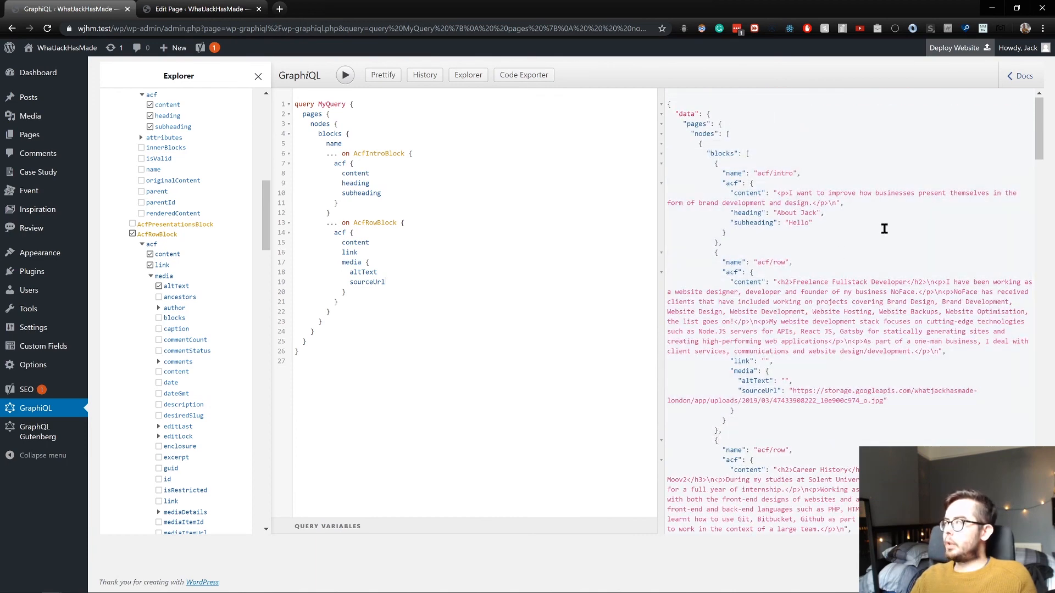
pyautogui.scroll(-3)
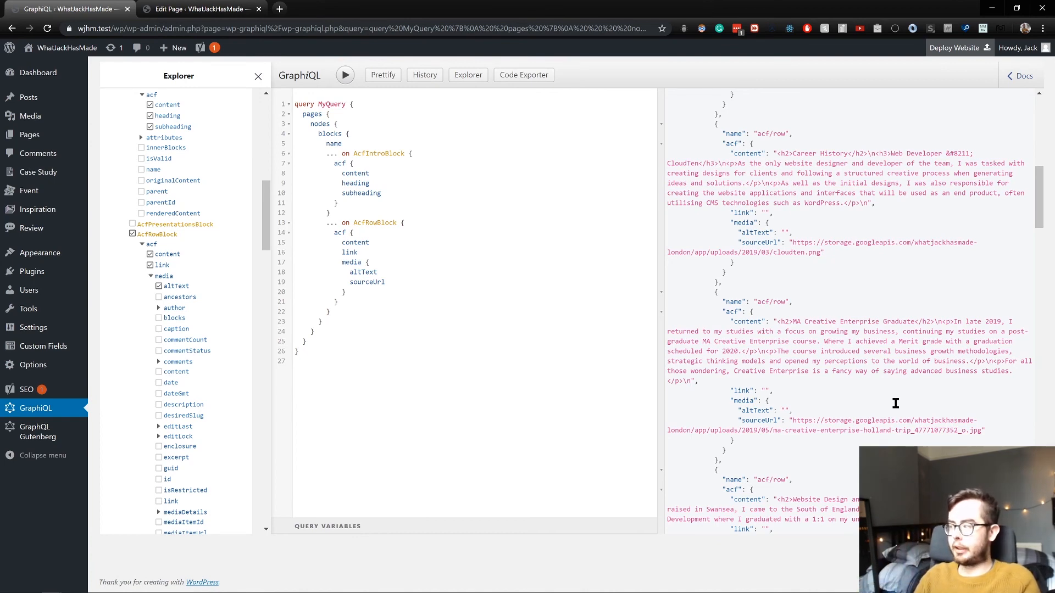
pyautogui.scroll(3)
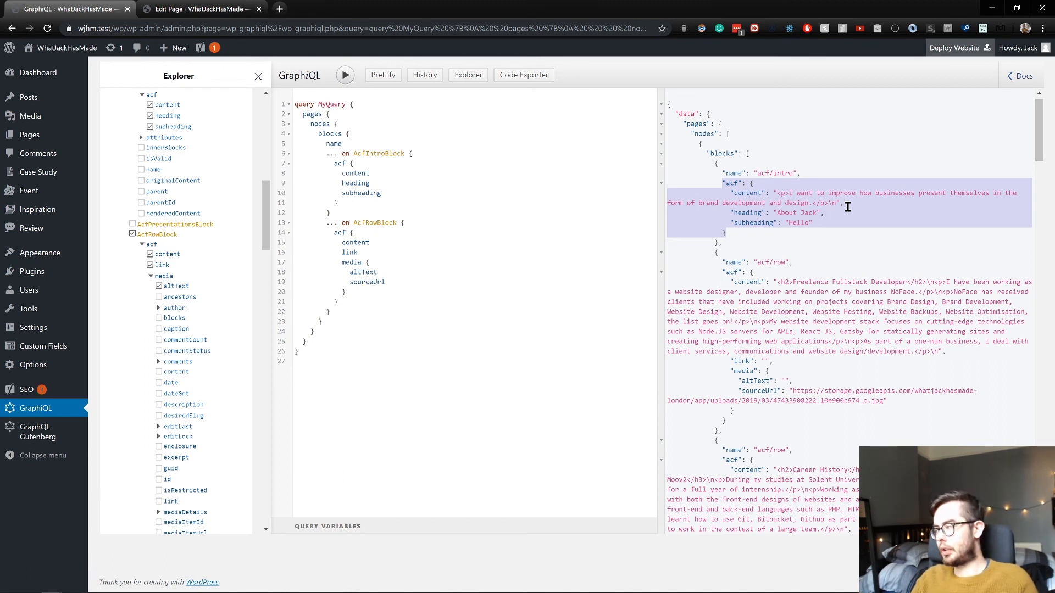
pyautogui.moveTo(515, 200)
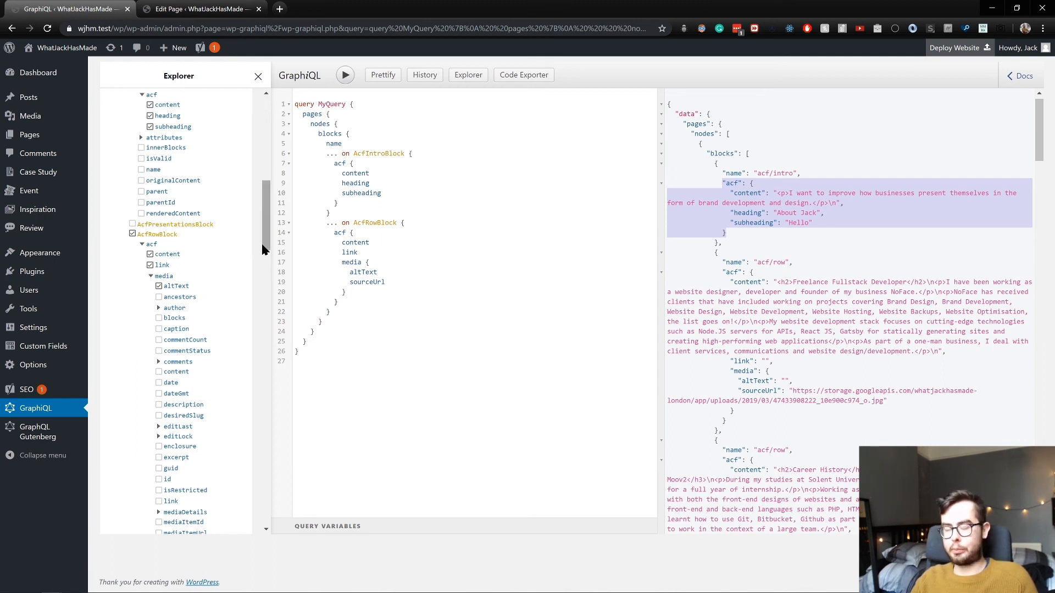
pyautogui.moveTo(506, 229)
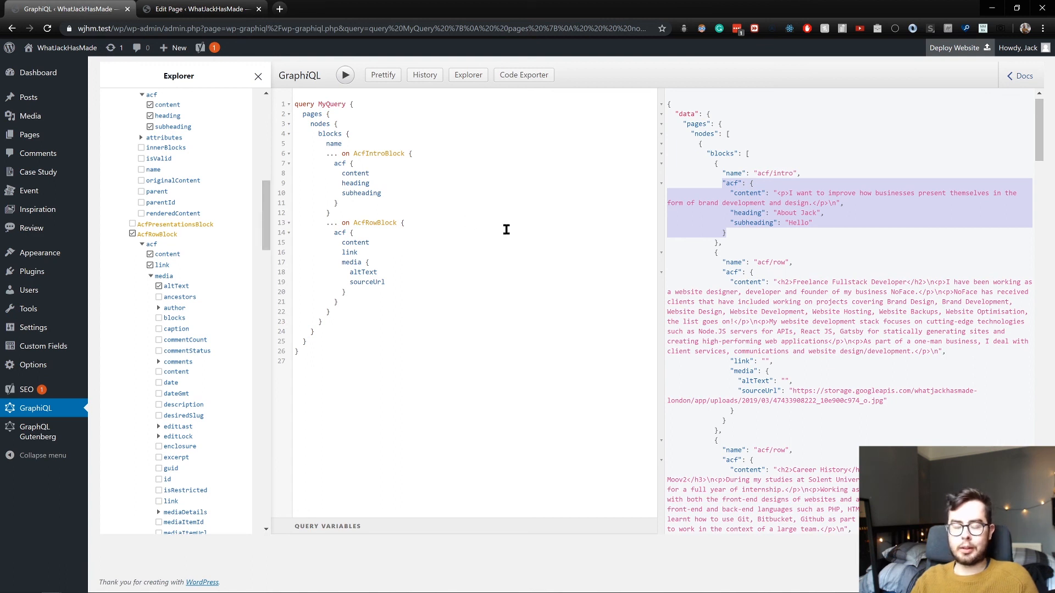
pyautogui.moveTo(494, 247)
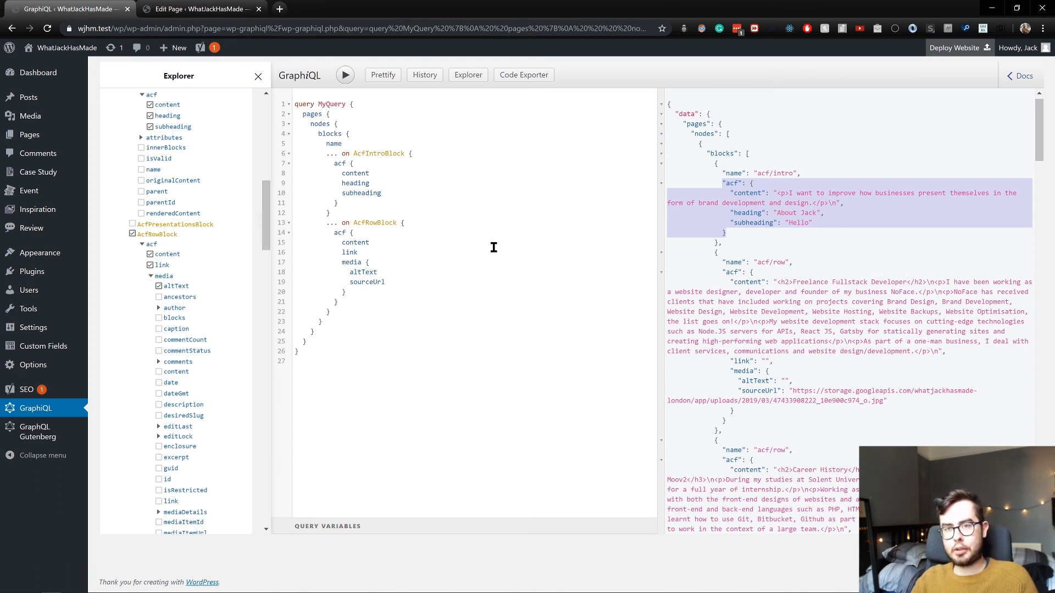